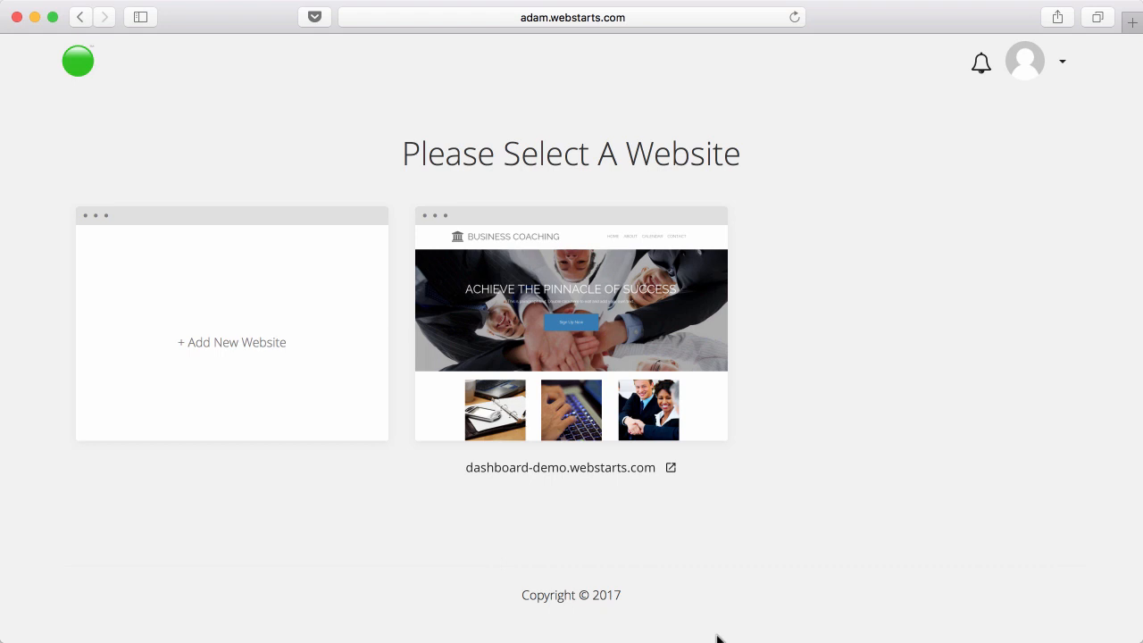
mouse_move(320, 407)
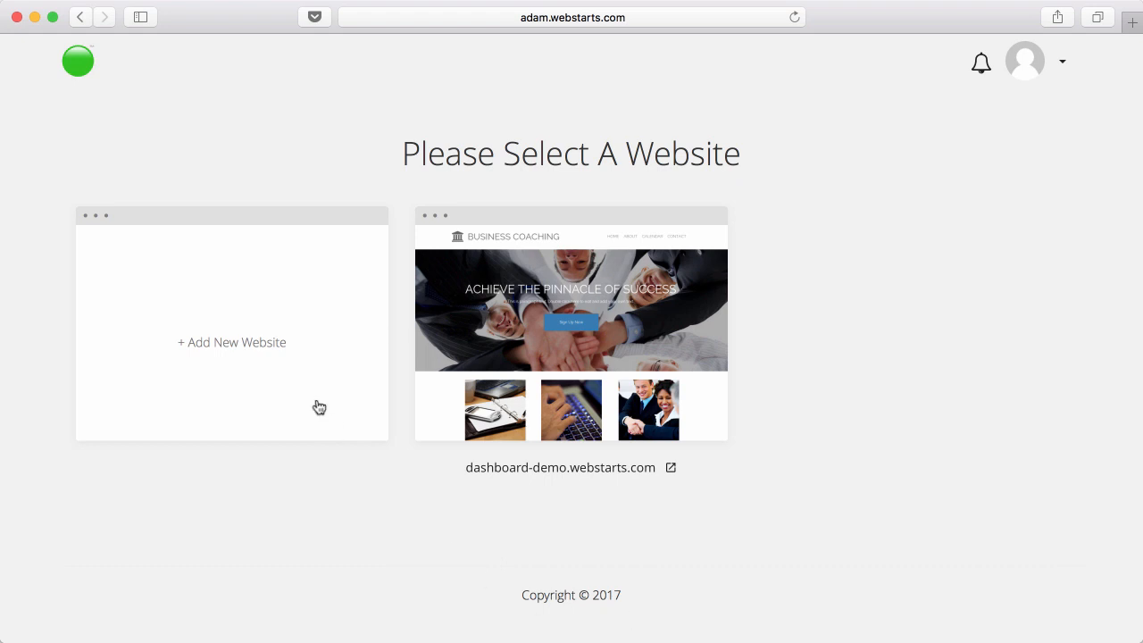
mouse_move(259, 347)
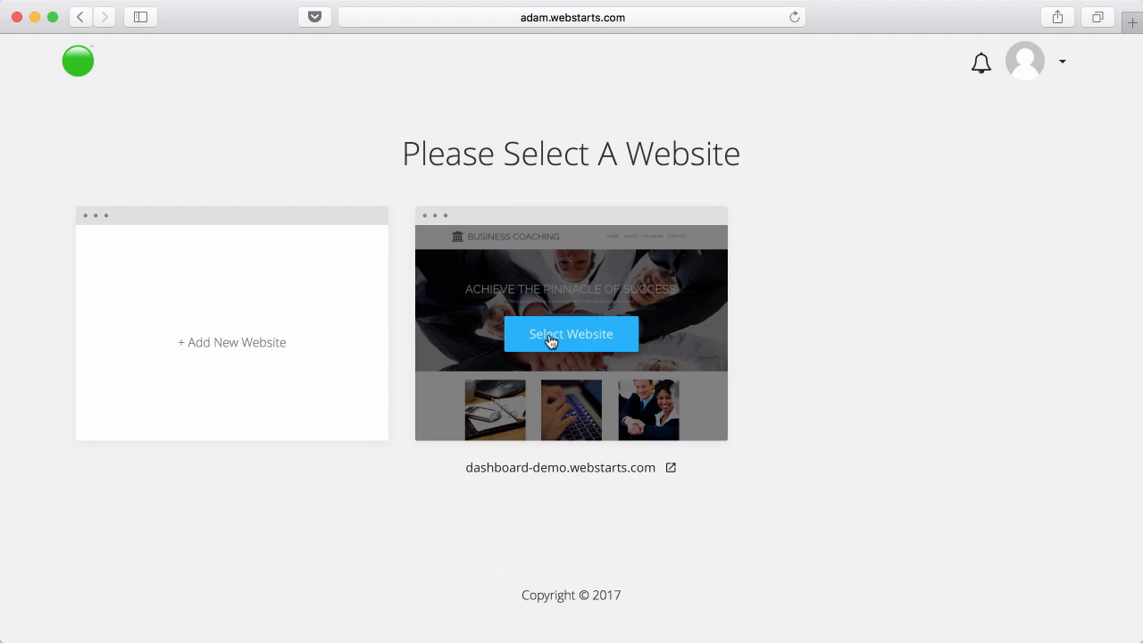
mouse_move(563, 343)
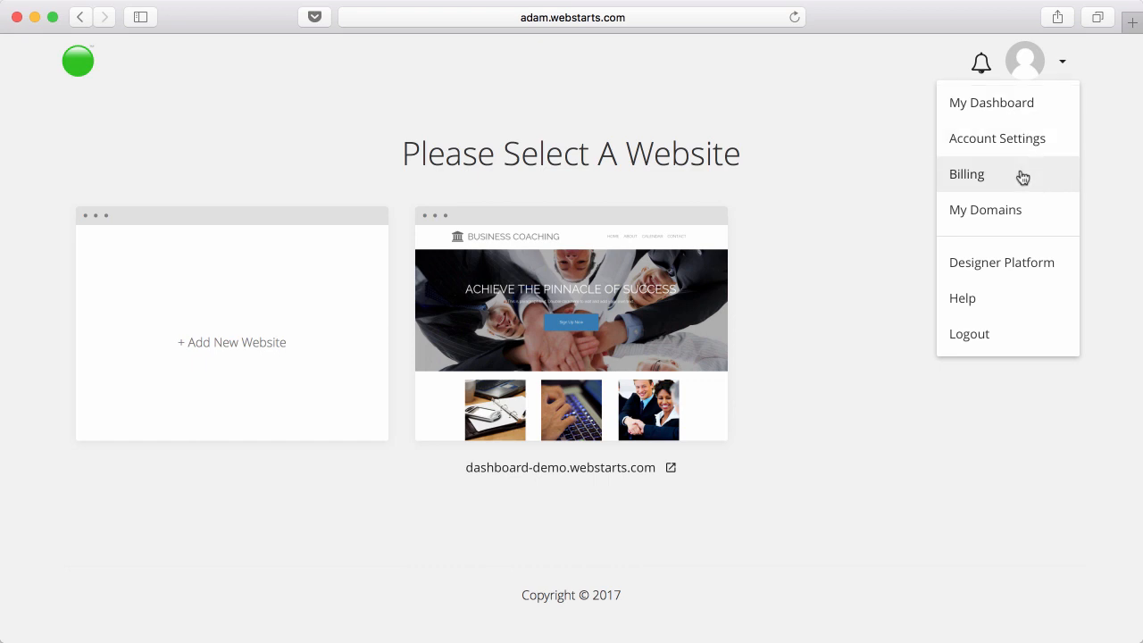
mouse_move(1020, 219)
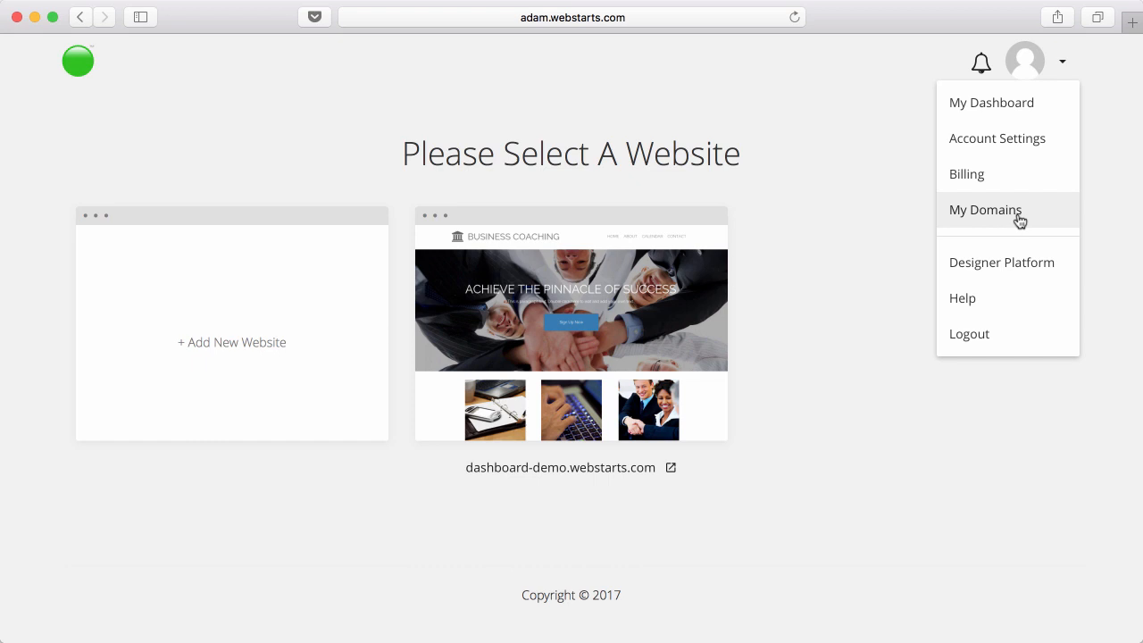
mouse_move(1015, 261)
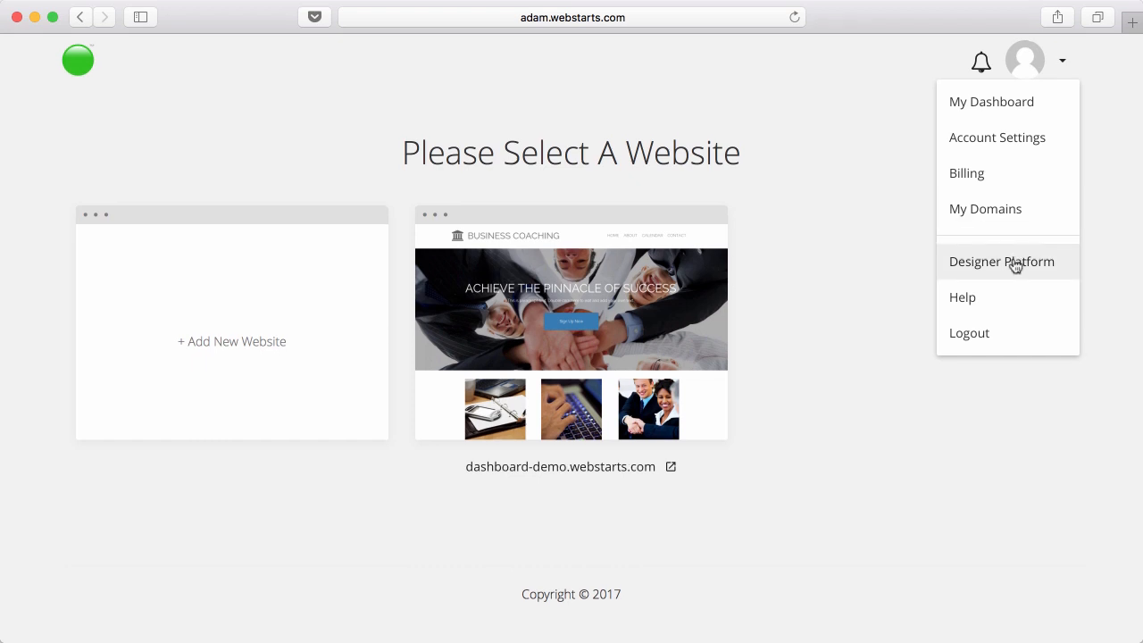
mouse_move(1009, 334)
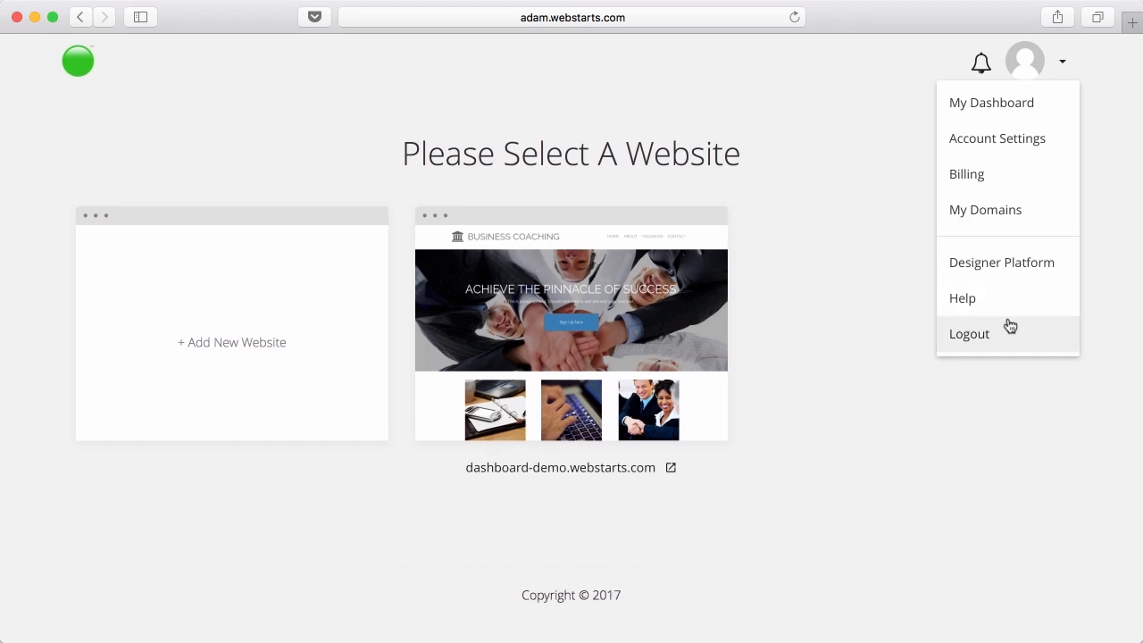
Step: Check the notifications panel, then select the Business Coaching website to reach its dashboard
click(982, 64)
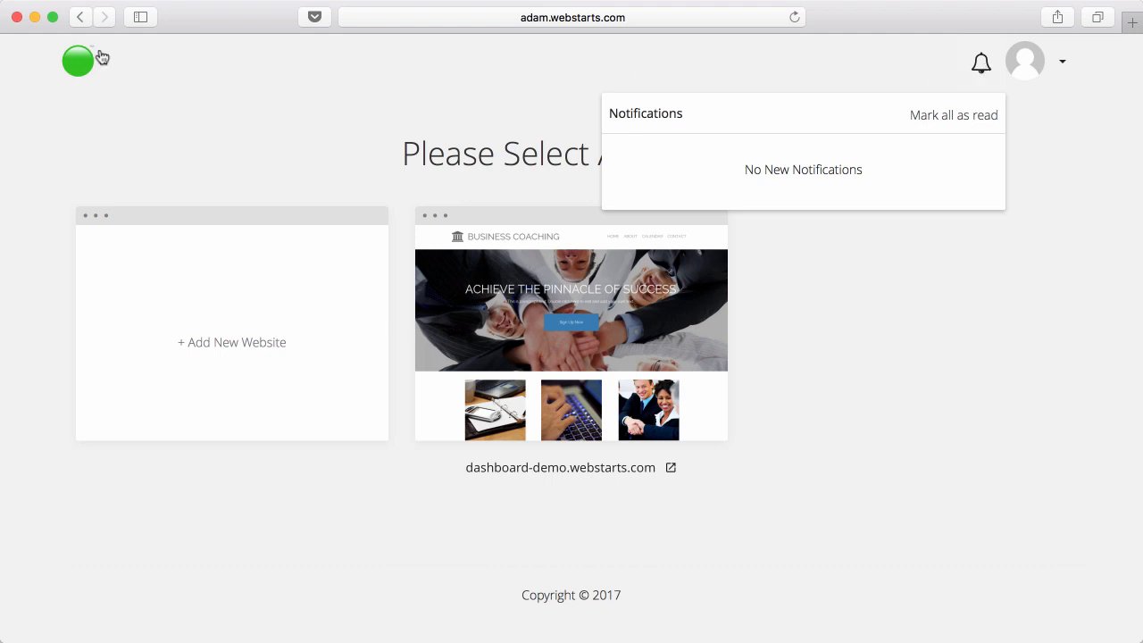
click(79, 60)
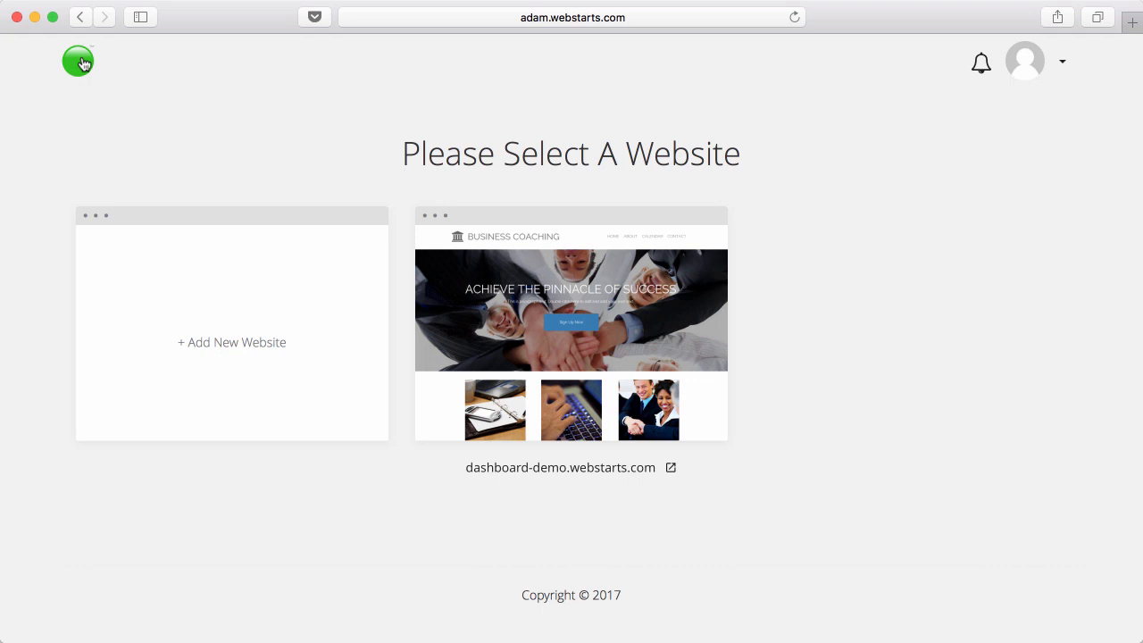
mouse_move(571, 334)
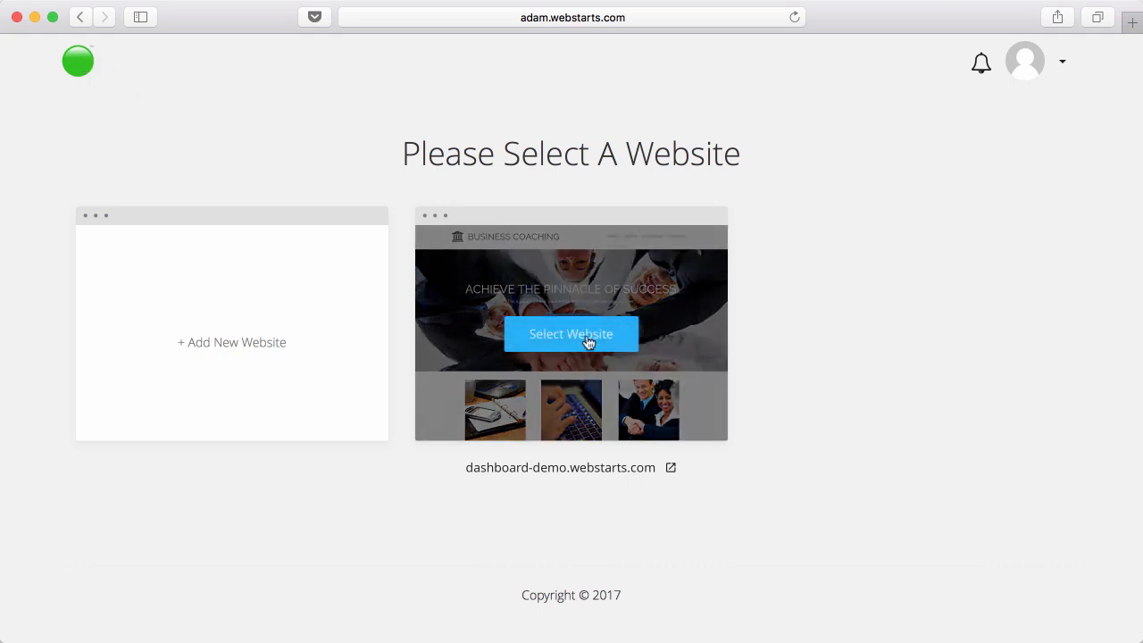
click(572, 334)
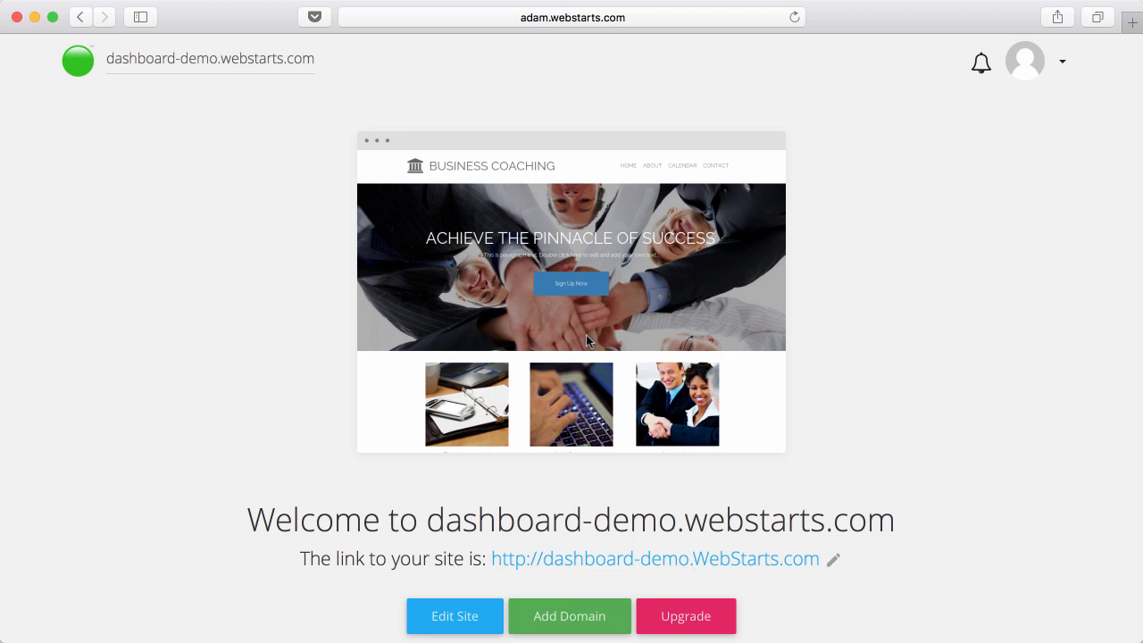
mouse_move(262, 202)
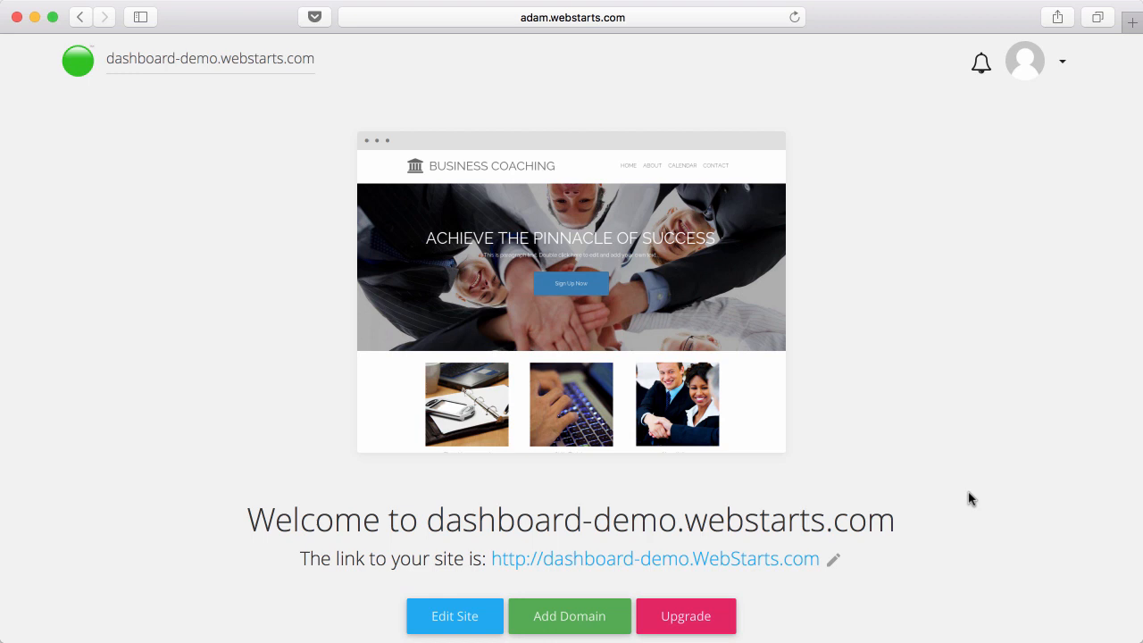
mouse_move(772, 572)
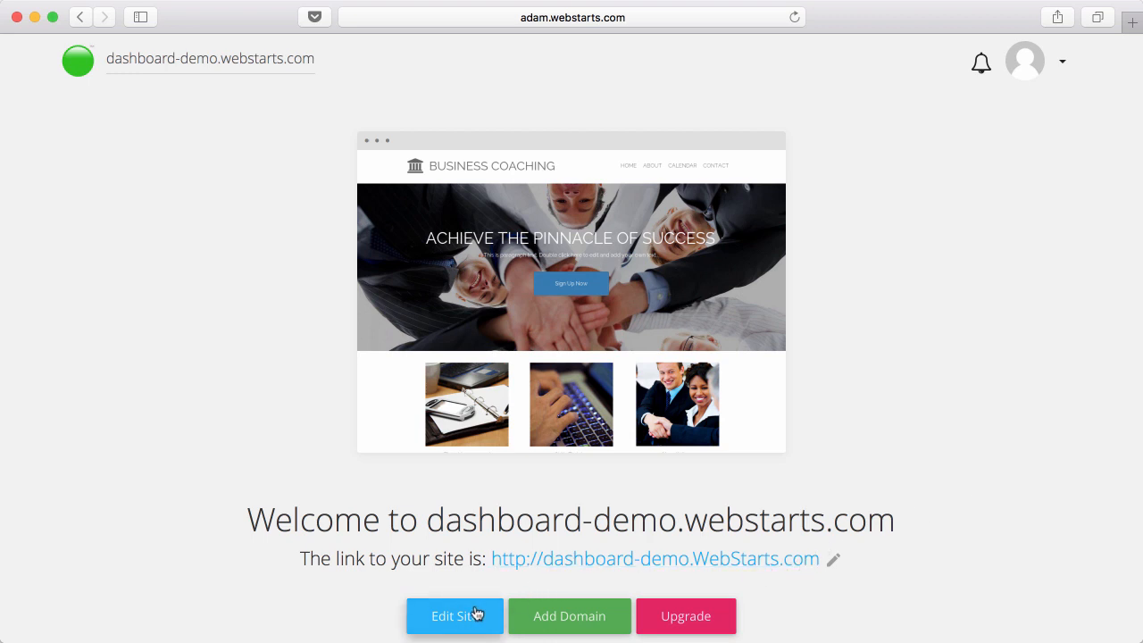
mouse_move(564, 621)
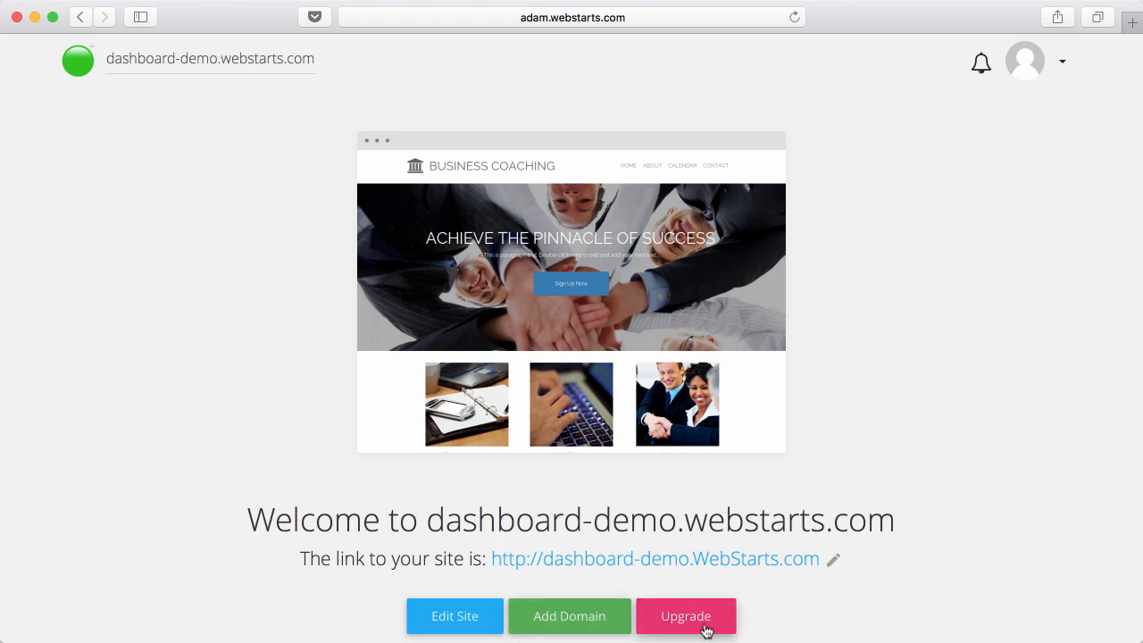
Step: Browse the dashboard's app tiles and start editing the dashboard-demo site
scroll(down, 3)
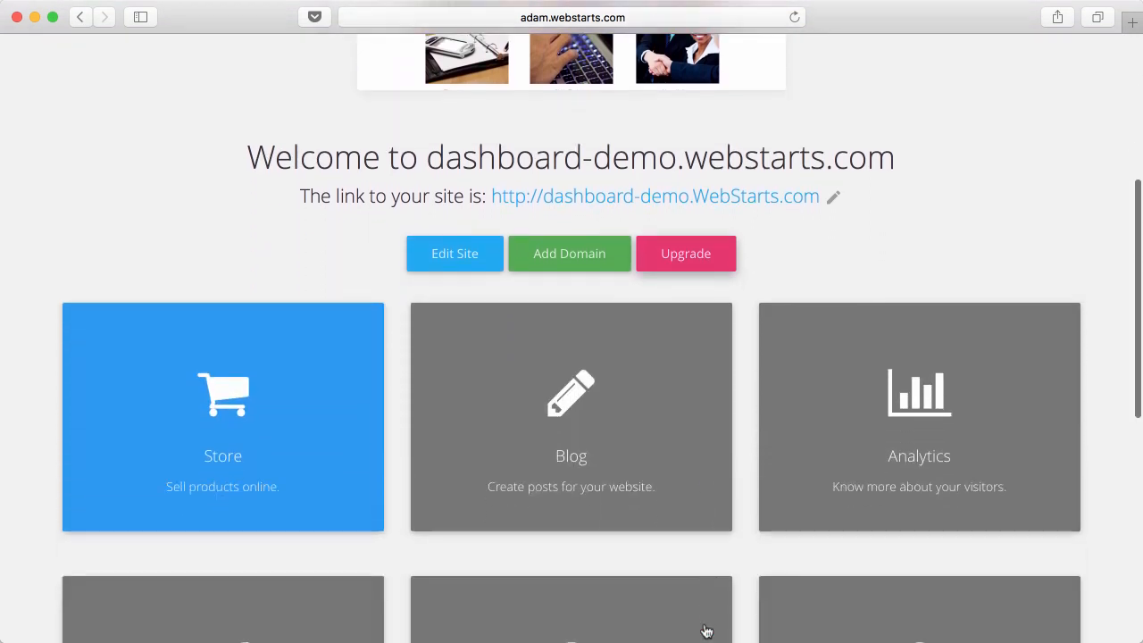
scroll(down, 3)
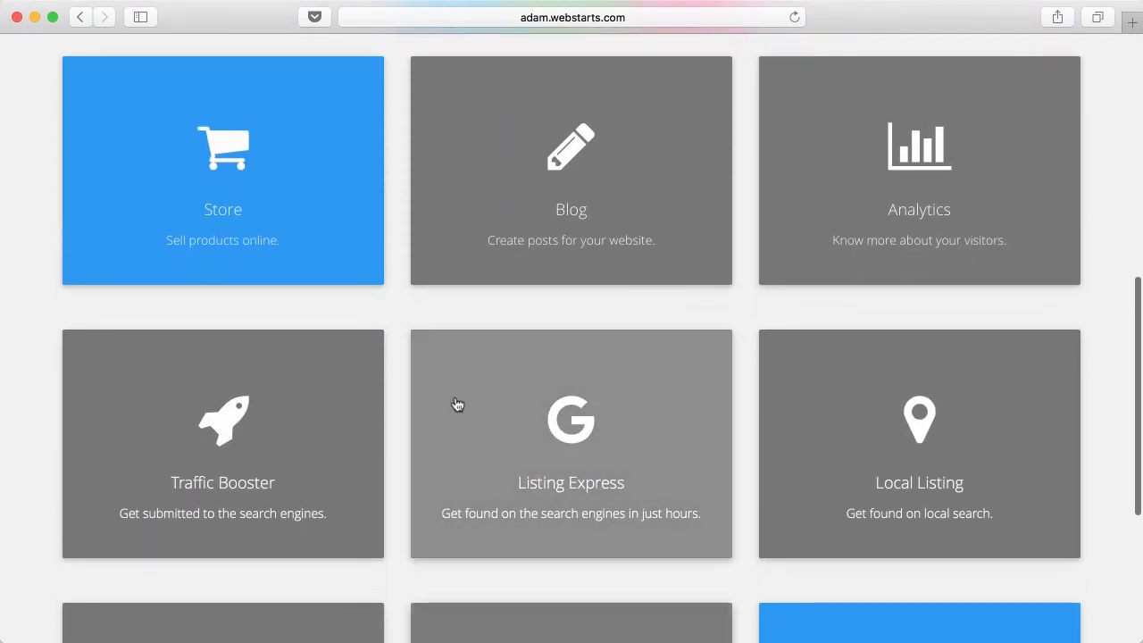
mouse_move(853, 404)
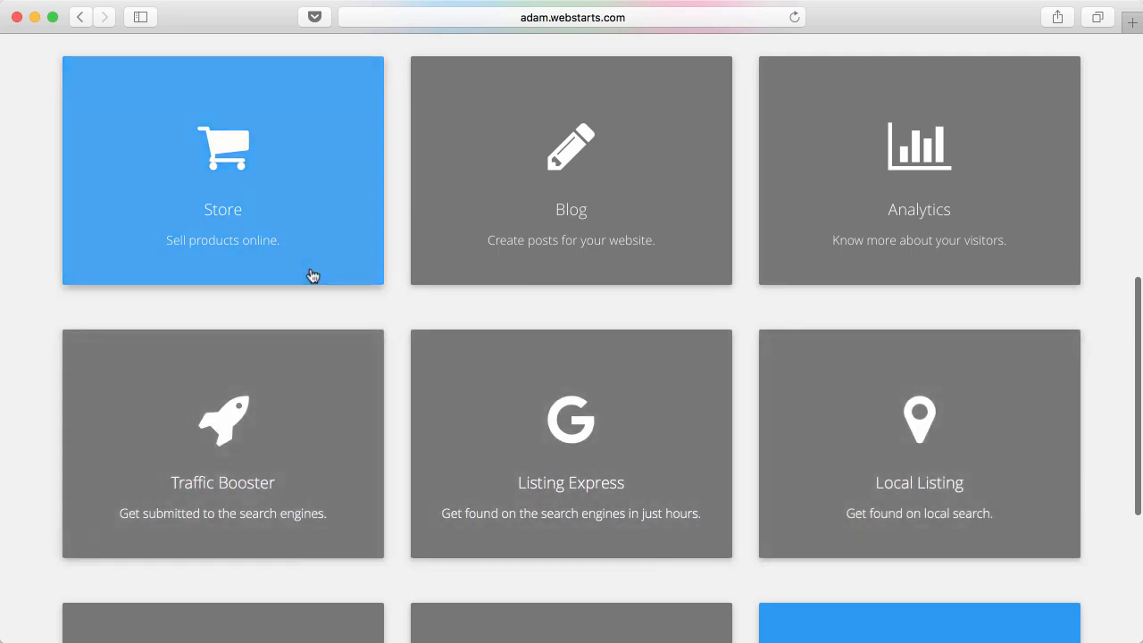
scroll(up, 3)
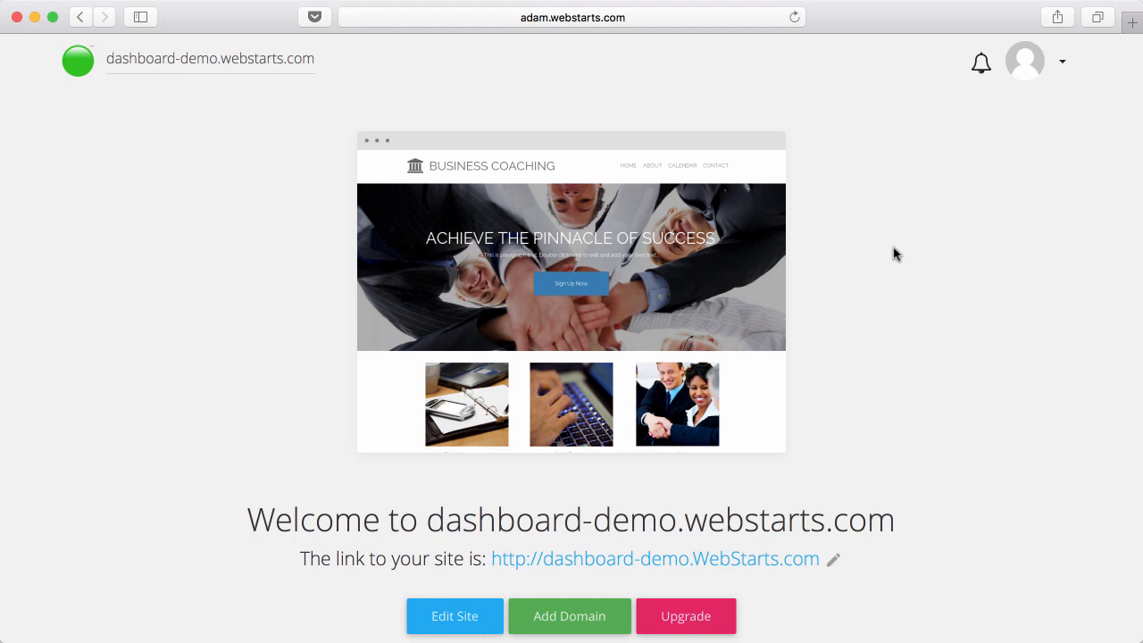
click(454, 617)
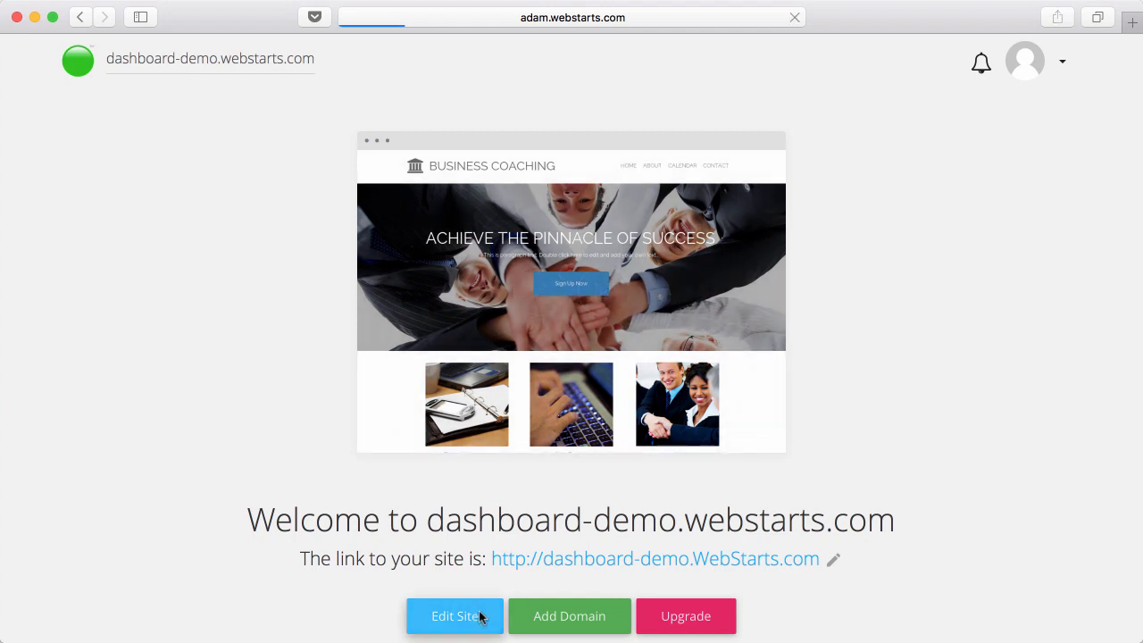
Step: Enter the page editor and nudge the YOUR COMPANY heading up, then back to its spot
click(454, 614)
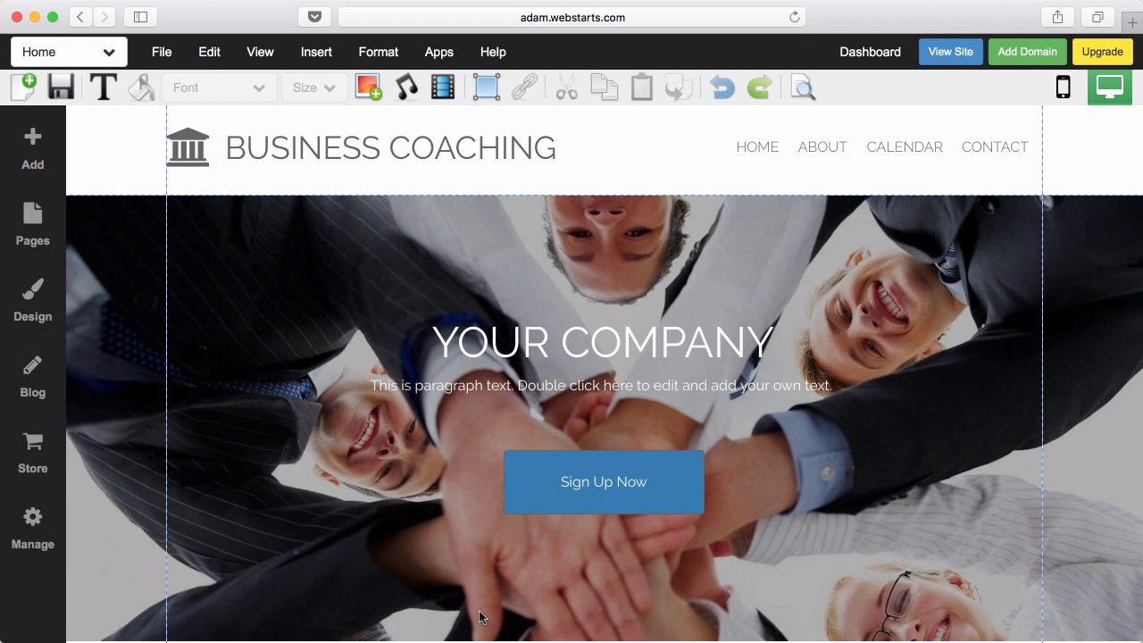
mouse_move(482, 579)
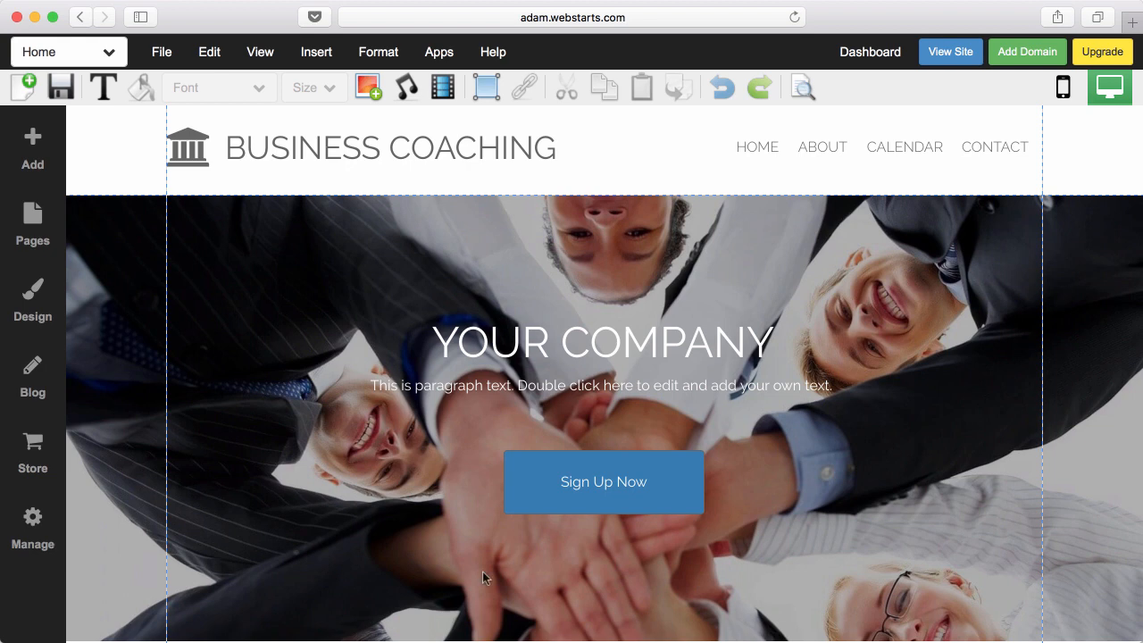
click(604, 341)
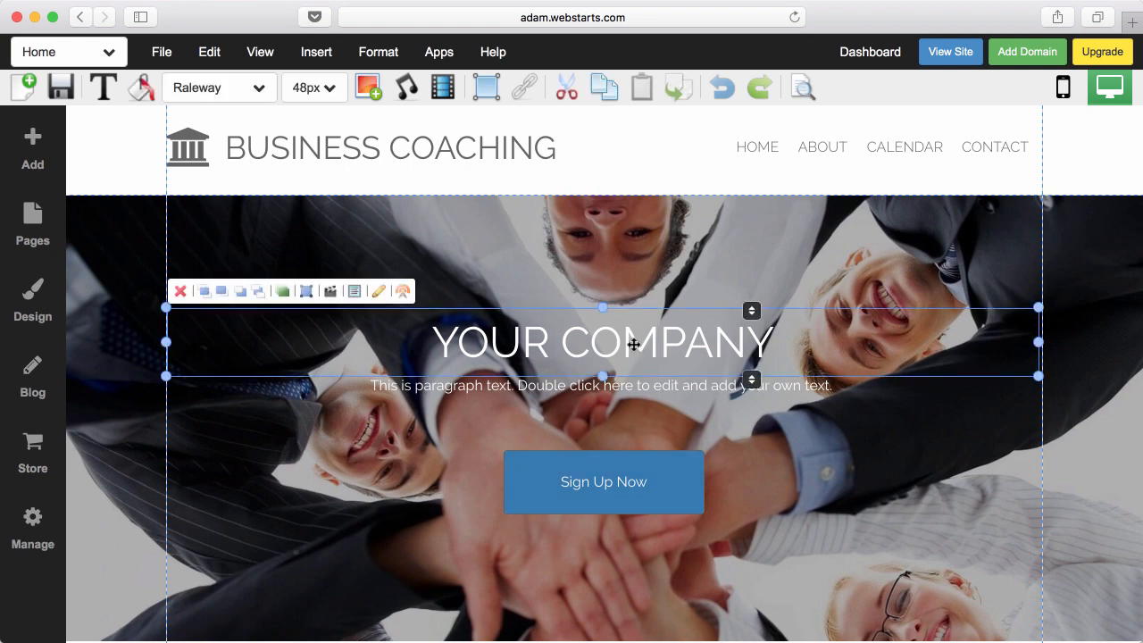
drag(604, 343, 504, 282)
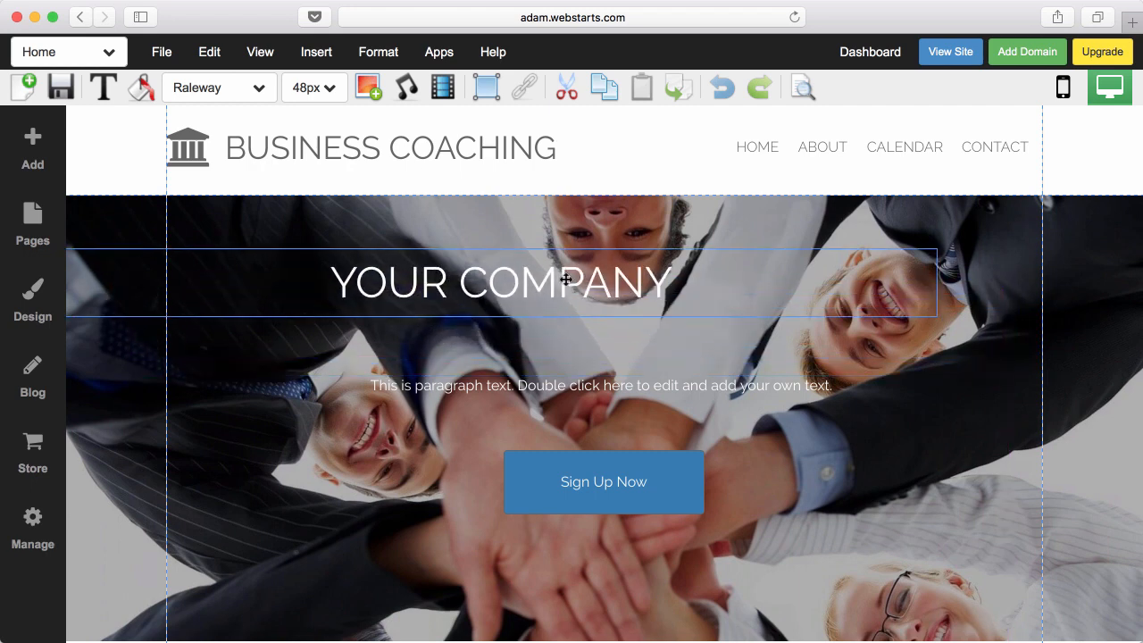
drag(564, 282, 672, 339)
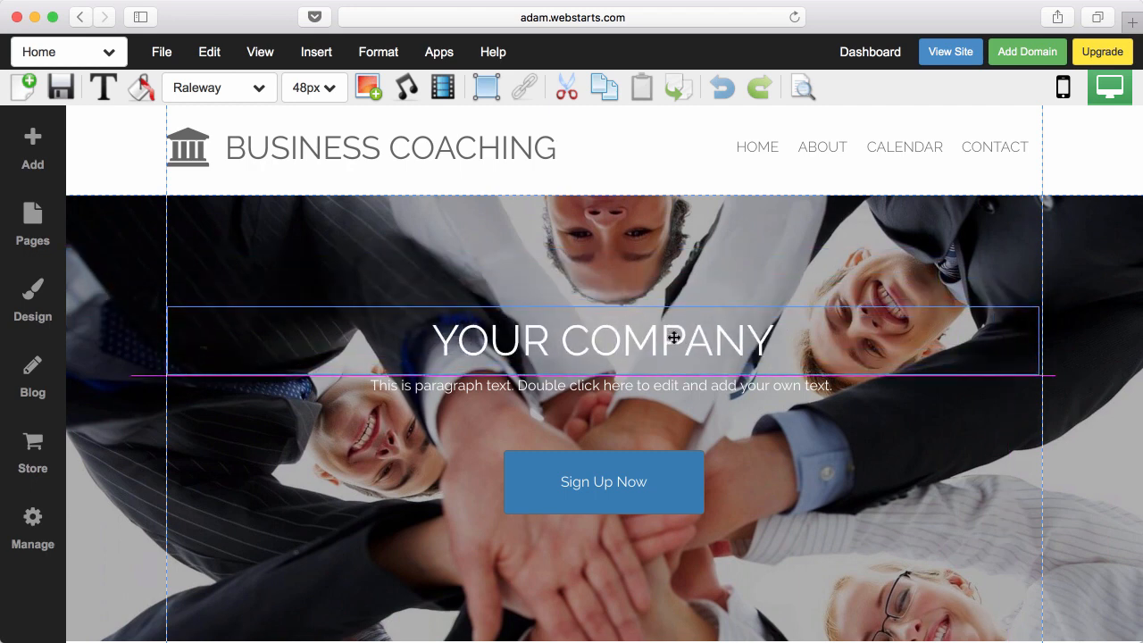
Step: Replace the YOUR COMPANY hero heading text with HEAD
click(604, 340)
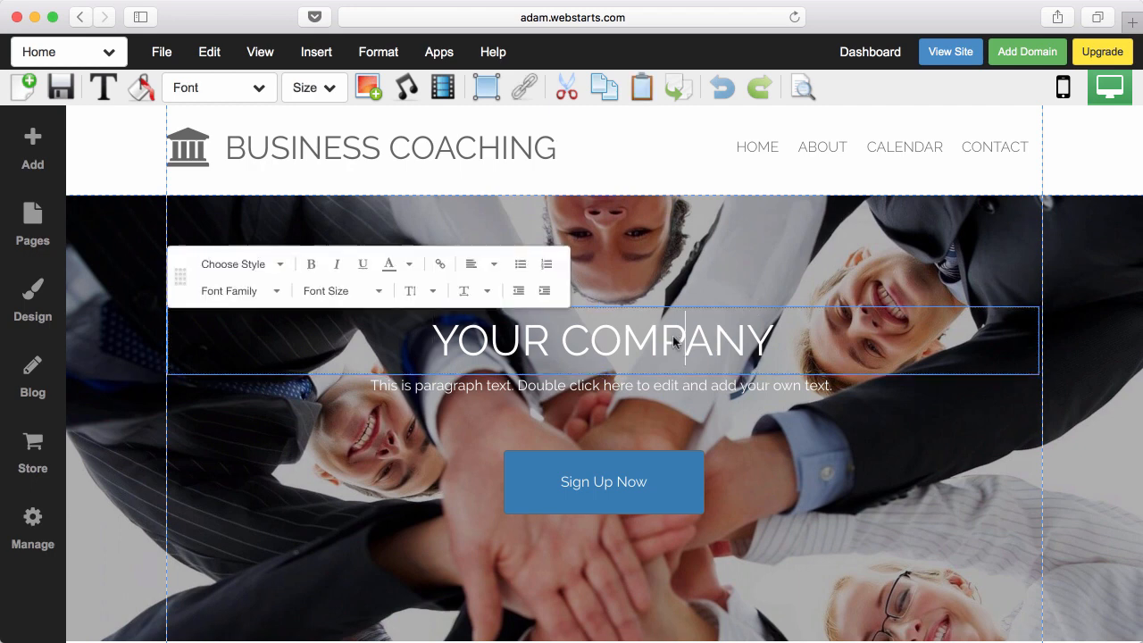
double_click(602, 340)
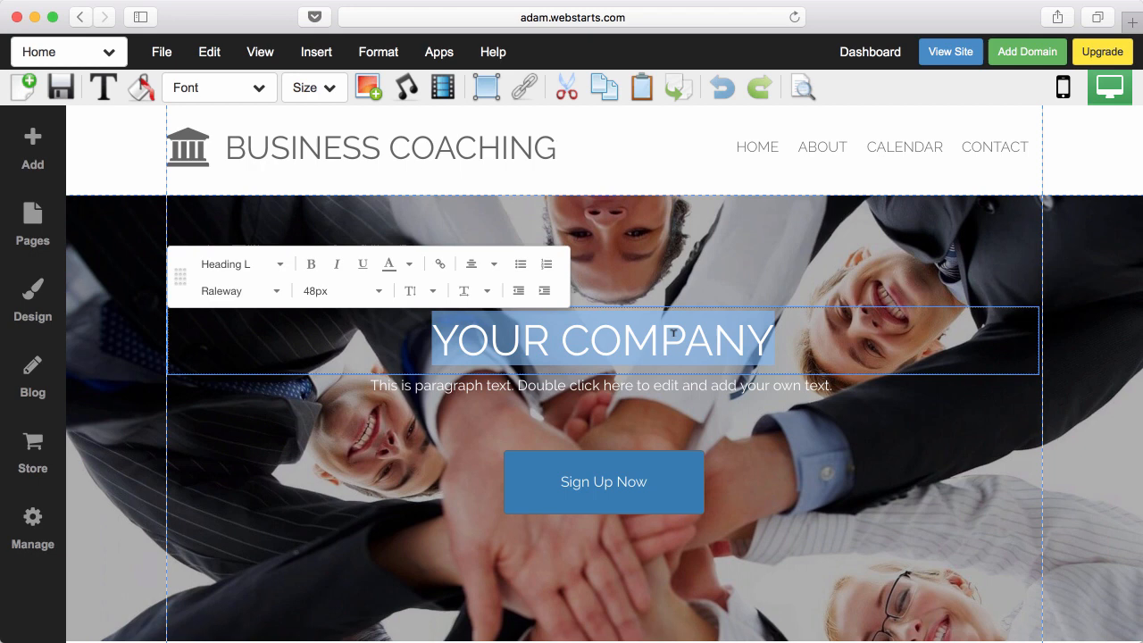
text(HEAD)
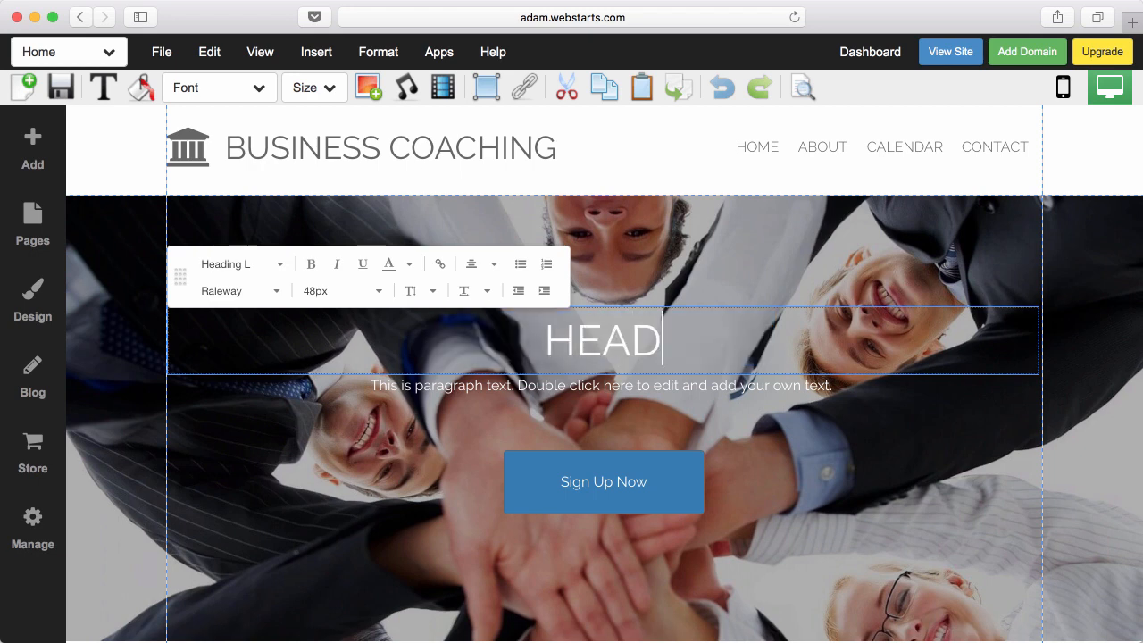
scroll(down, 3)
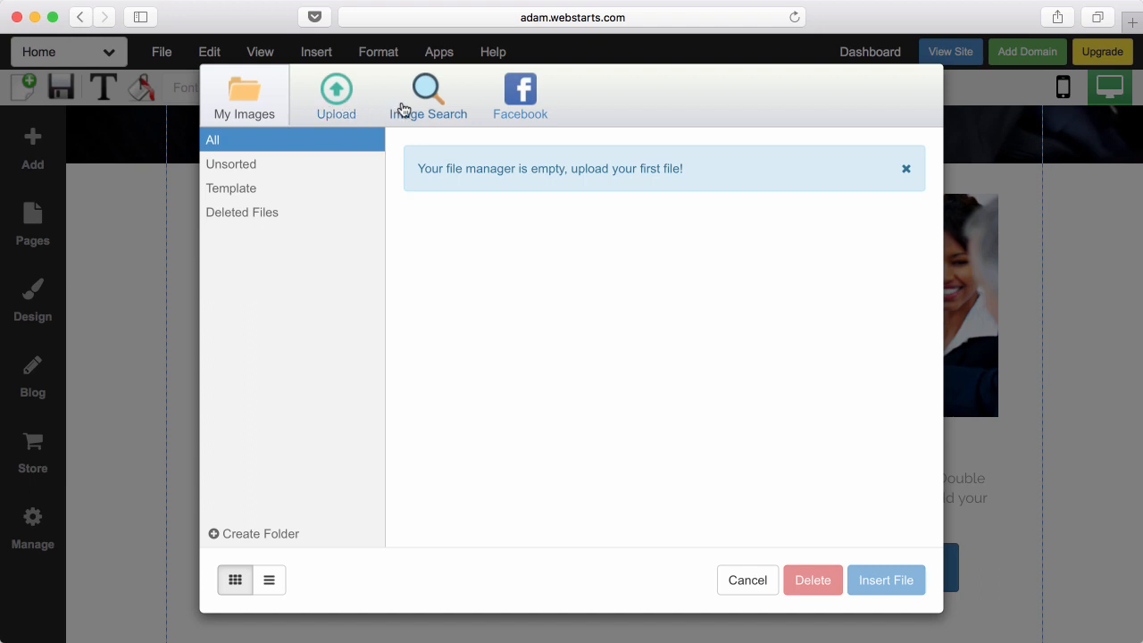
mouse_move(503, 105)
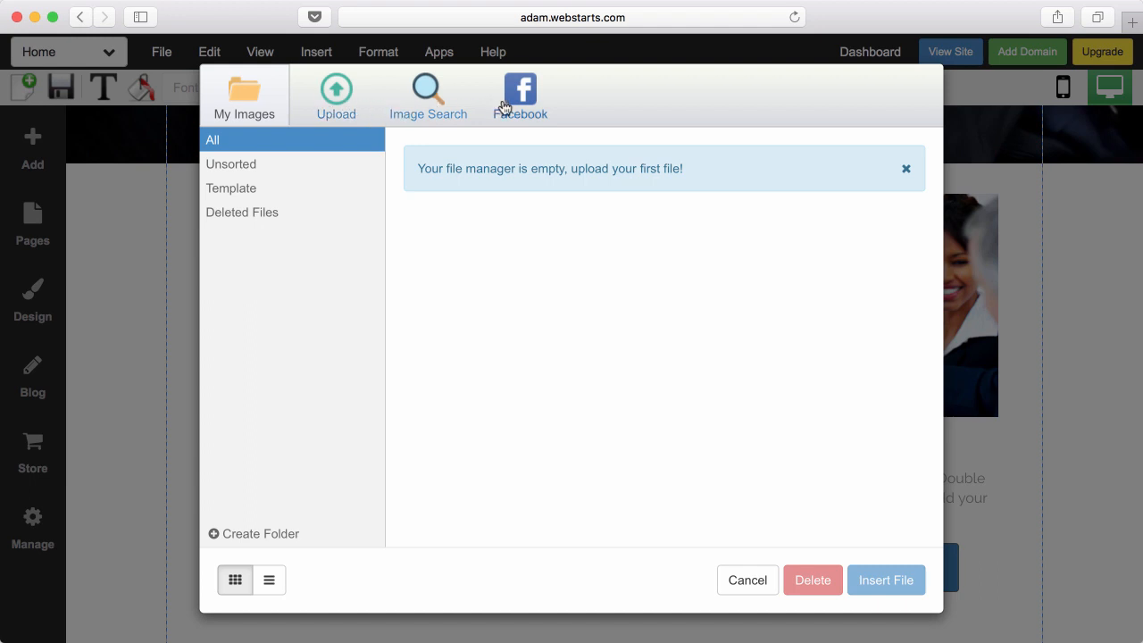
click(520, 96)
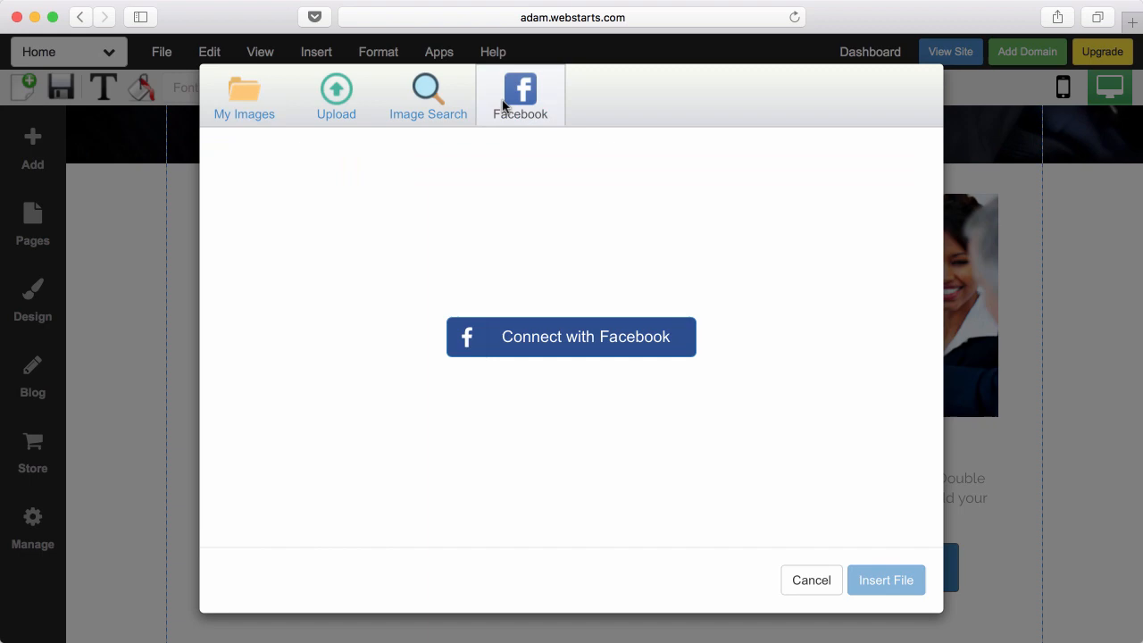
click(429, 96)
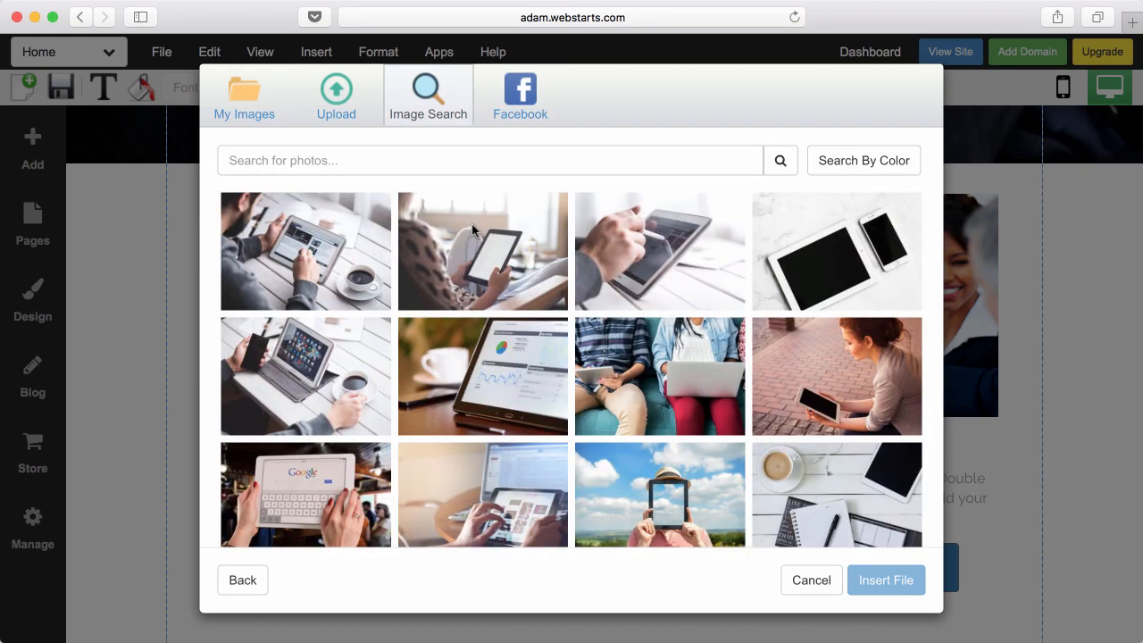
click(886, 578)
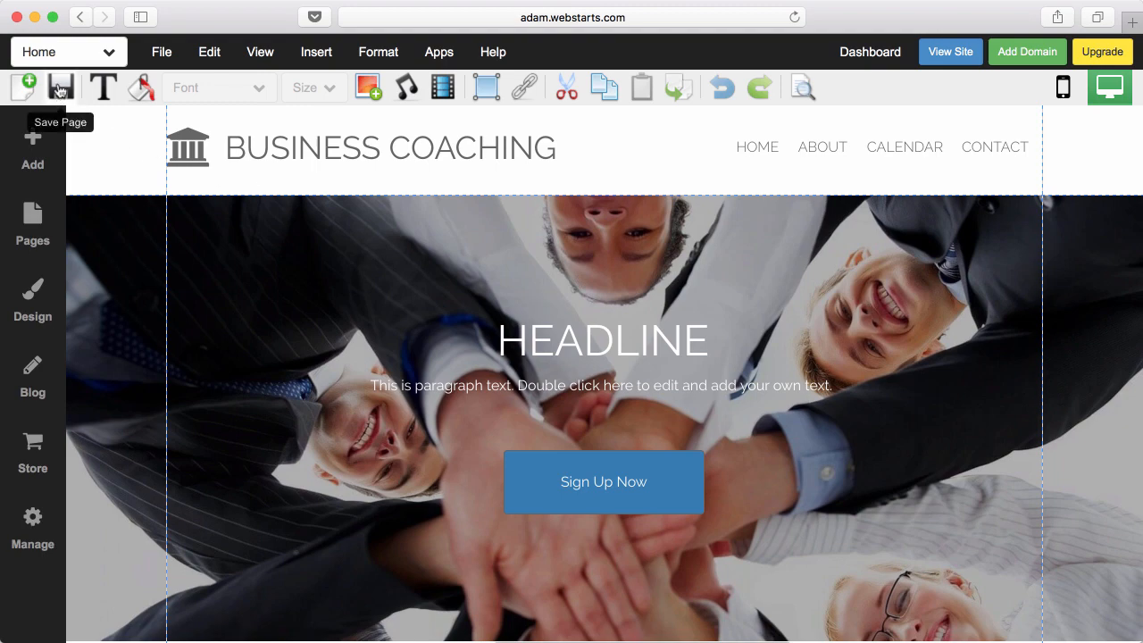
Step: Save the Home page so the HEADLINE heading is kept
click(61, 86)
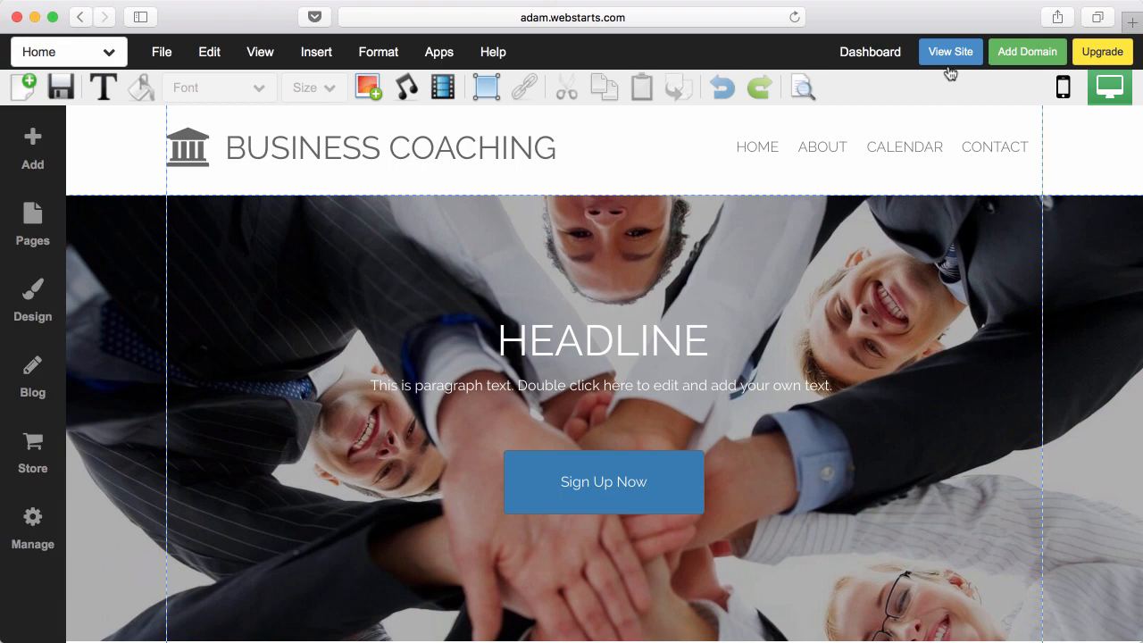
click(950, 50)
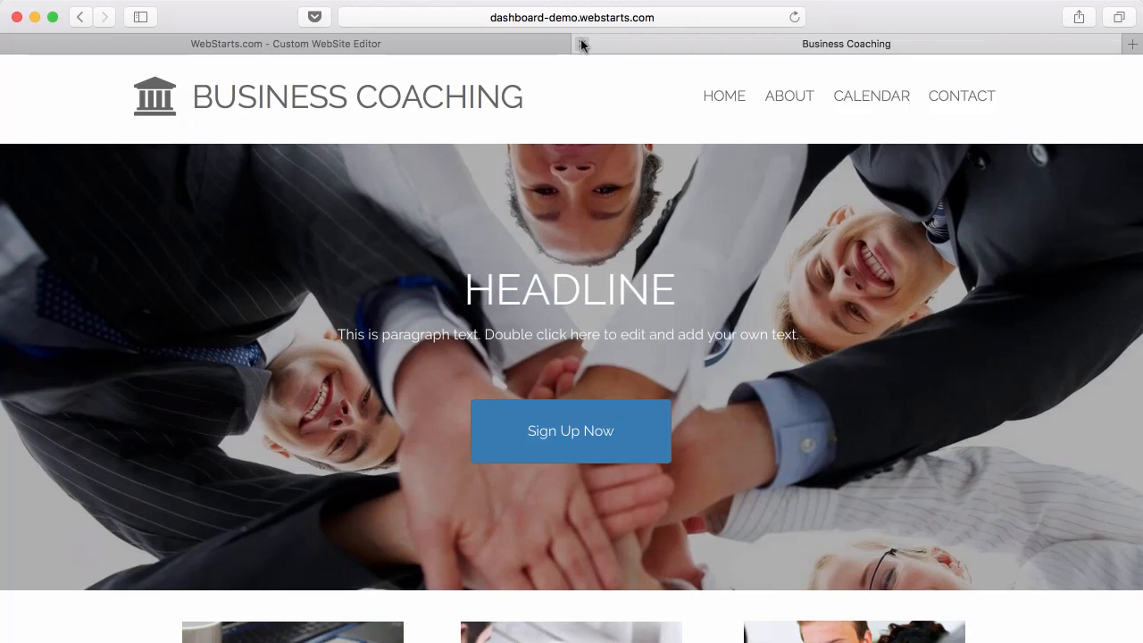
mouse_move(582, 44)
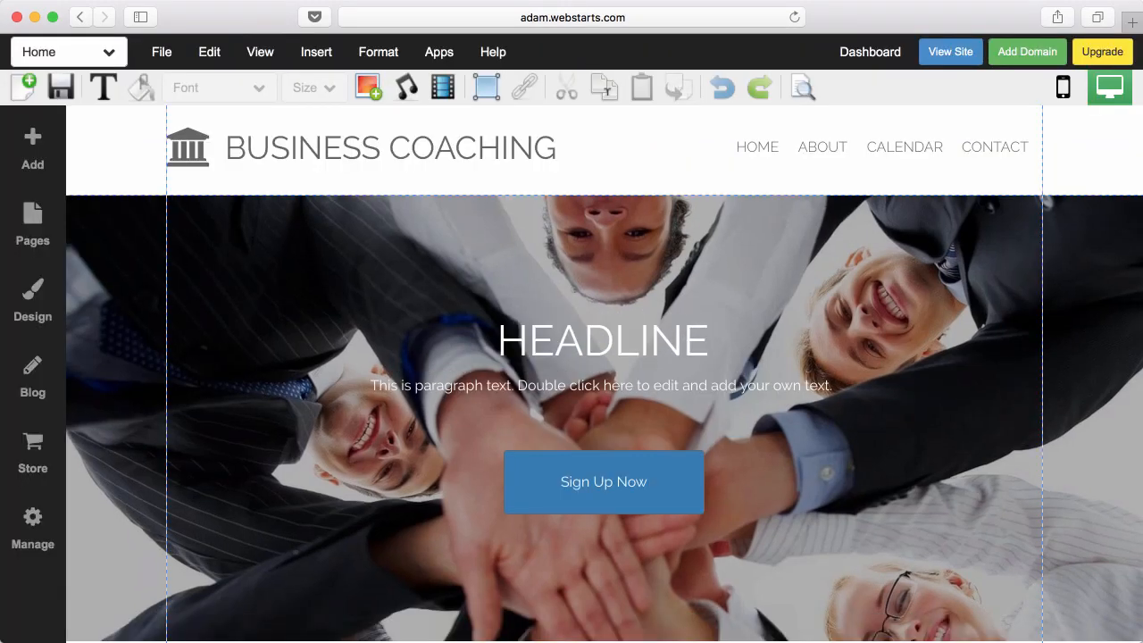
mouse_move(32, 142)
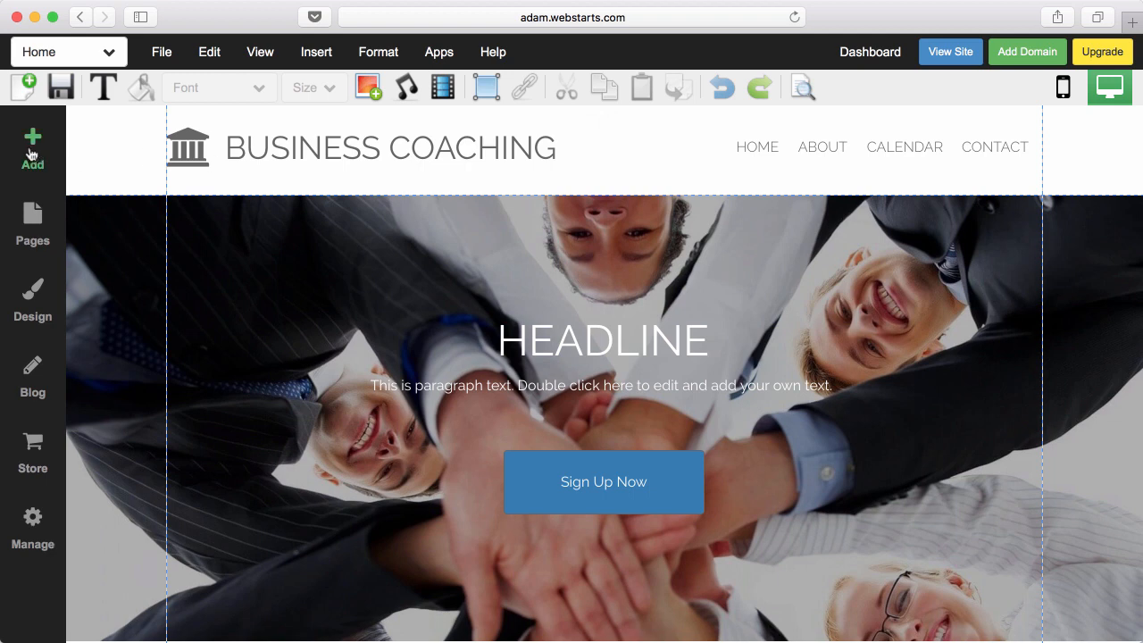
Step: Insert the Who we are team block from the Crew content blocks
click(32, 146)
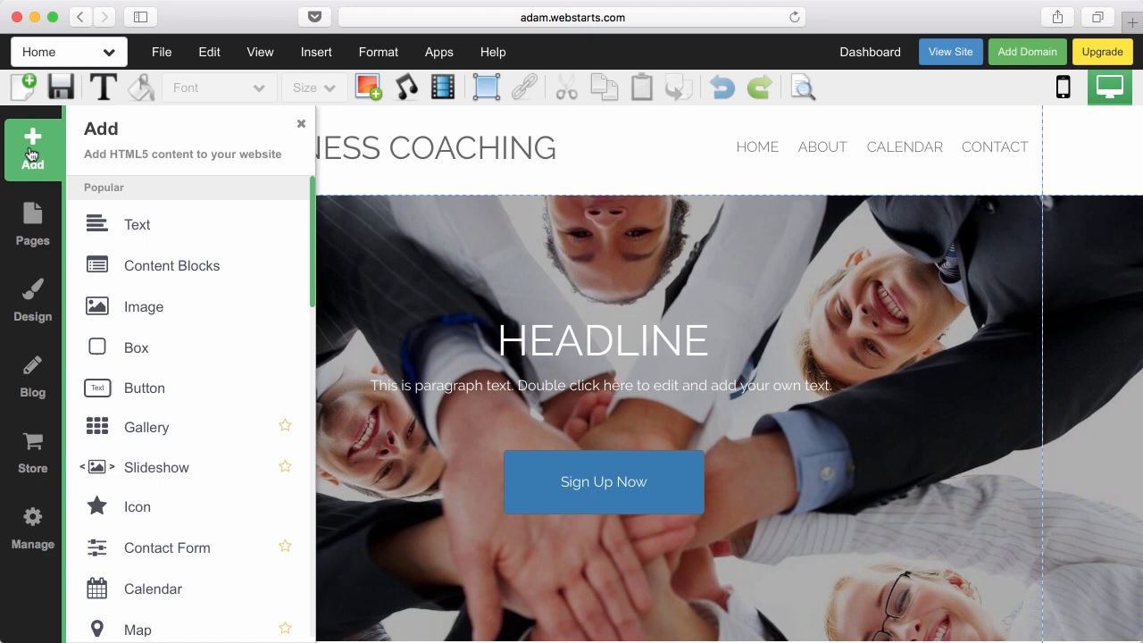
mouse_move(139, 225)
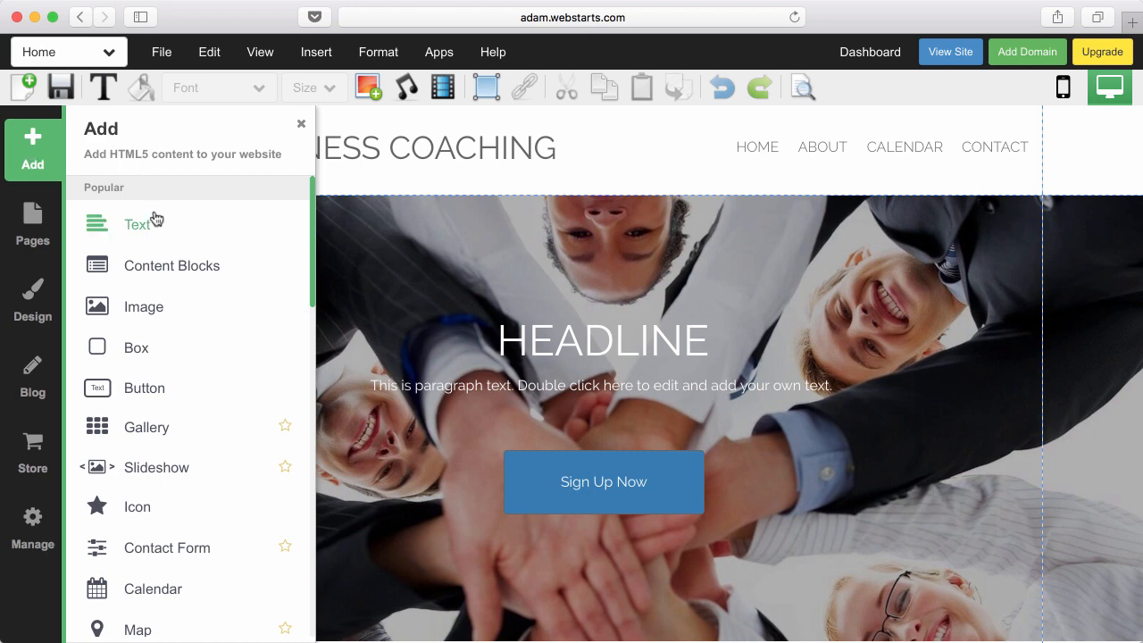
click(171, 264)
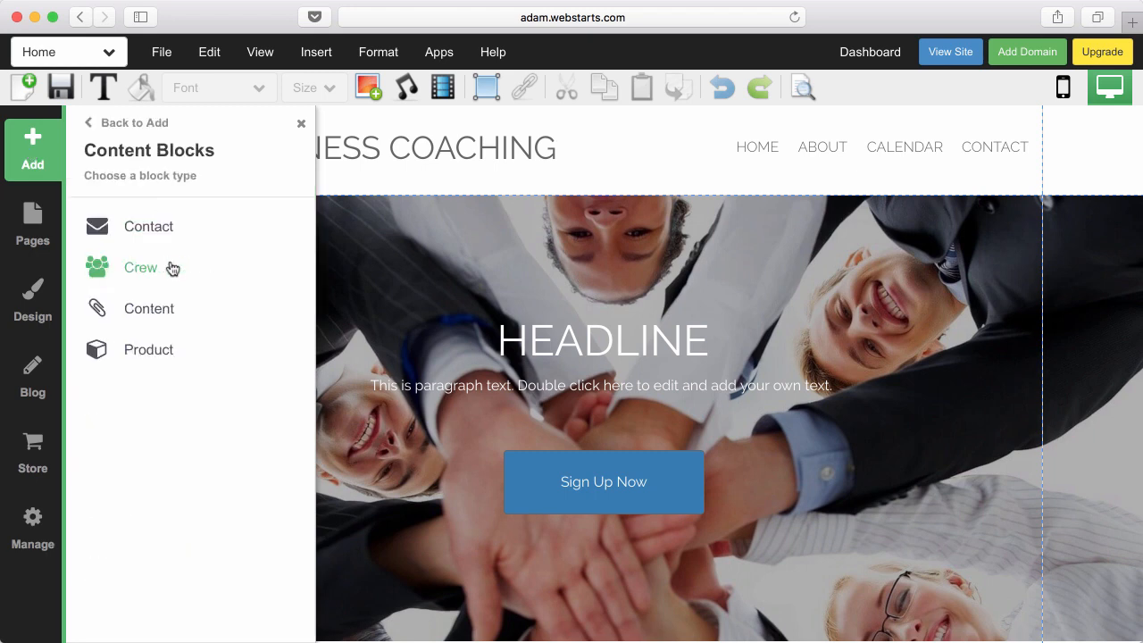
click(139, 268)
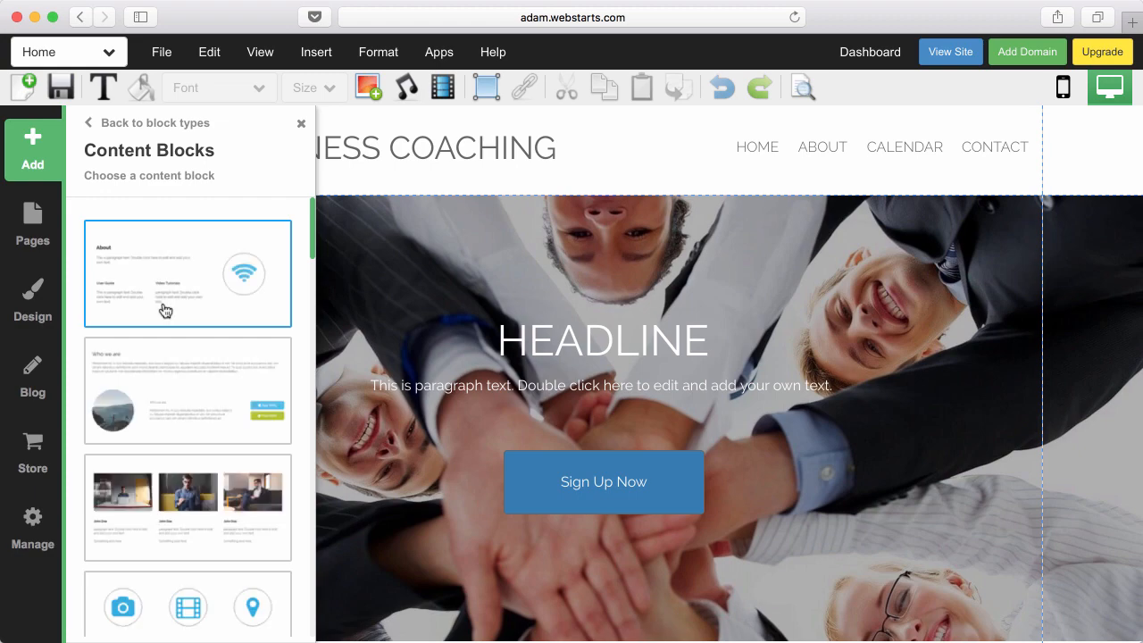
click(187, 273)
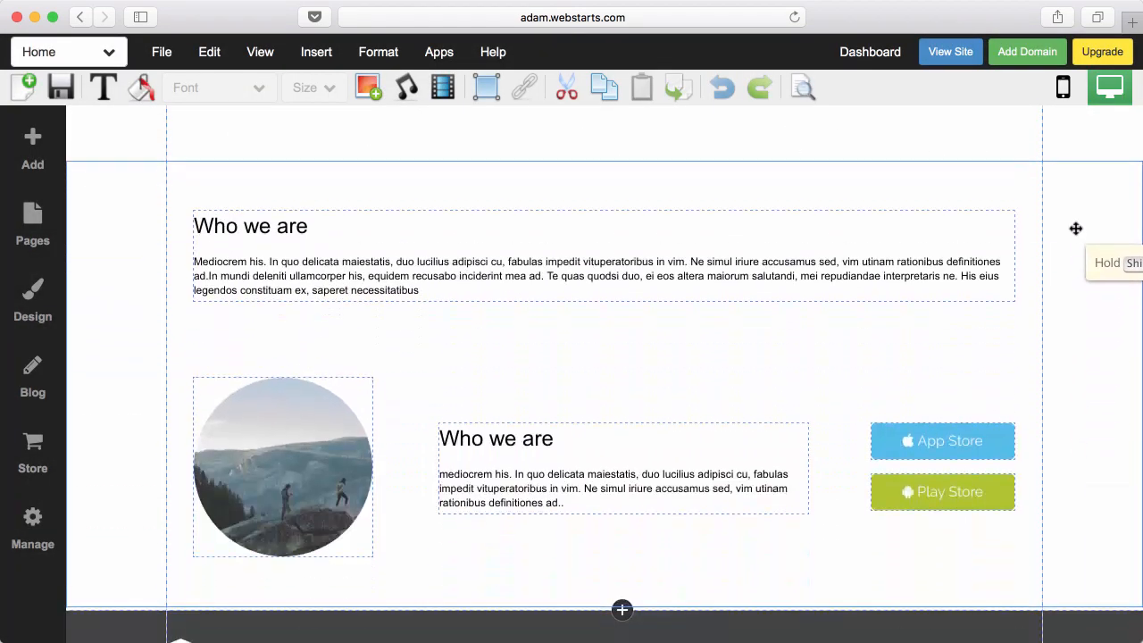
scroll(down, 3)
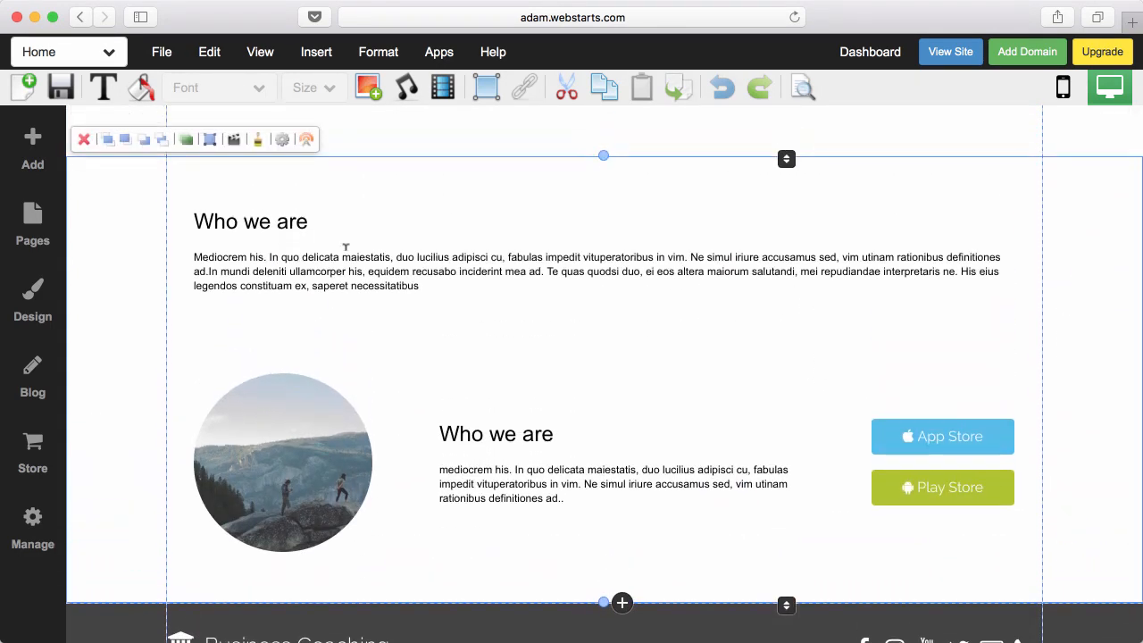
Step: Select the block's Who we are text, check the image library and cancel without choosing a file
click(345, 254)
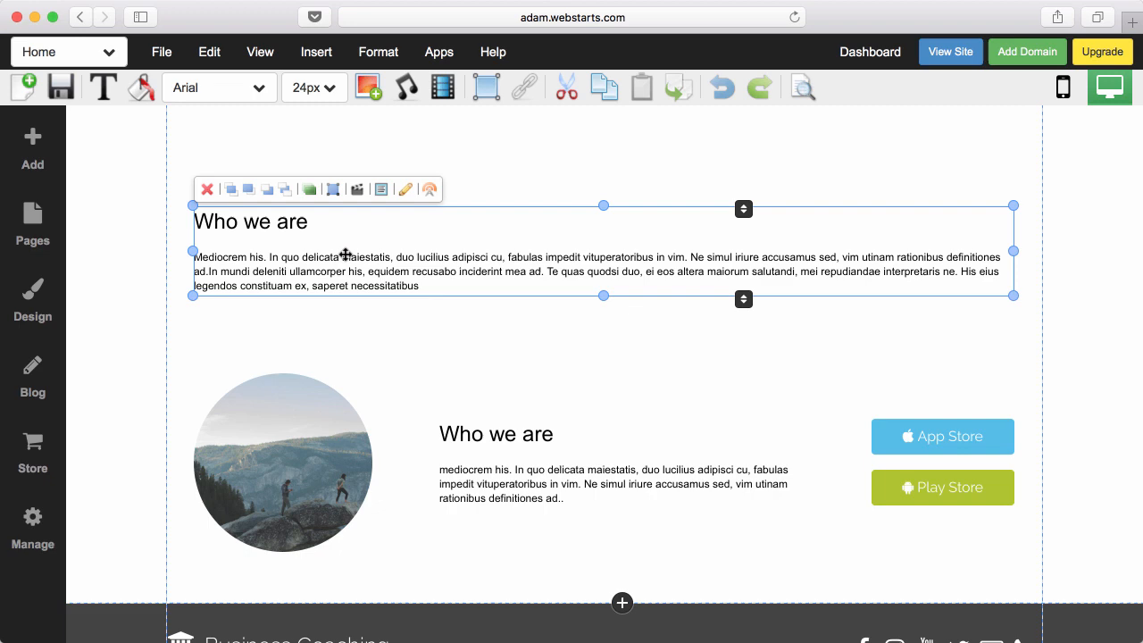
click(309, 189)
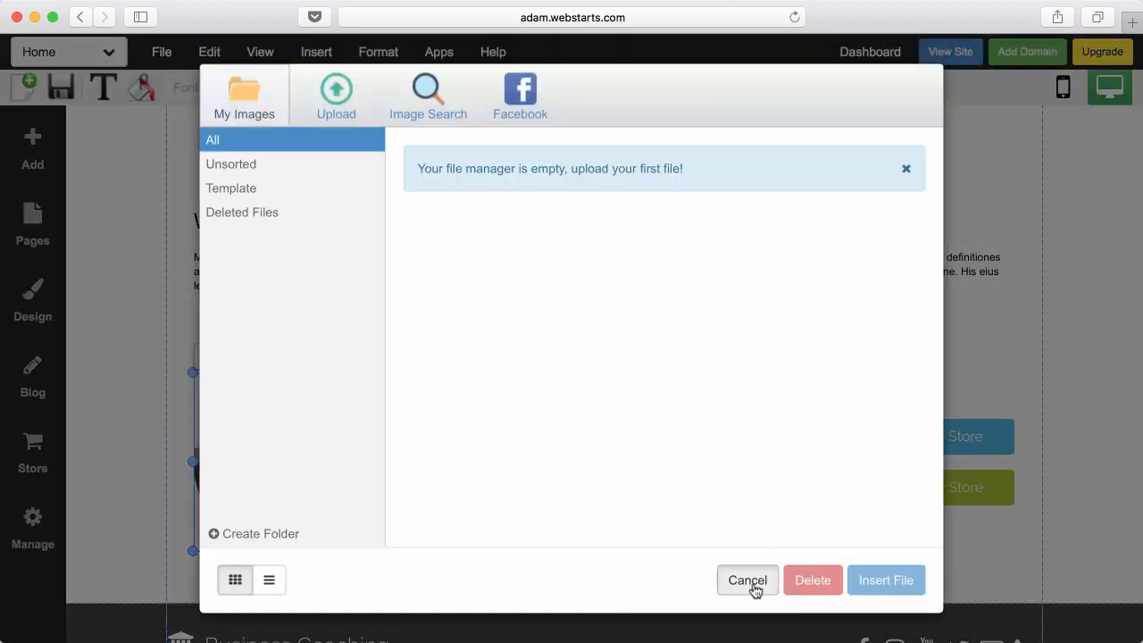
click(746, 578)
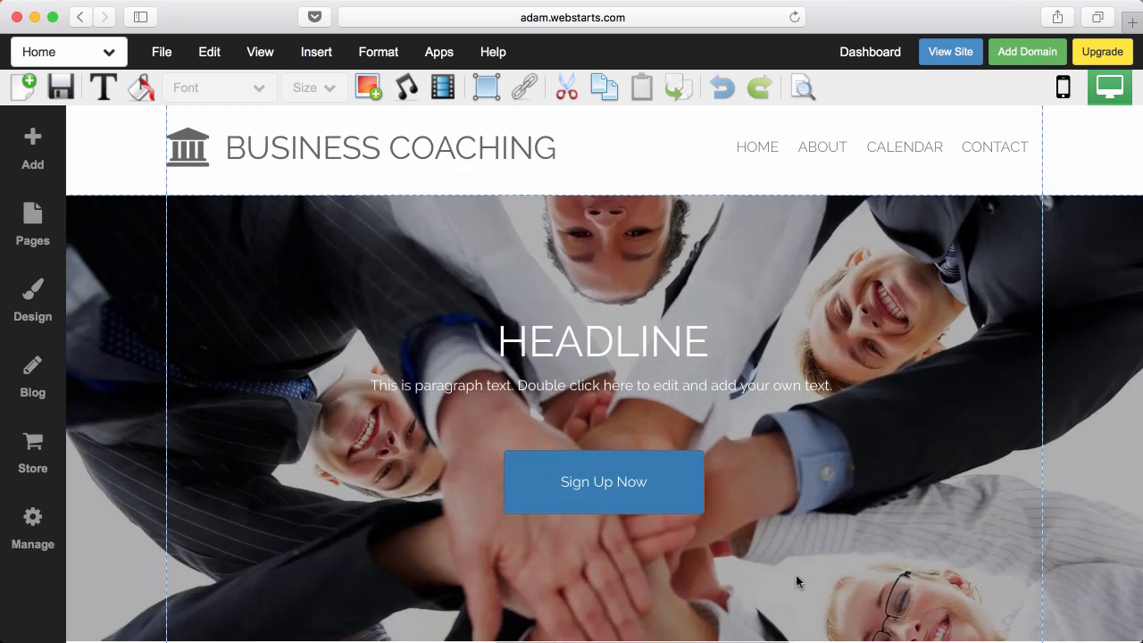
mouse_move(99, 111)
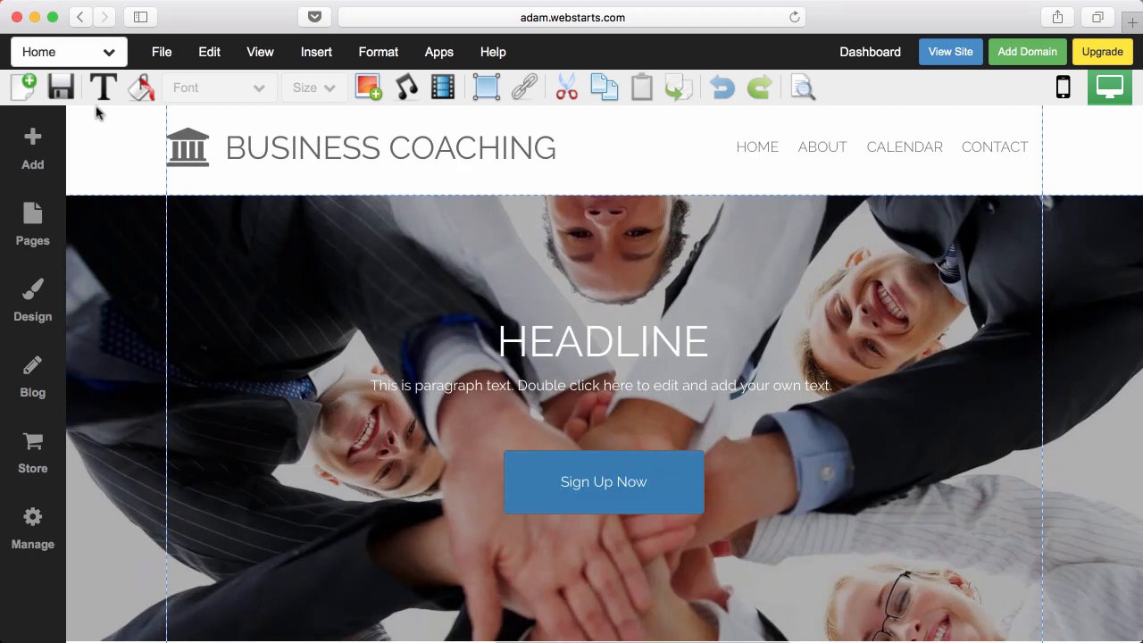
Step: Save the Home page with the new team block and view the live site
click(61, 86)
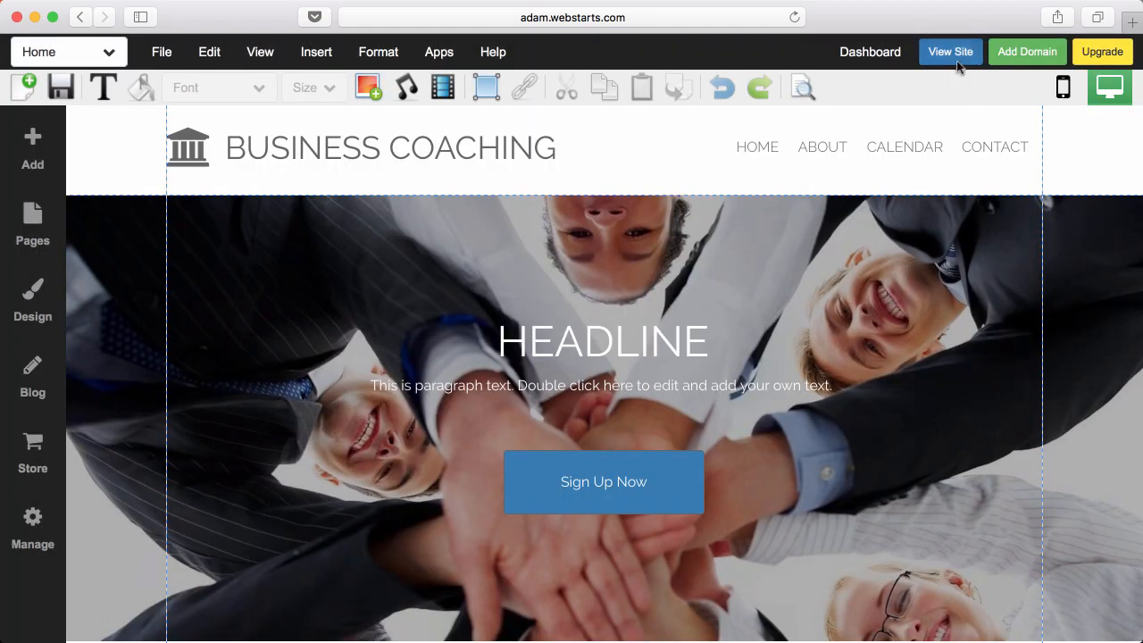
click(951, 52)
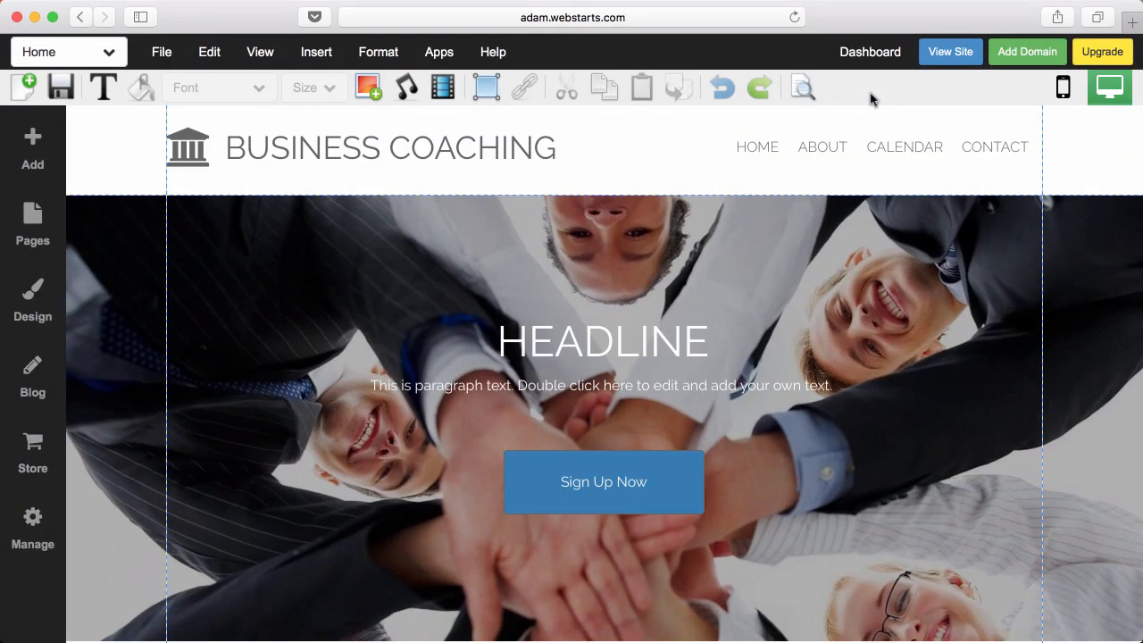
mouse_move(146, 194)
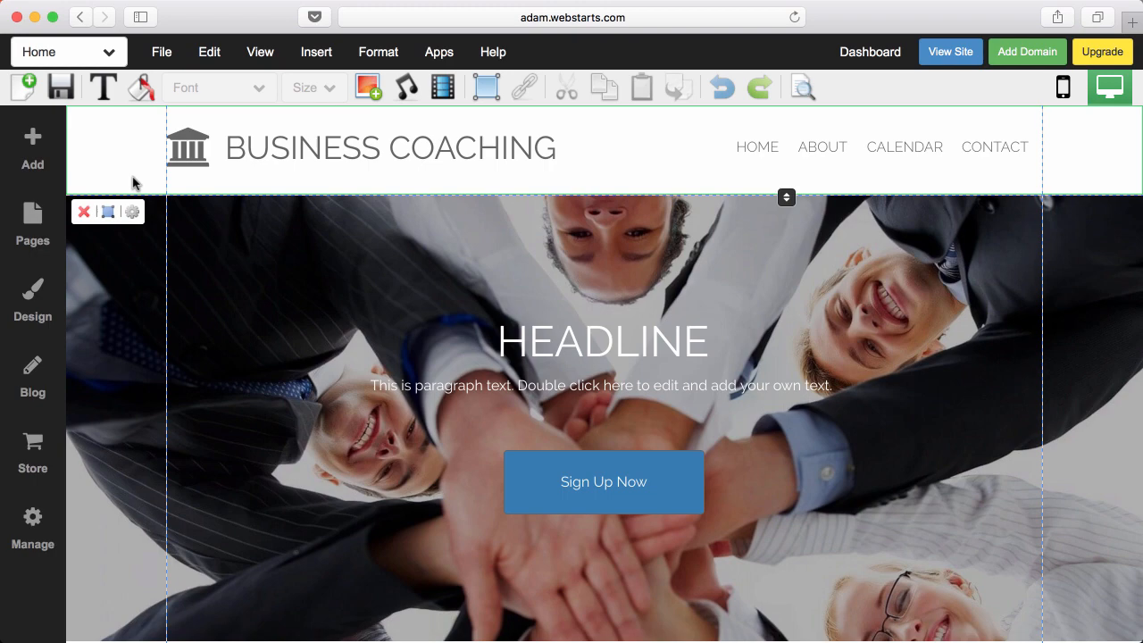
scroll(down, 3)
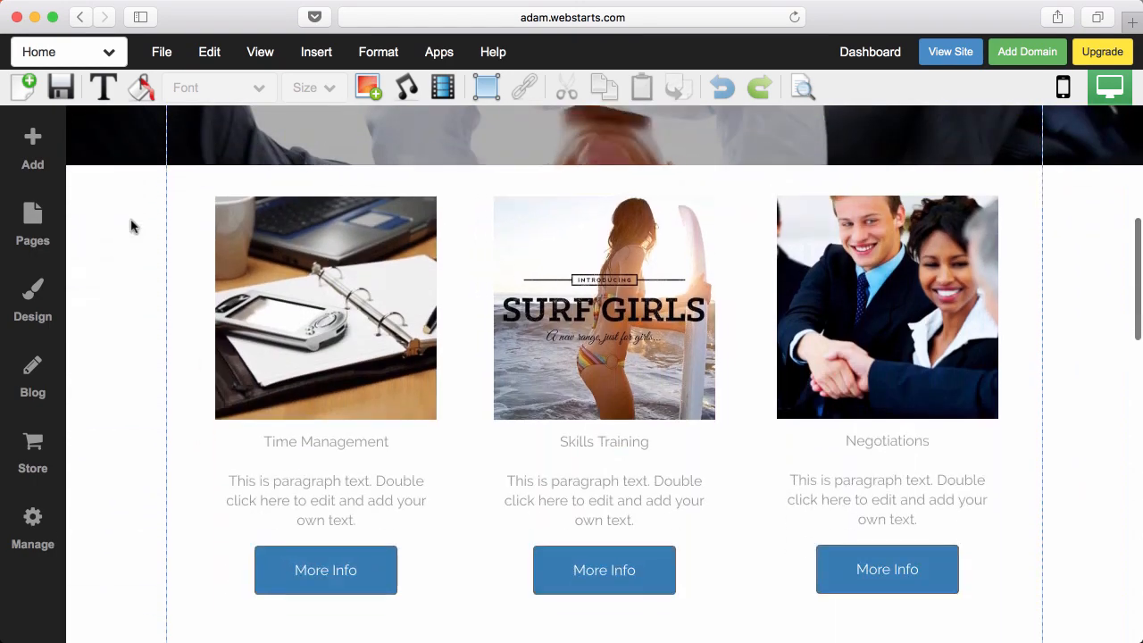
scroll(down, 3)
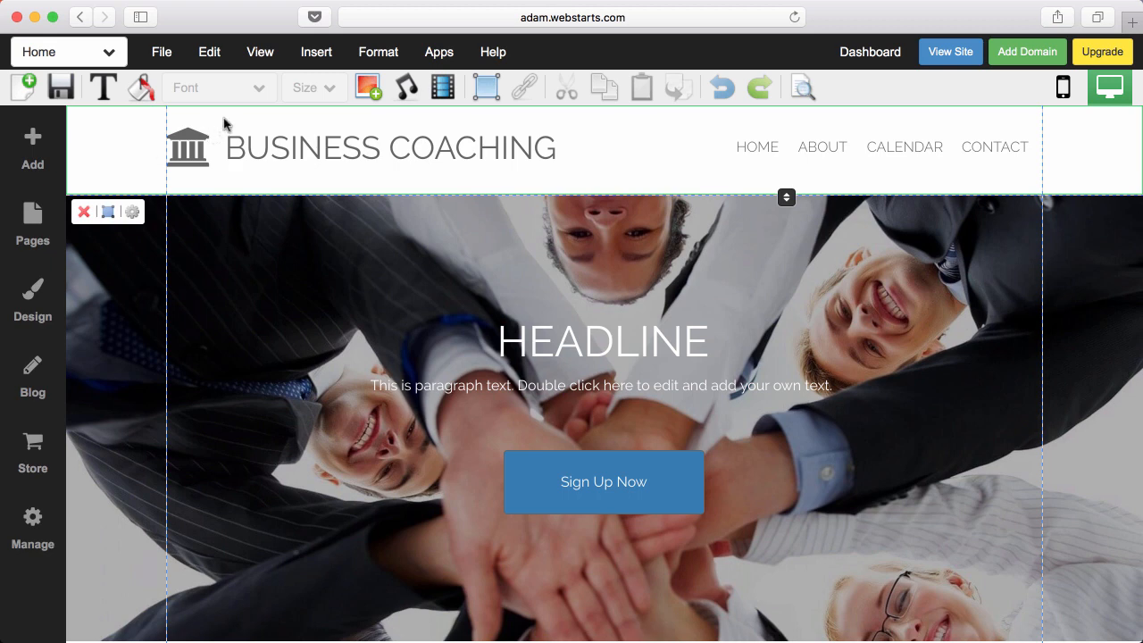
mouse_move(148, 209)
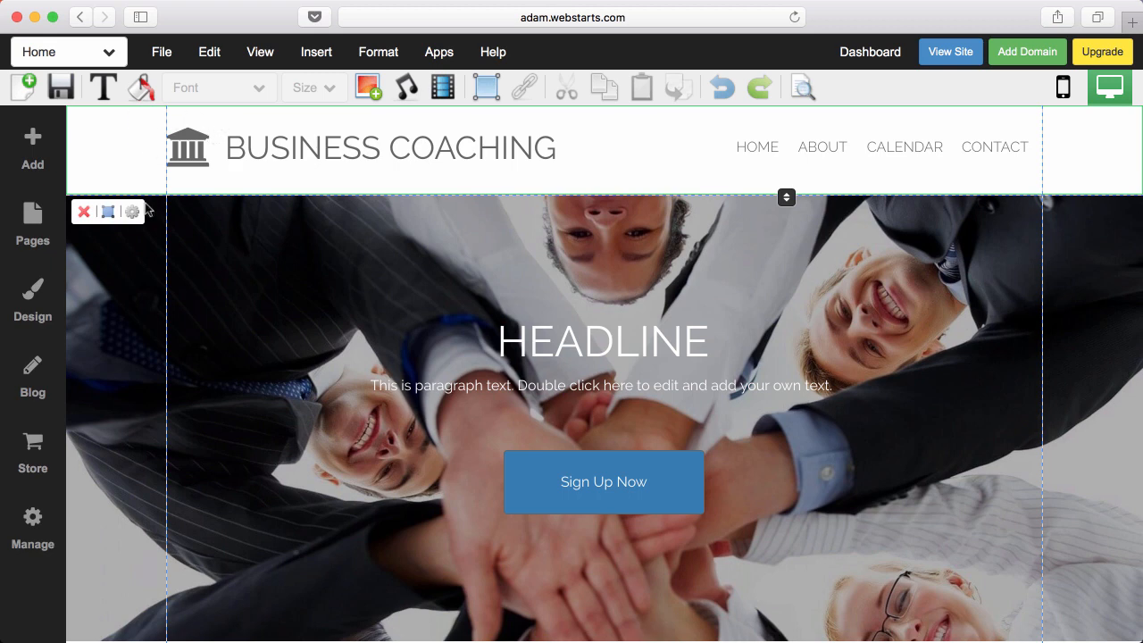
mouse_move(146, 225)
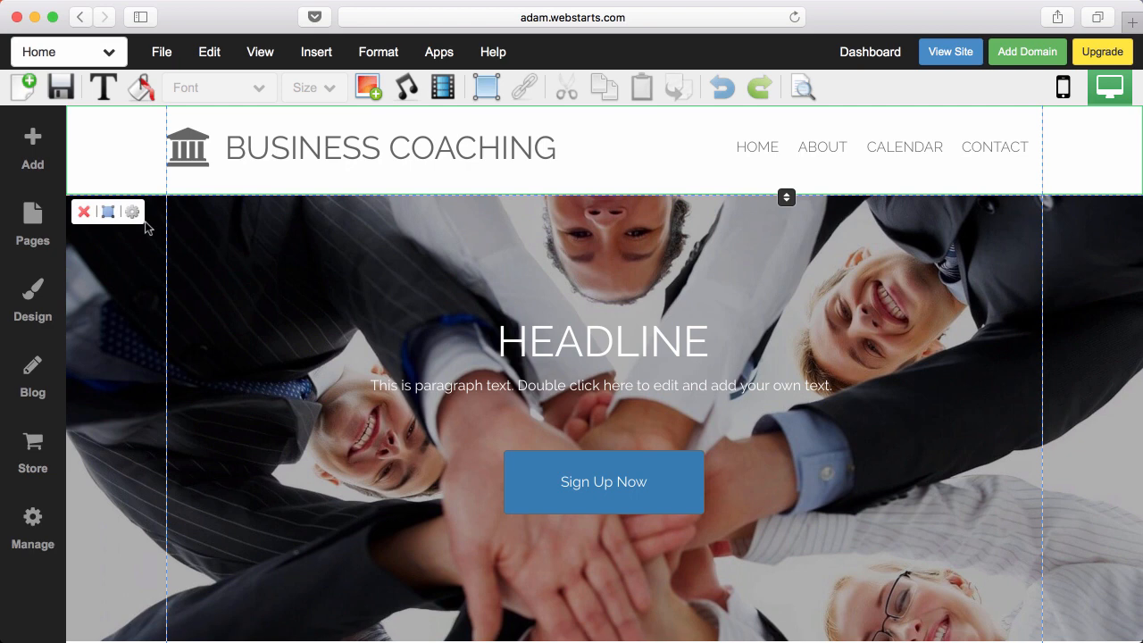
mouse_move(175, 215)
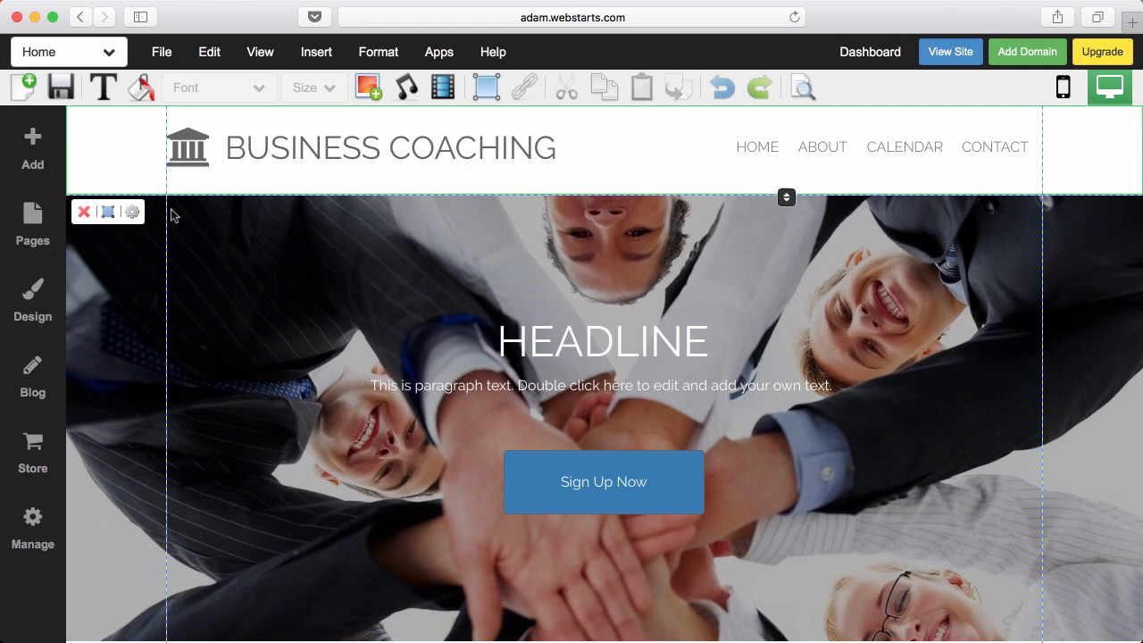
mouse_move(897, 86)
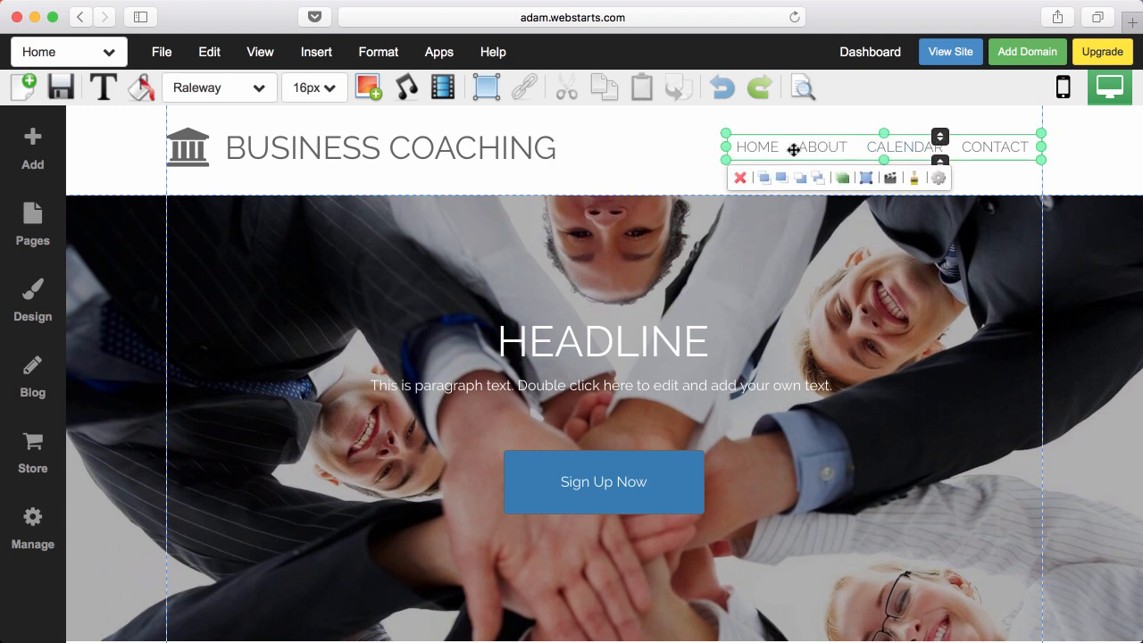
mouse_move(1032, 152)
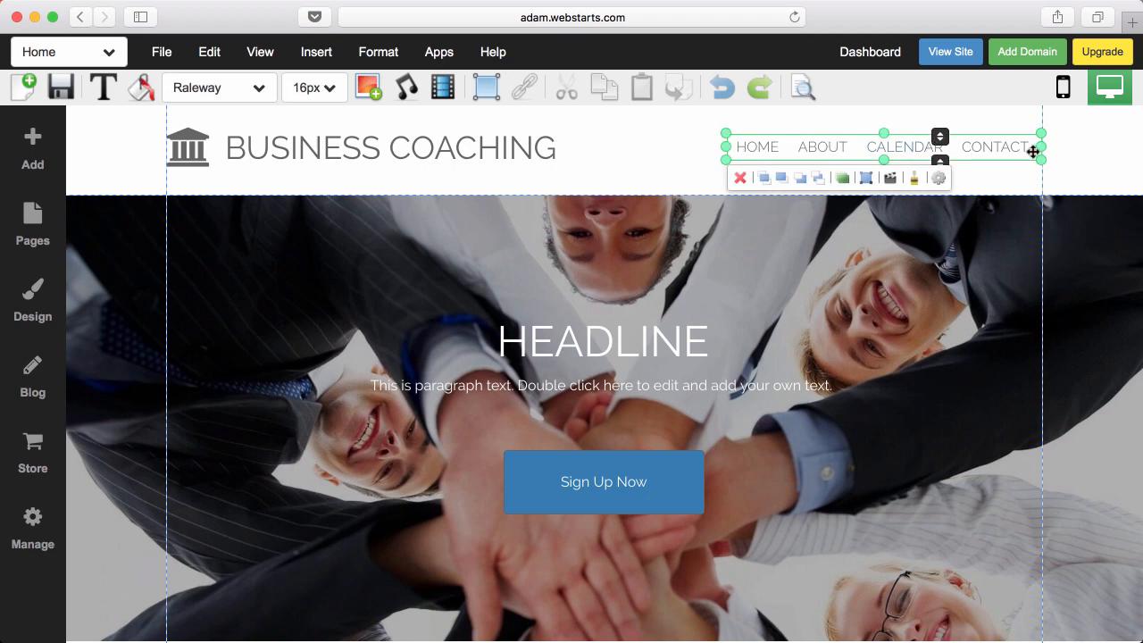
click(951, 50)
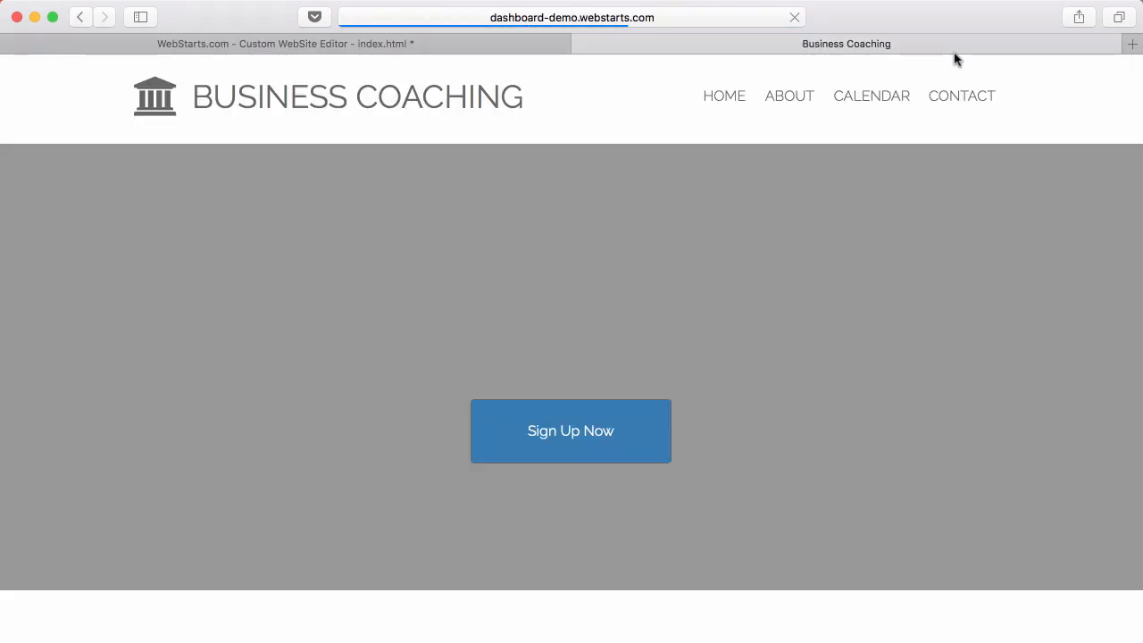
click(789, 97)
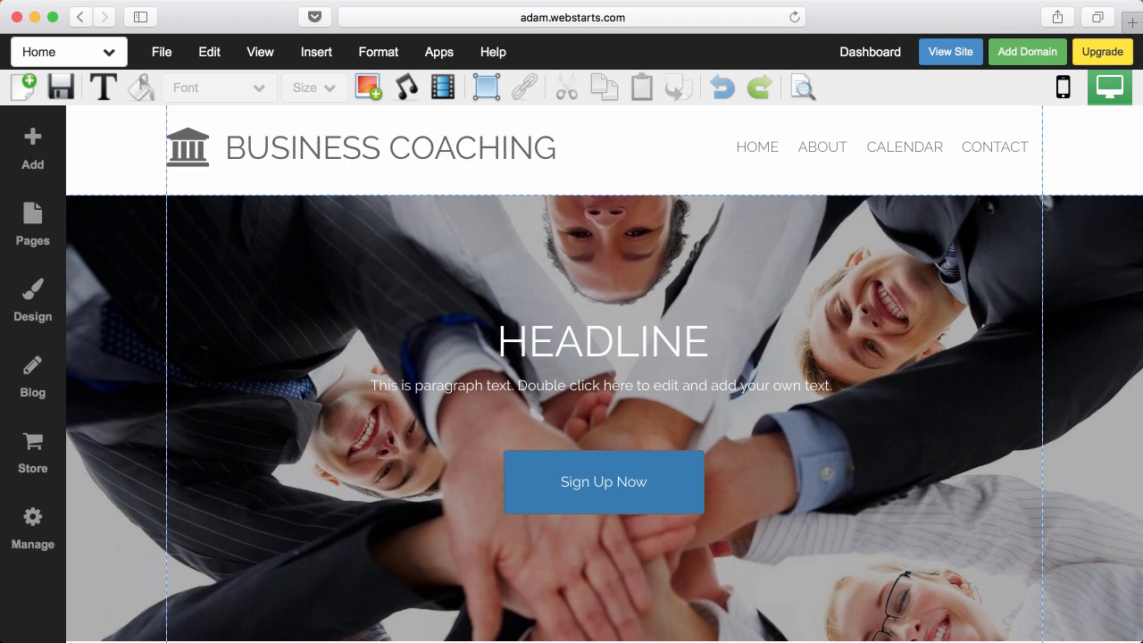
mouse_move(107, 220)
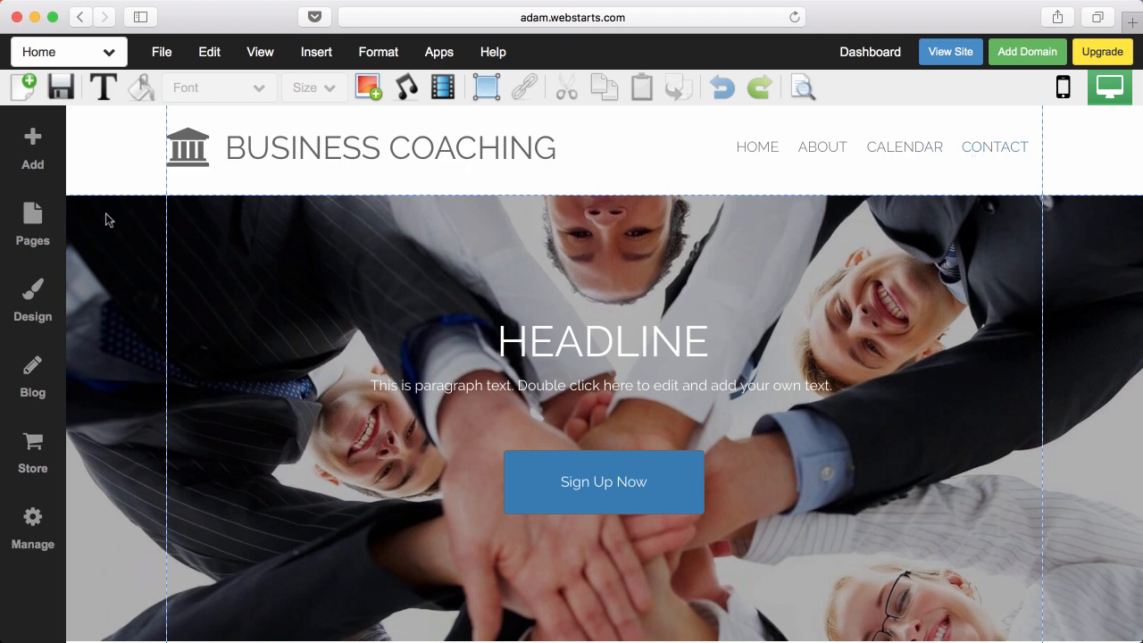
Step: Update the About page's settings from the Pages panel
click(33, 225)
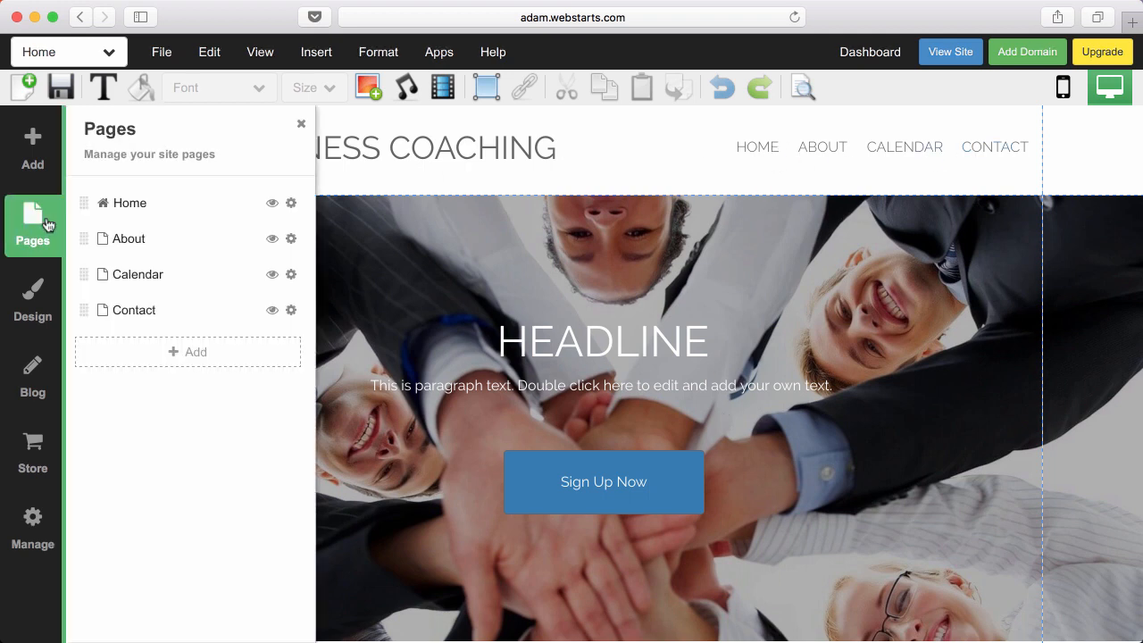
mouse_move(290, 239)
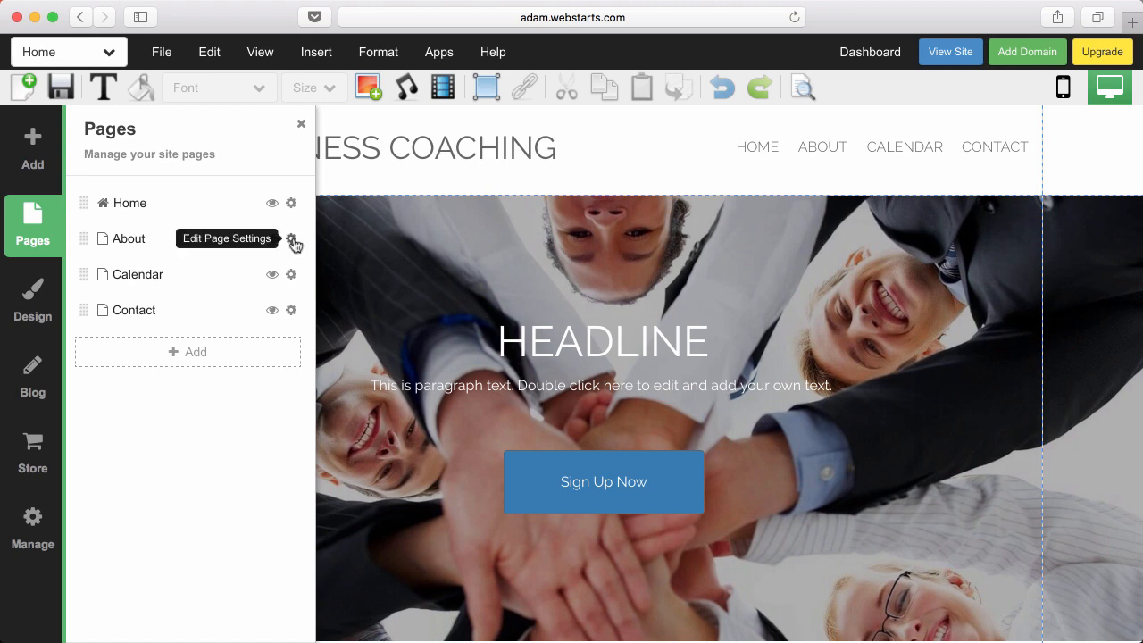
click(291, 239)
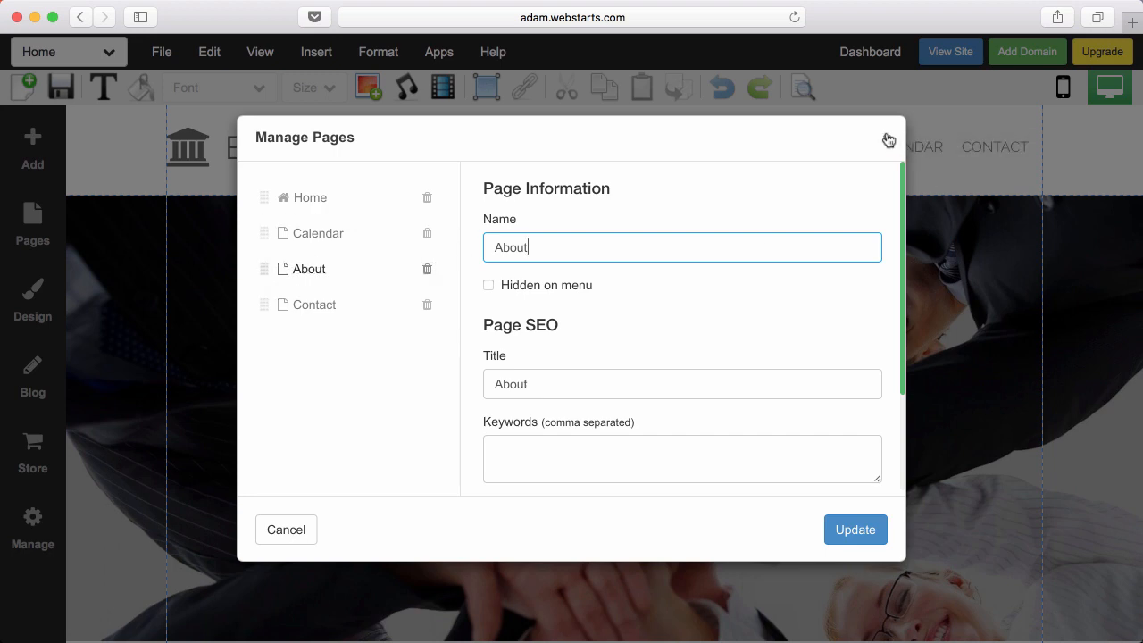
click(887, 139)
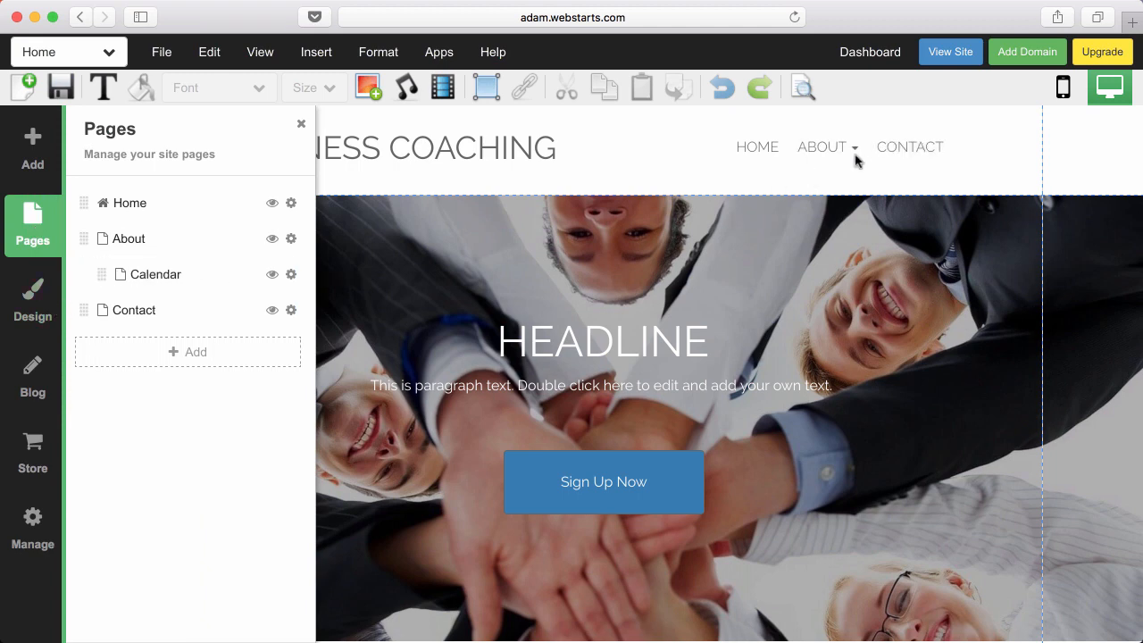
Step: Reopen the Pages panel and start adding a new page
click(300, 123)
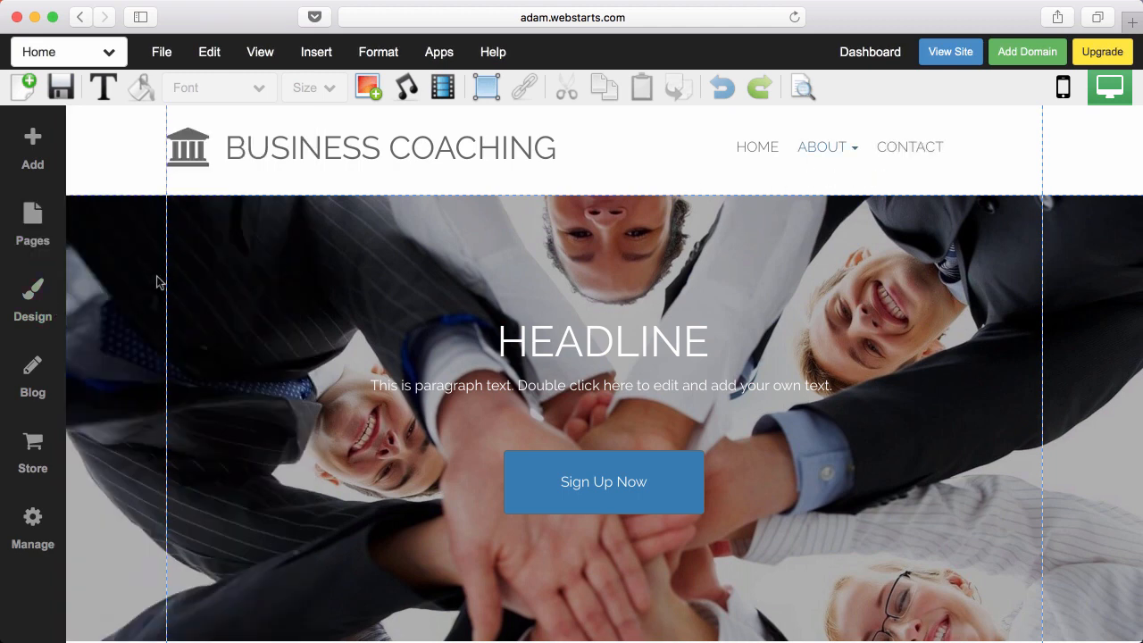
click(32, 223)
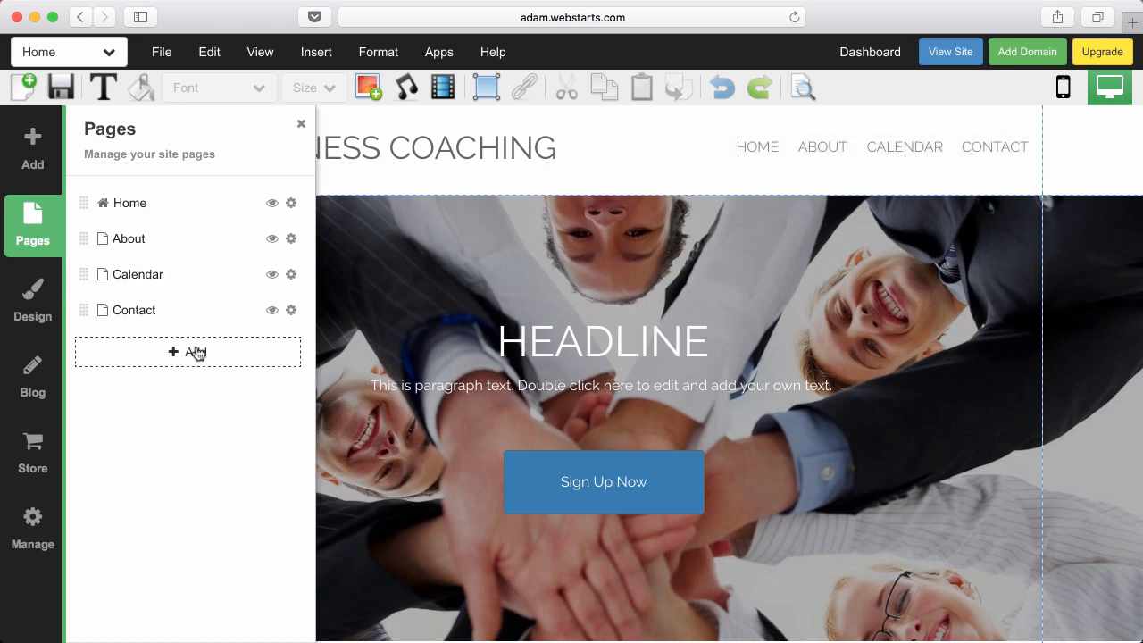
click(185, 350)
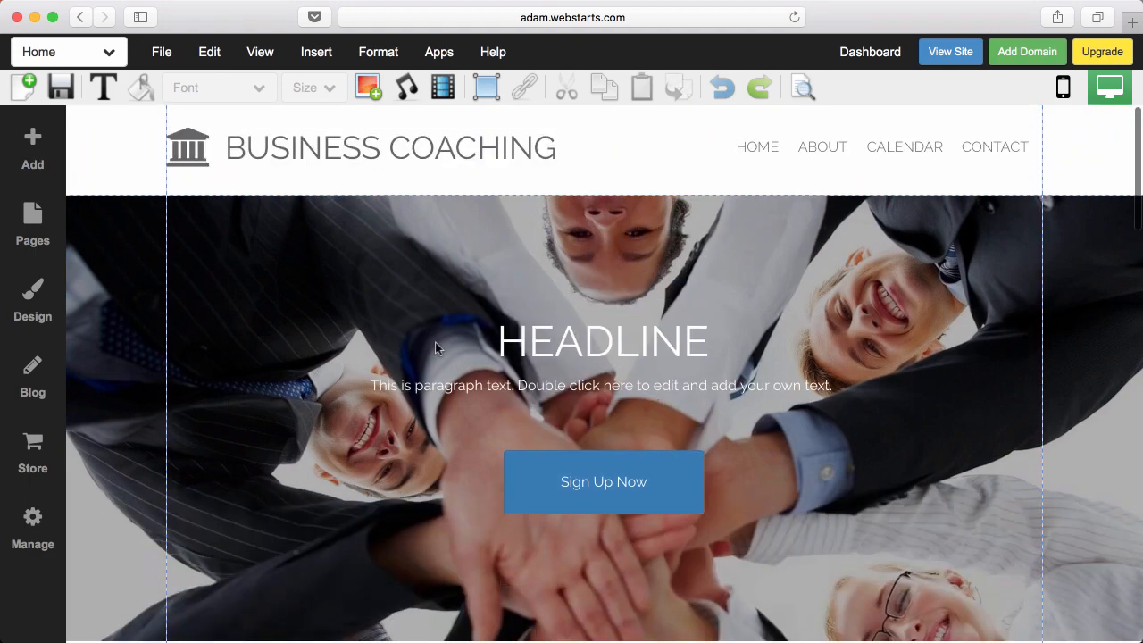
Step: Add a paragraph text box and place it in the hero area above the headline
click(32, 143)
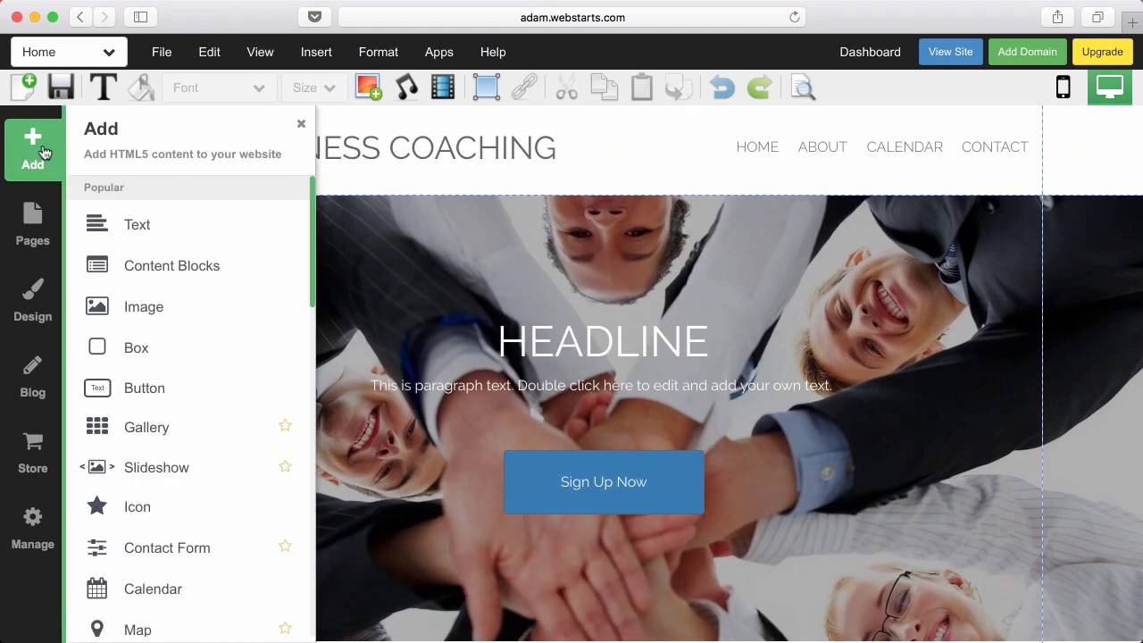
mouse_move(139, 223)
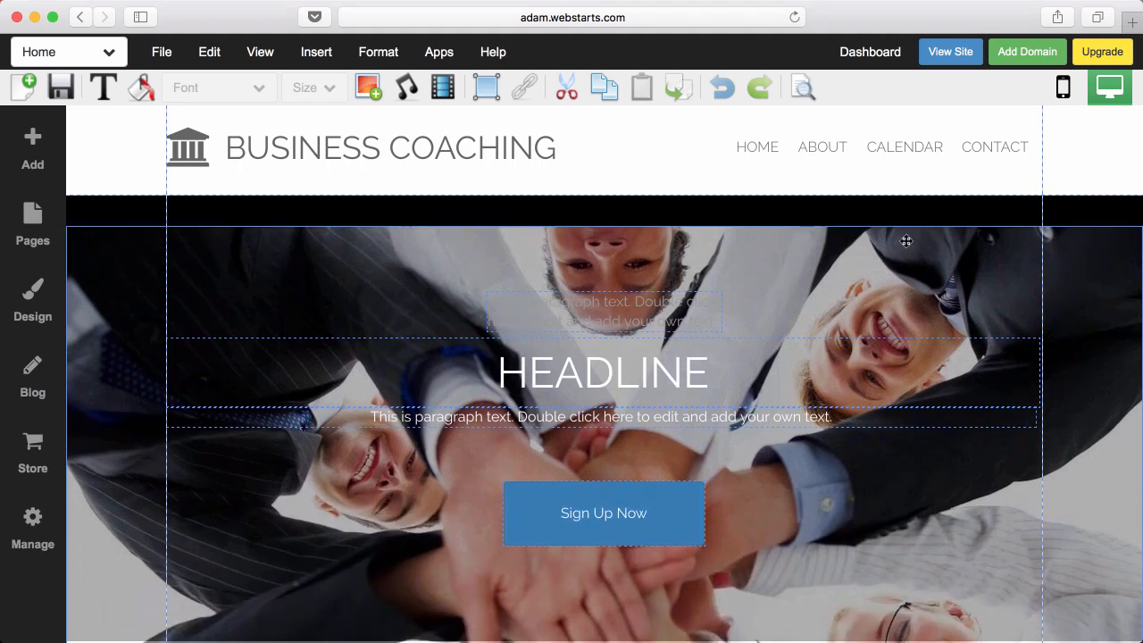
scroll(down, 3)
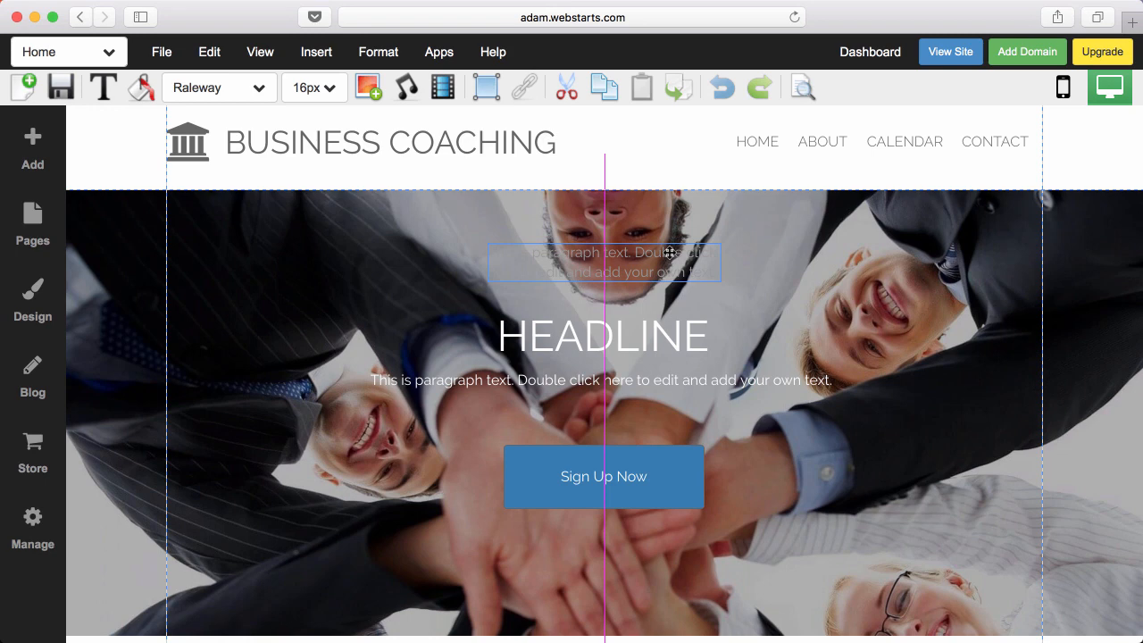
click(603, 261)
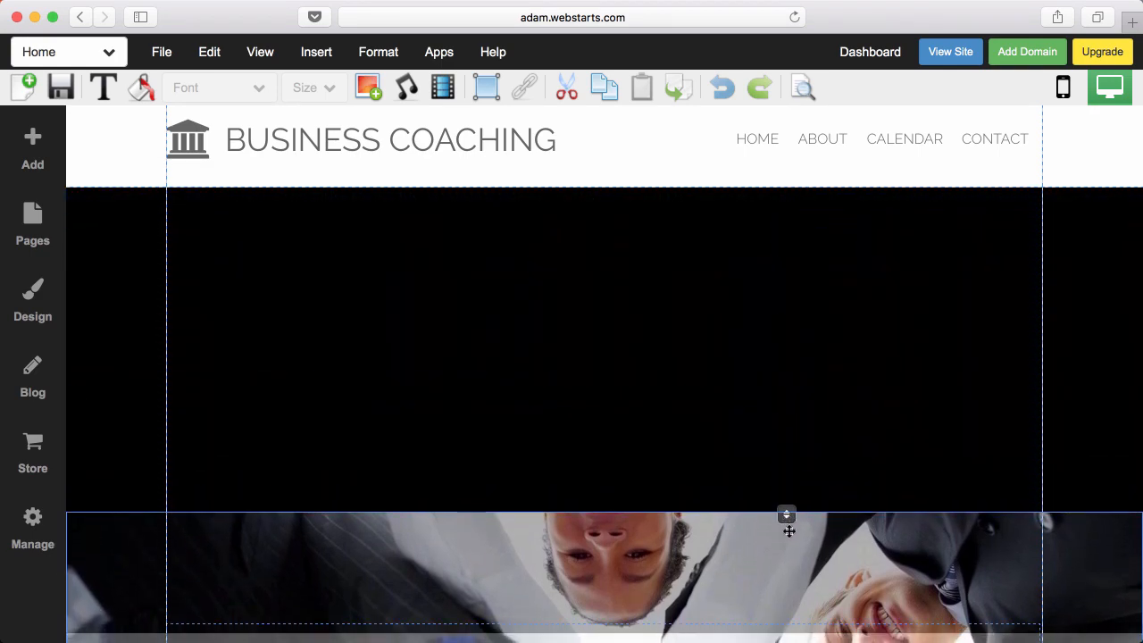
Step: Scroll down through the Business Coaching Home page in the editor
scroll(down, 3)
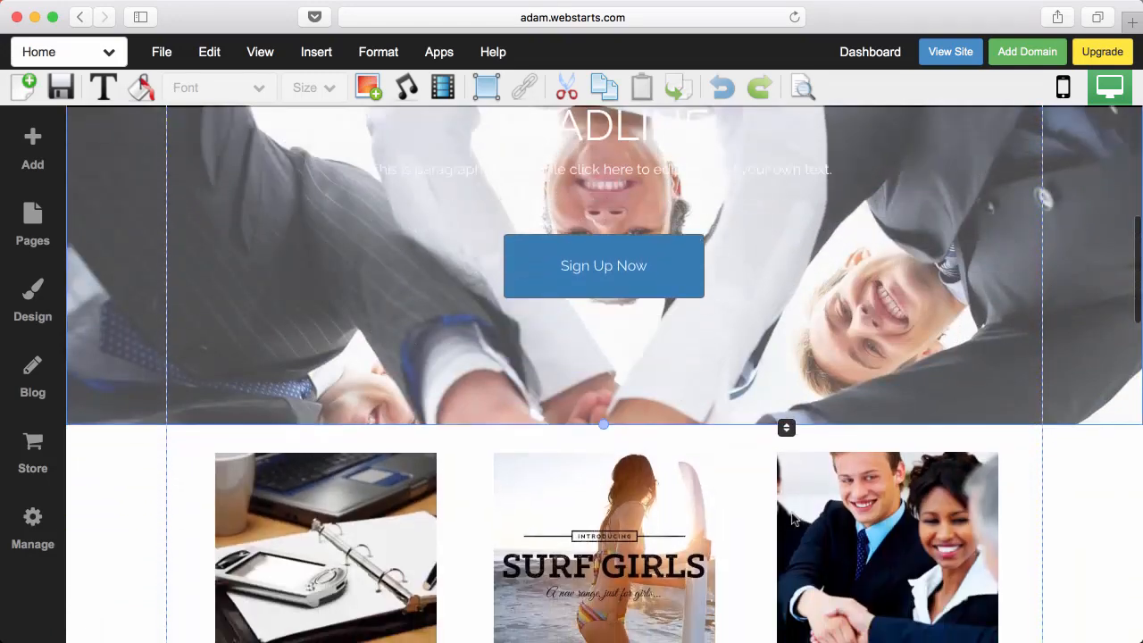
scroll(down, 3)
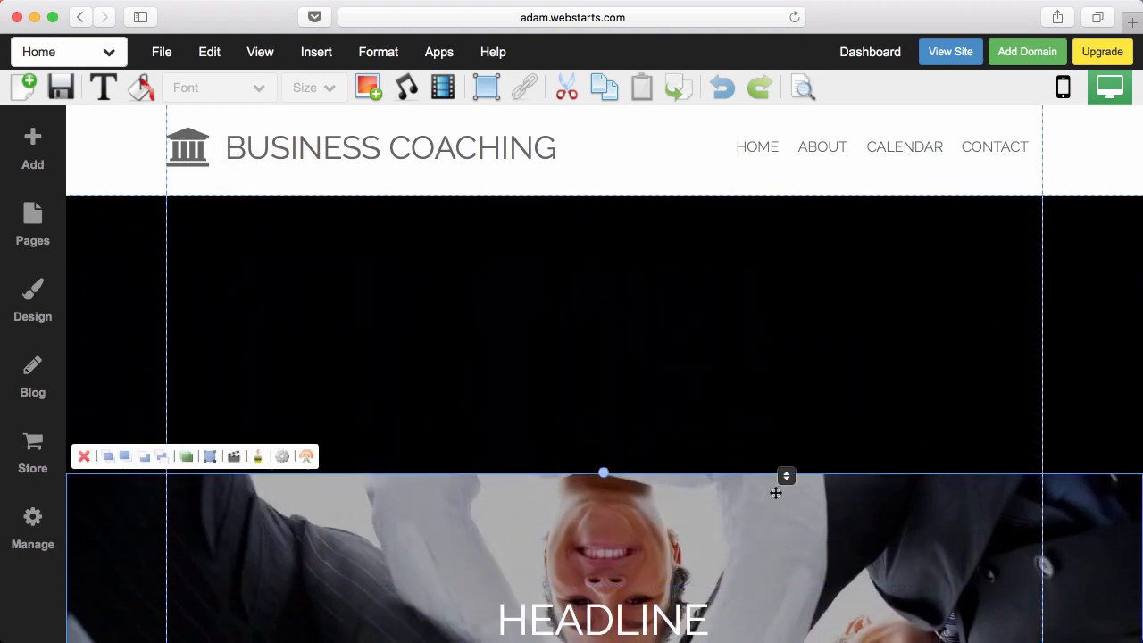
scroll(down, 3)
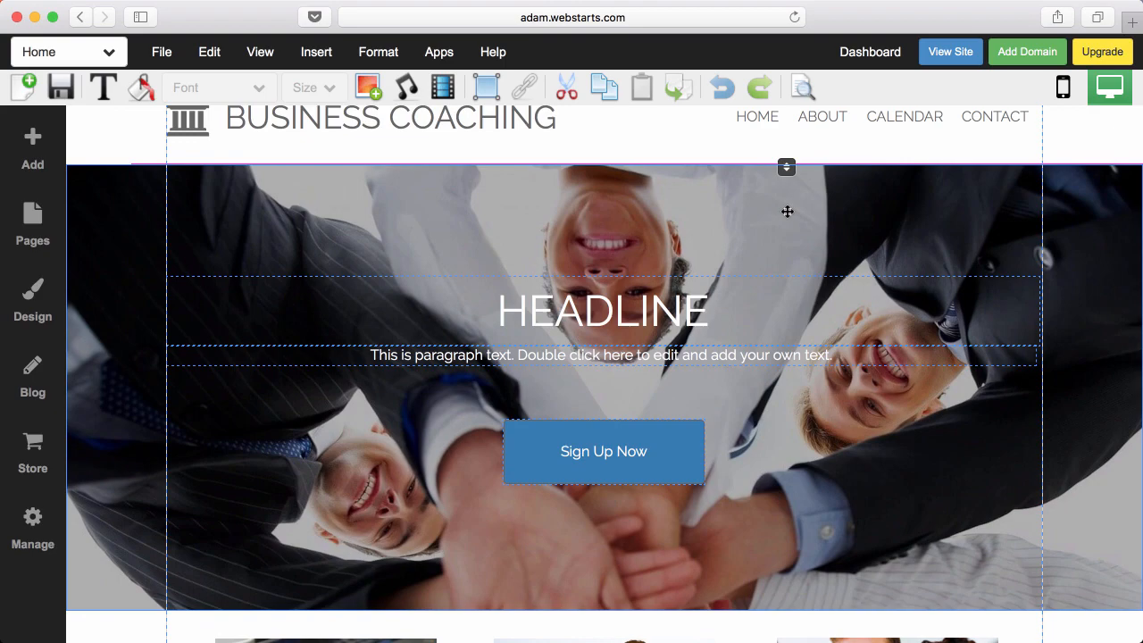
scroll(down, 3)
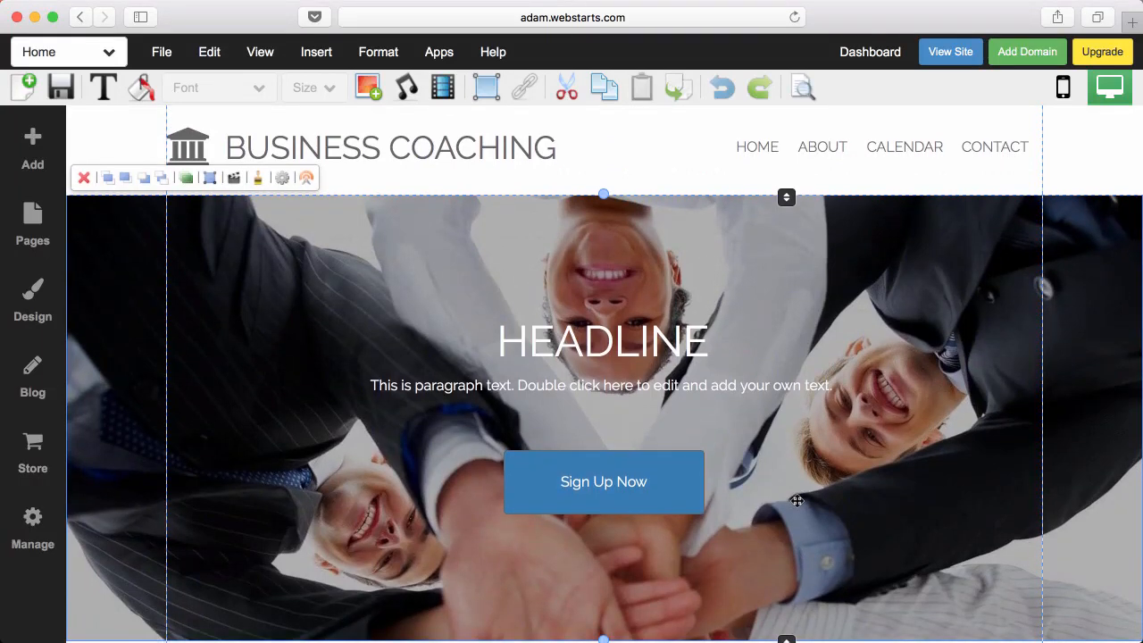
scroll(down, 3)
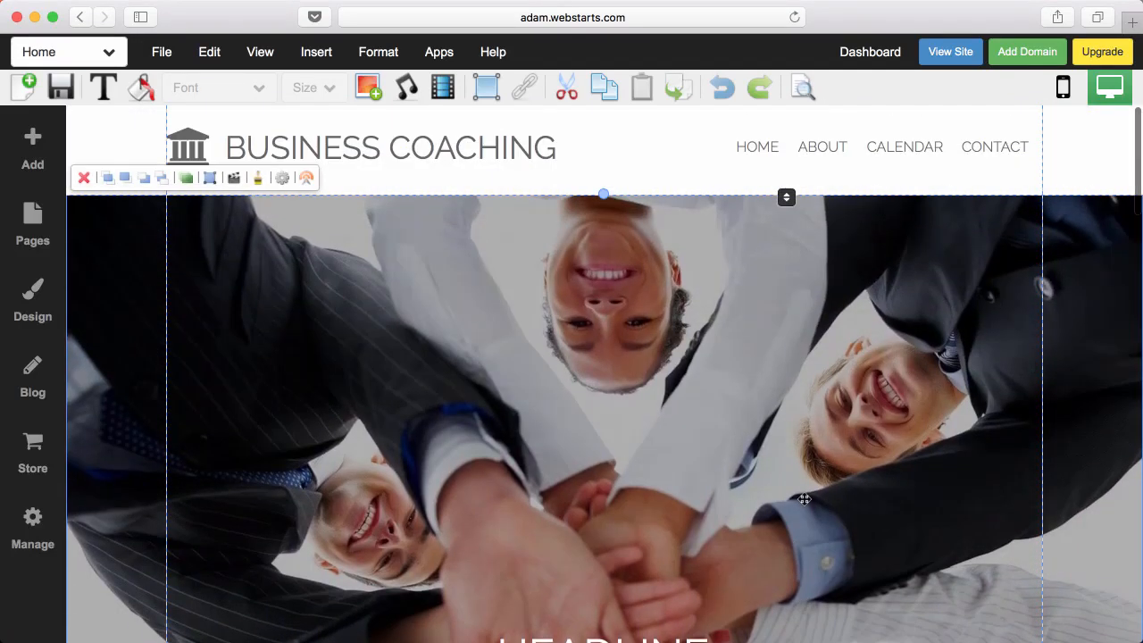
scroll(down, 3)
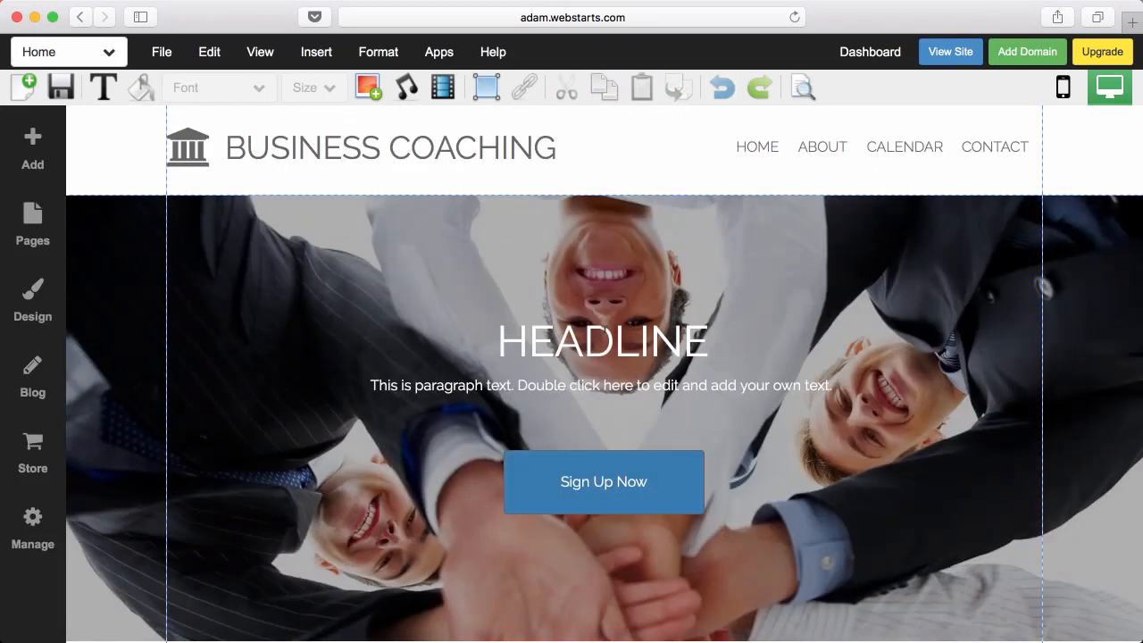
click(604, 339)
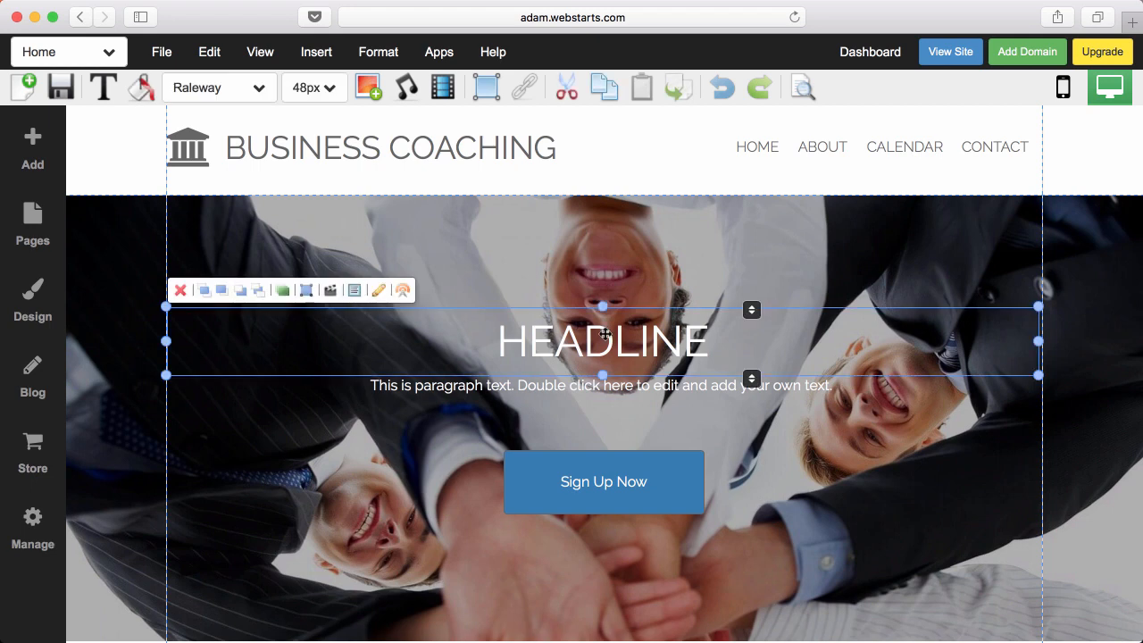
mouse_move(259, 289)
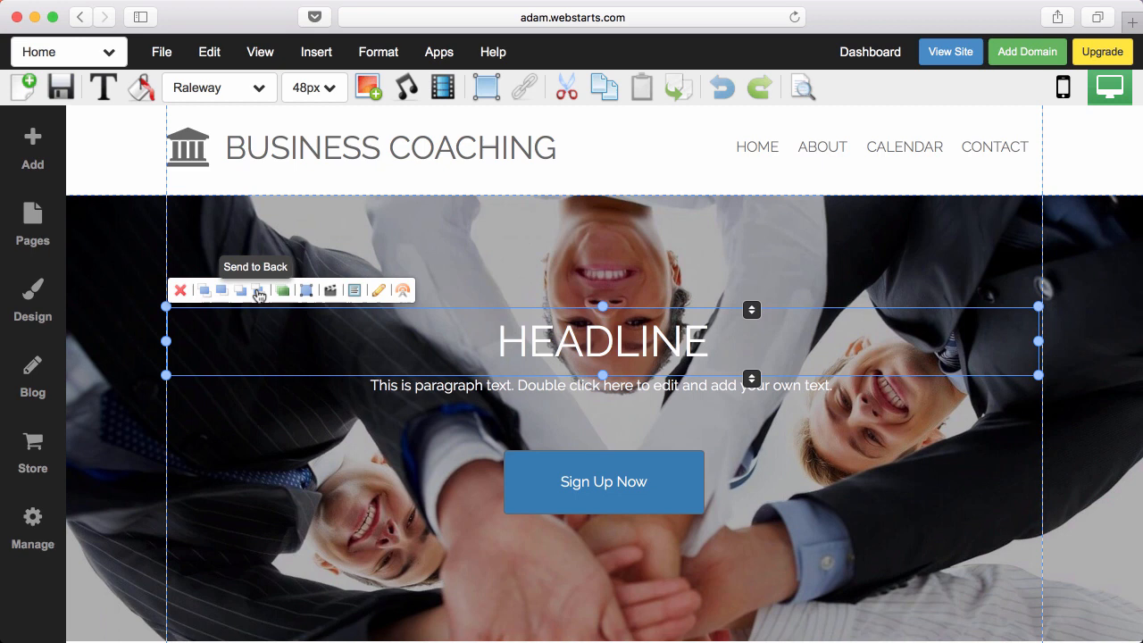
mouse_move(246, 295)
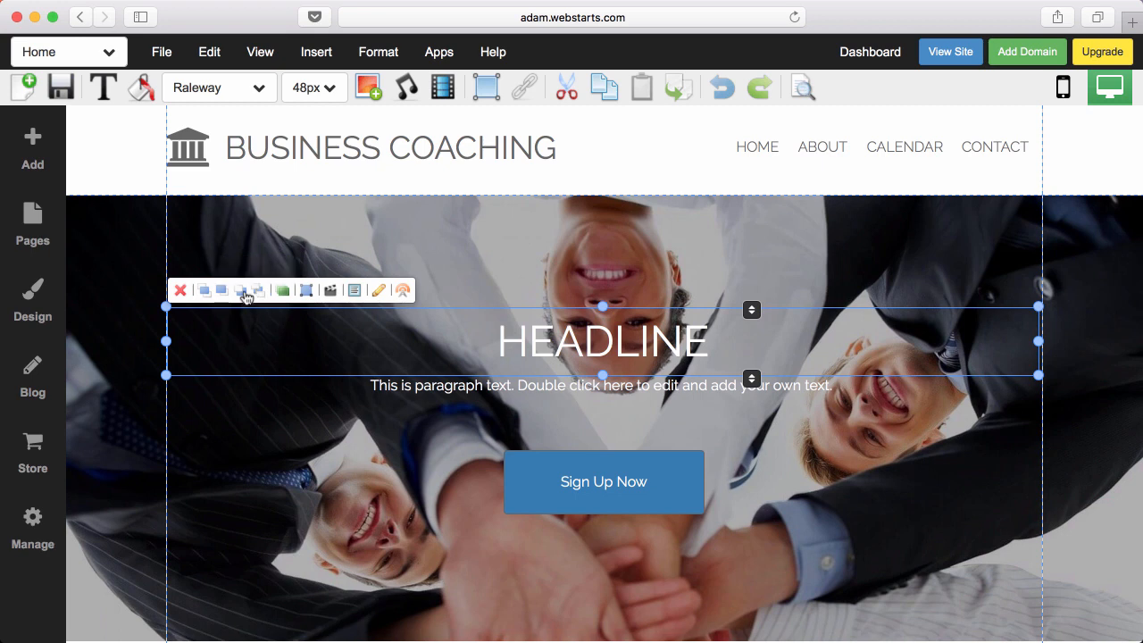
mouse_move(253, 289)
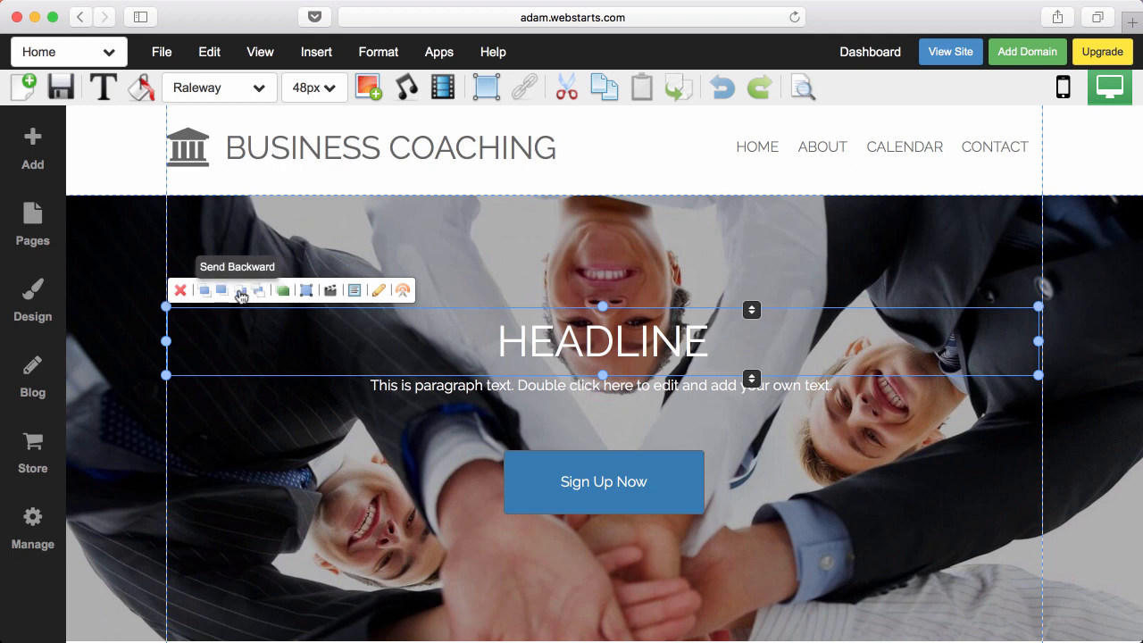
mouse_move(222, 289)
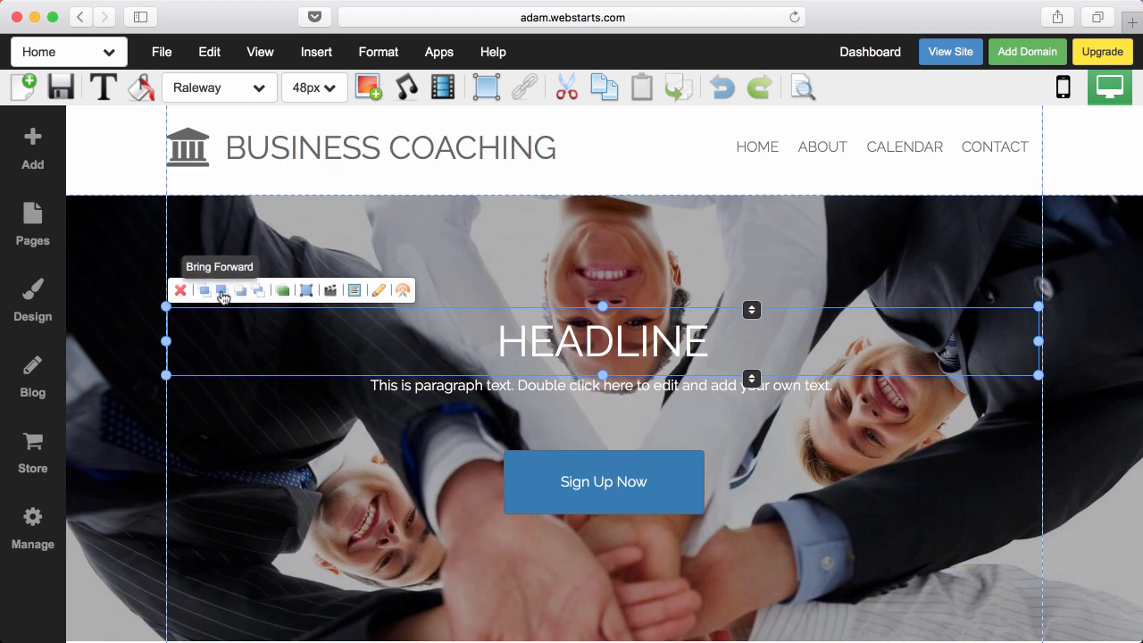
mouse_move(204, 290)
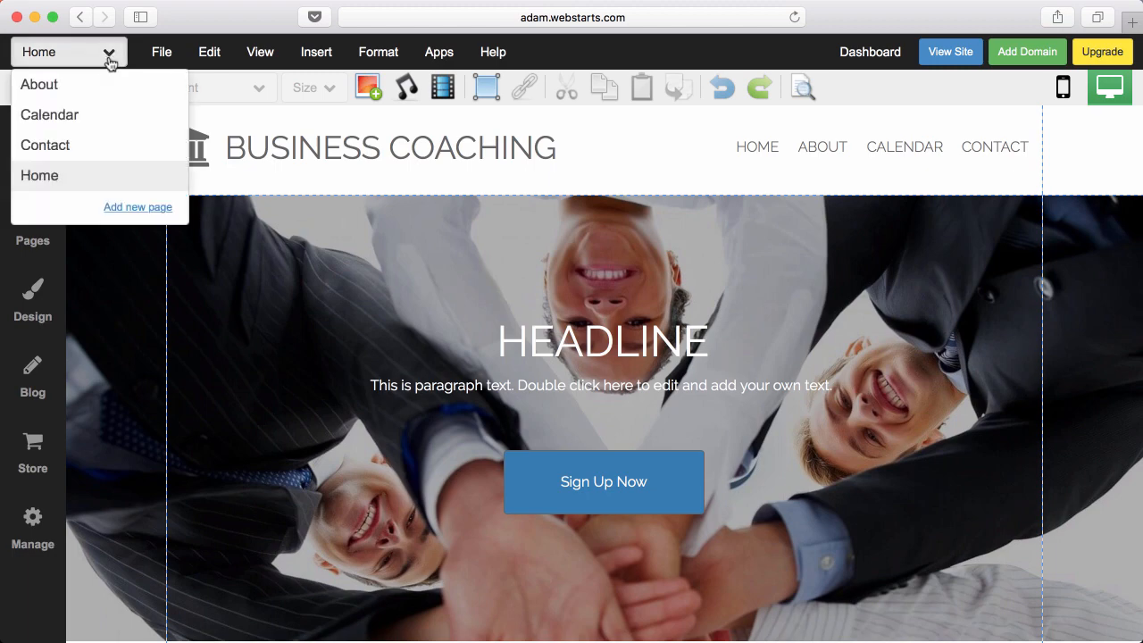
Step: Switch the editor to the About page
click(39, 84)
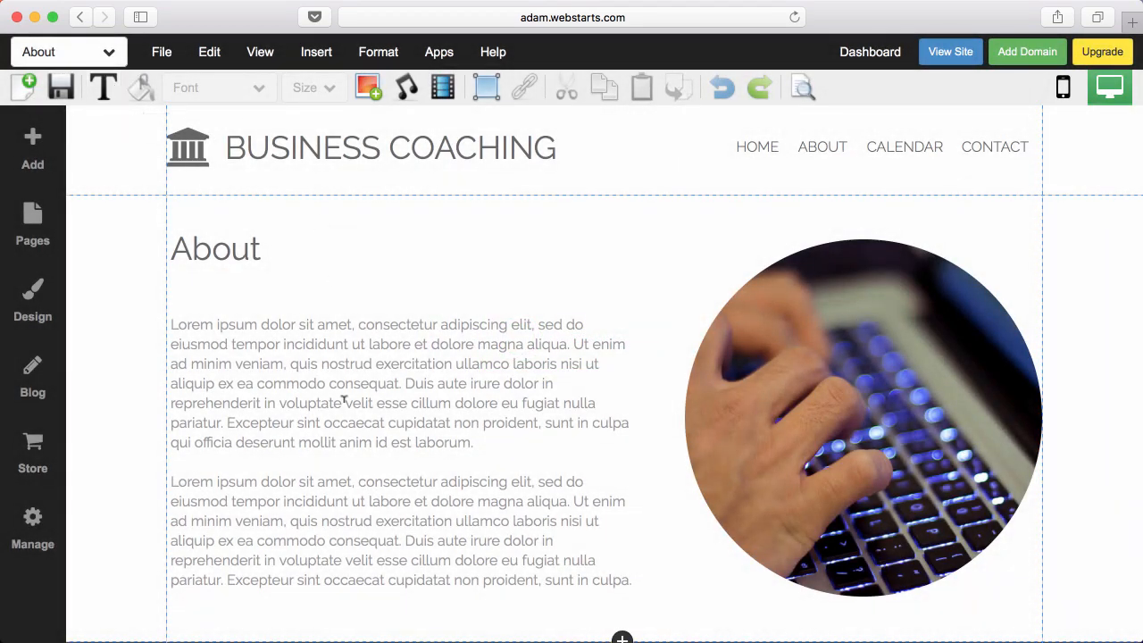
mouse_move(50, 134)
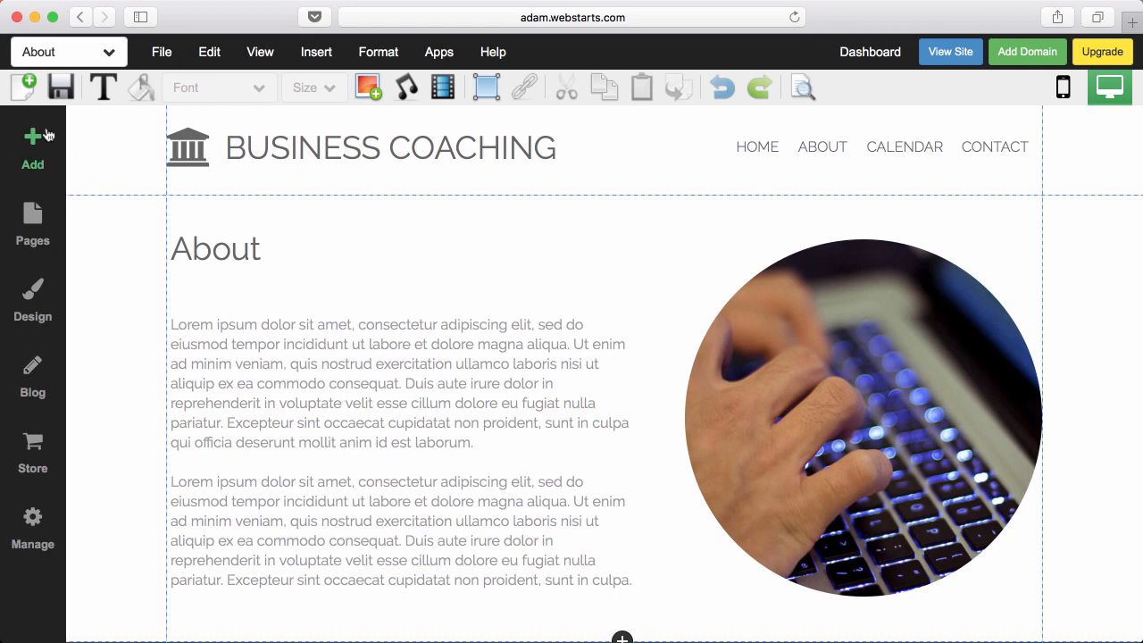
Step: Create a new page named Service by copying an existing page
click(32, 136)
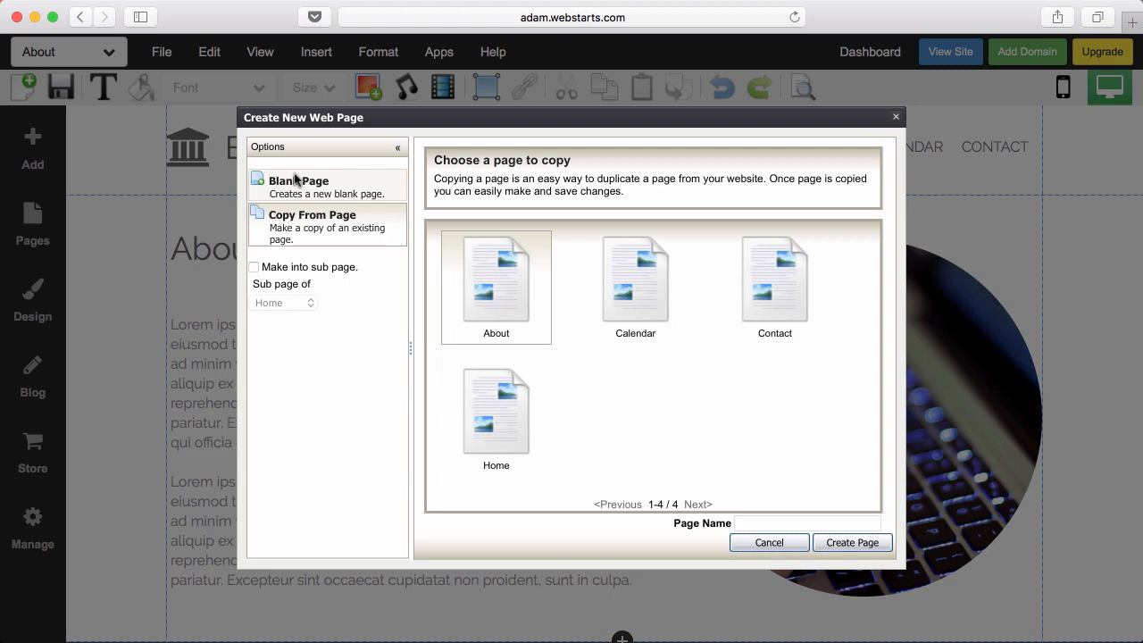
click(297, 180)
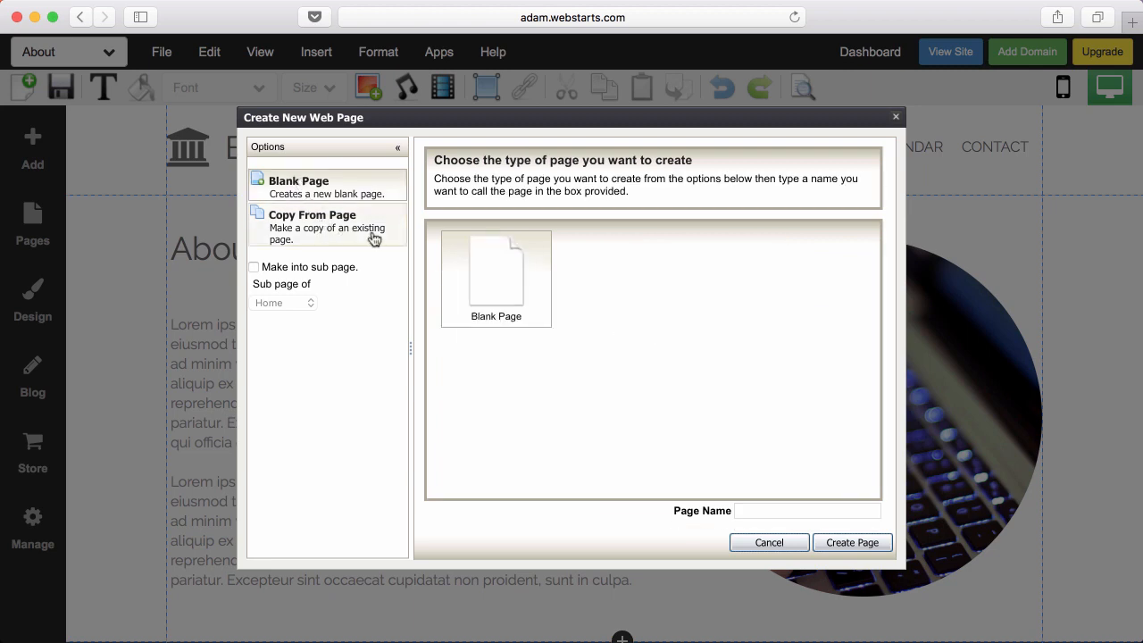
click(313, 222)
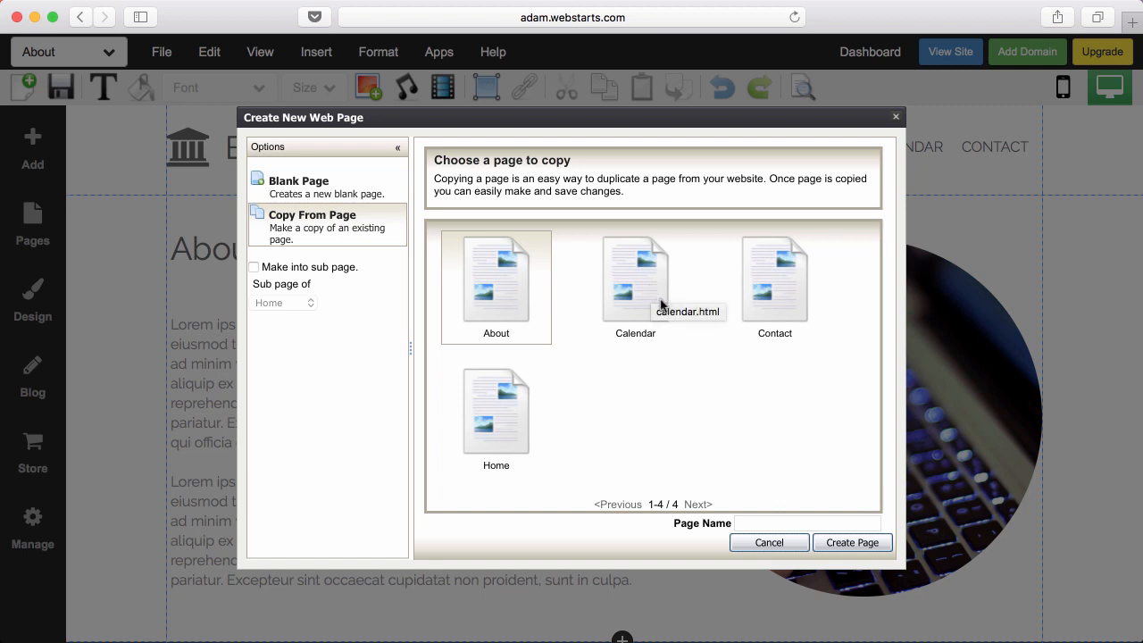
click(803, 522)
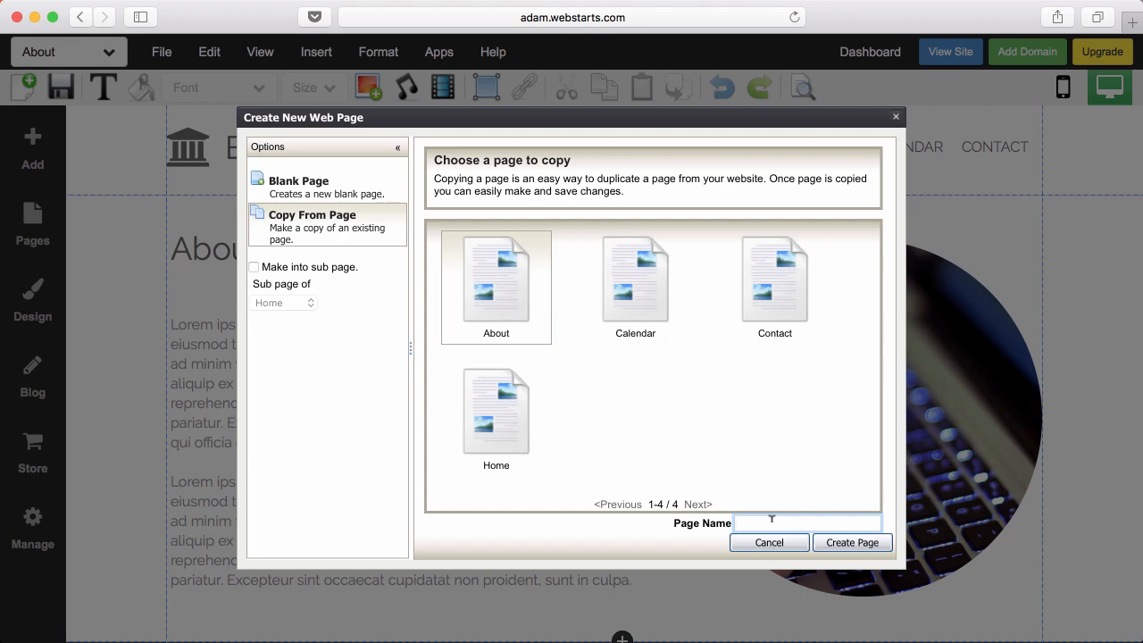
text(Service)
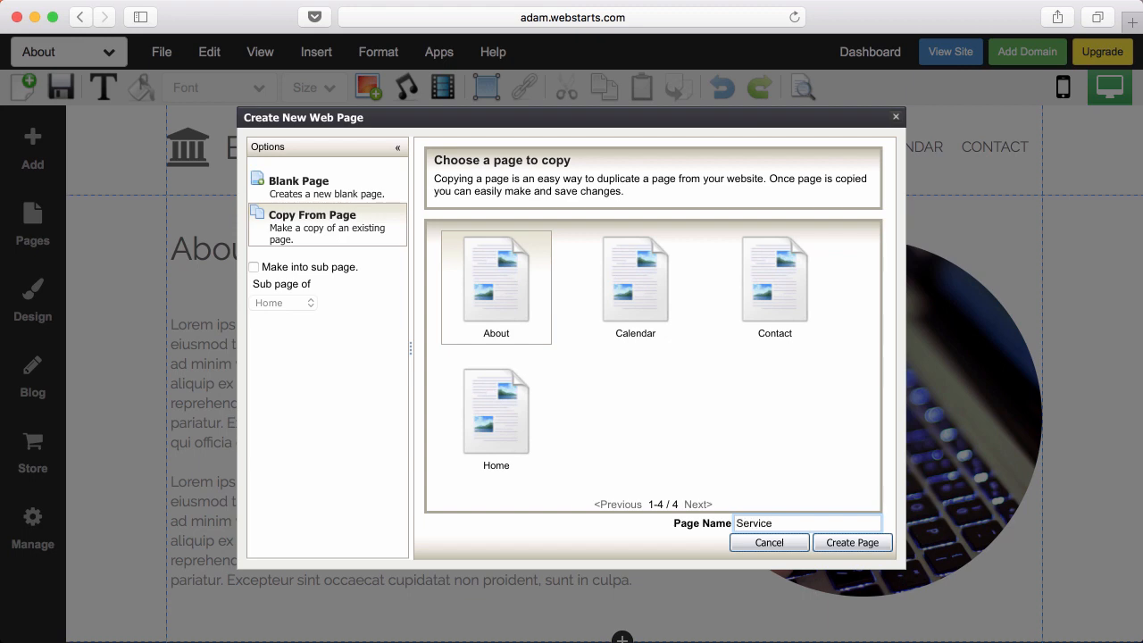
click(850, 543)
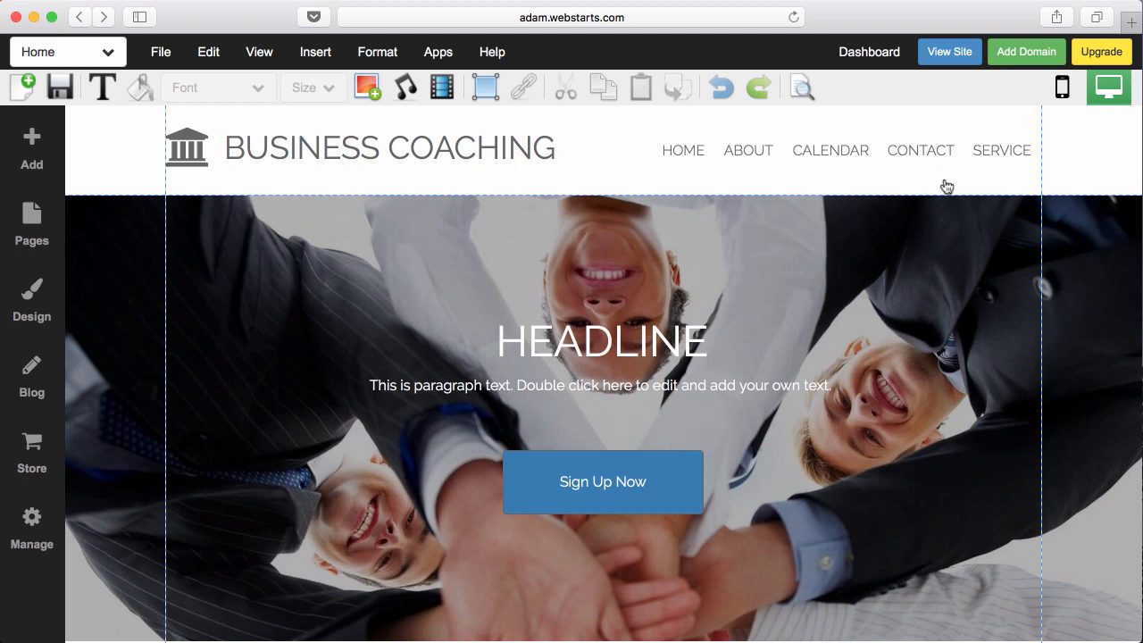
Step: Search the new domain areallywackyandcrazydomain.com, confirming it is available with Pro, Pro Plus and Business plans
click(1025, 52)
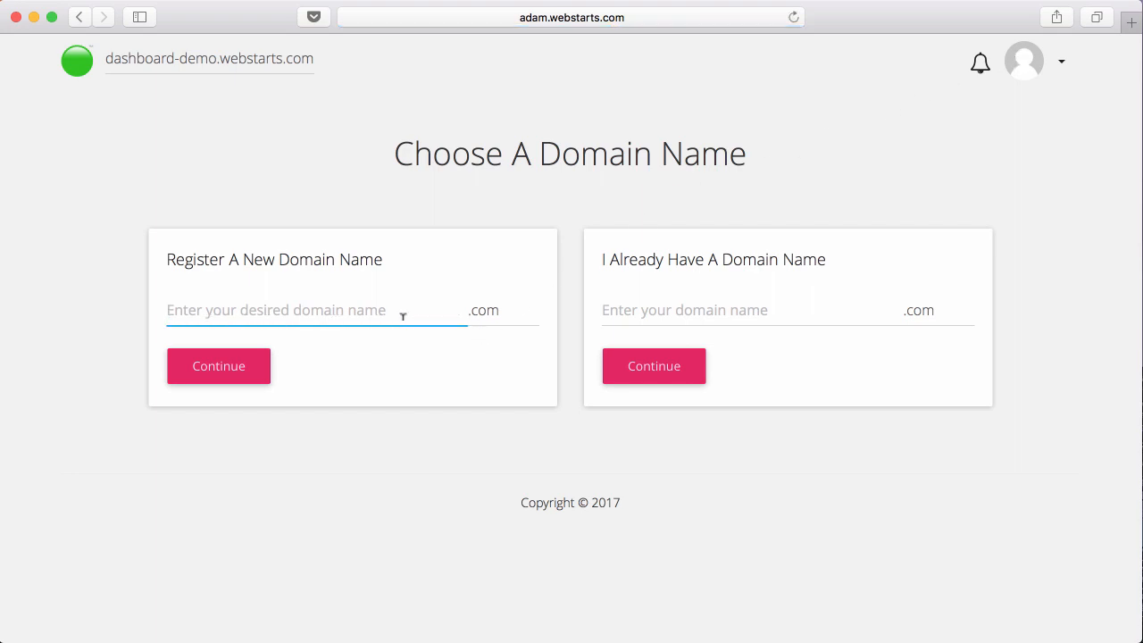
click(750, 311)
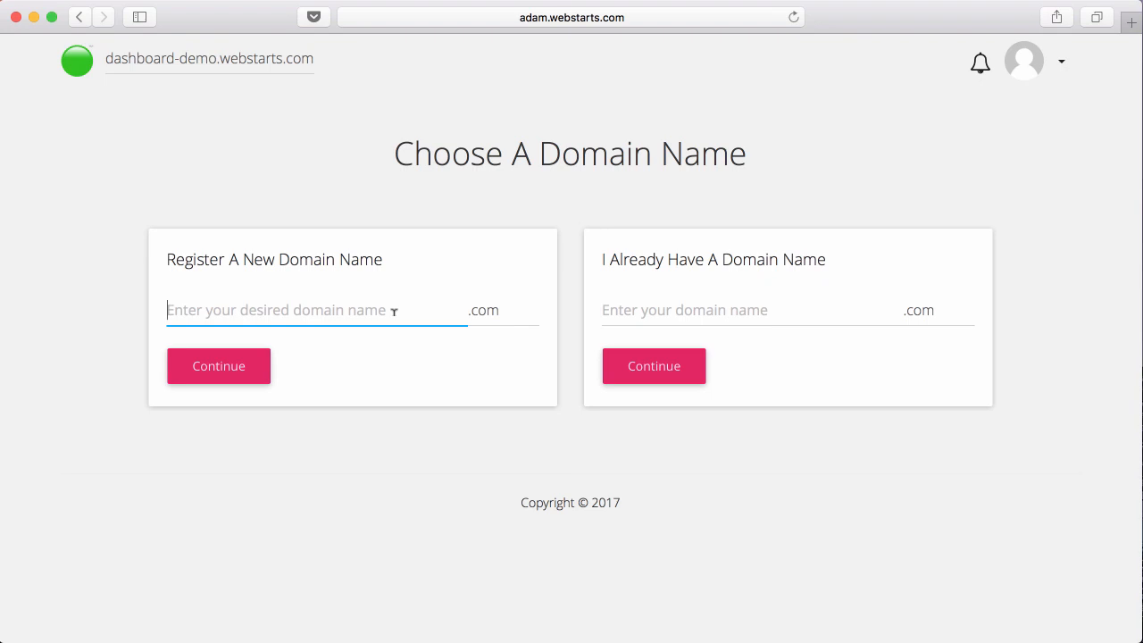
click(750, 311)
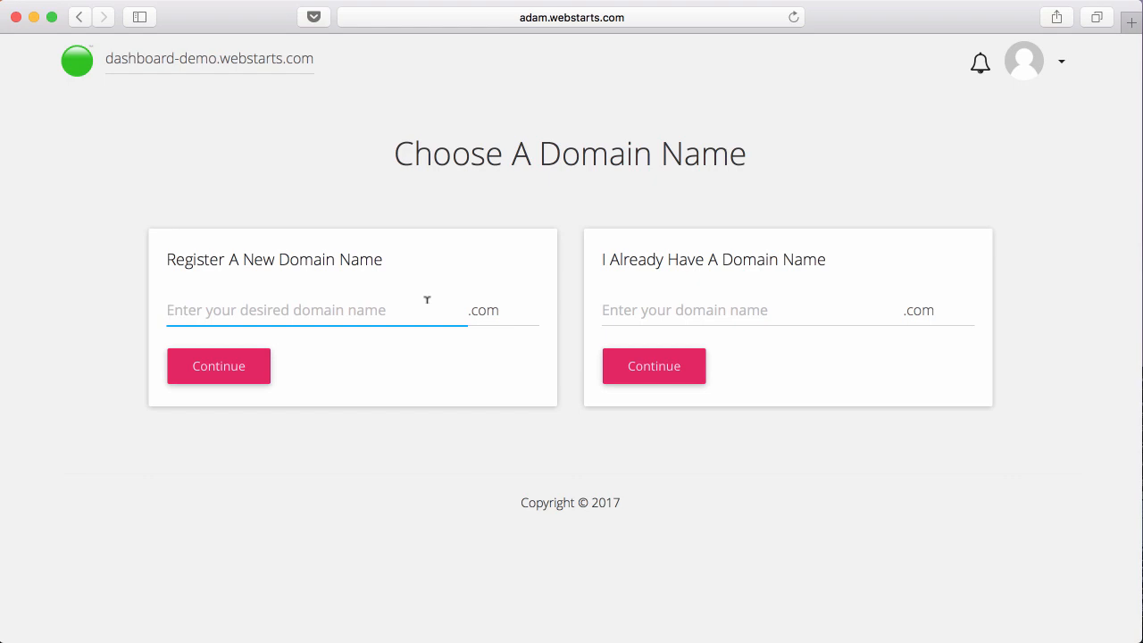
click(218, 366)
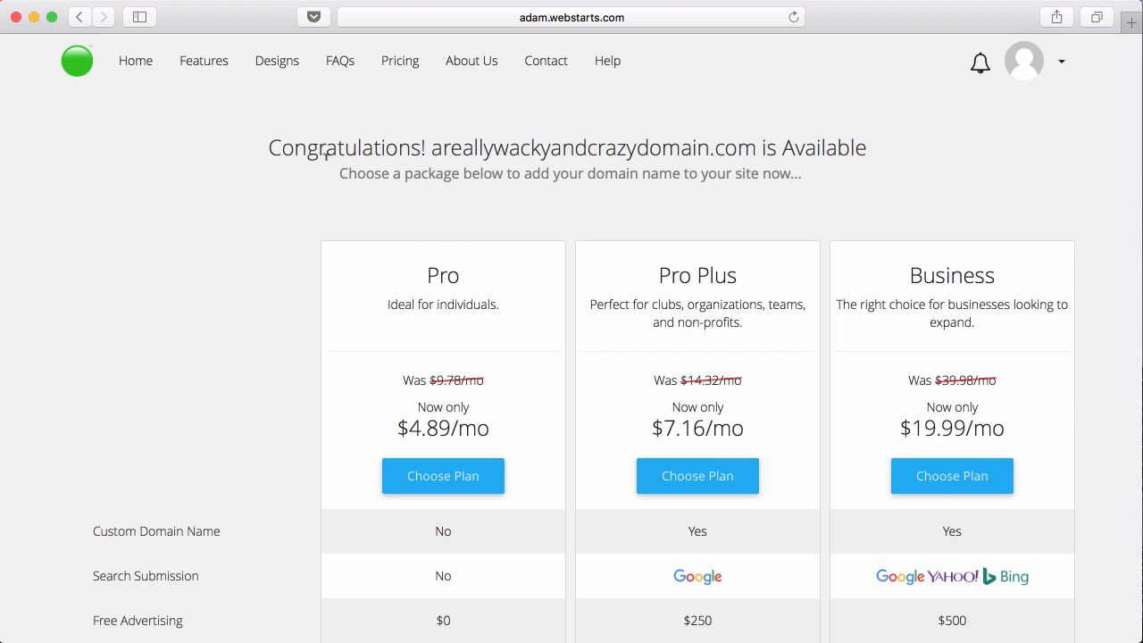
Step: Reach Account Settings from the dashboard's avatar menu to begin the profile picture upload
scroll(down, 3)
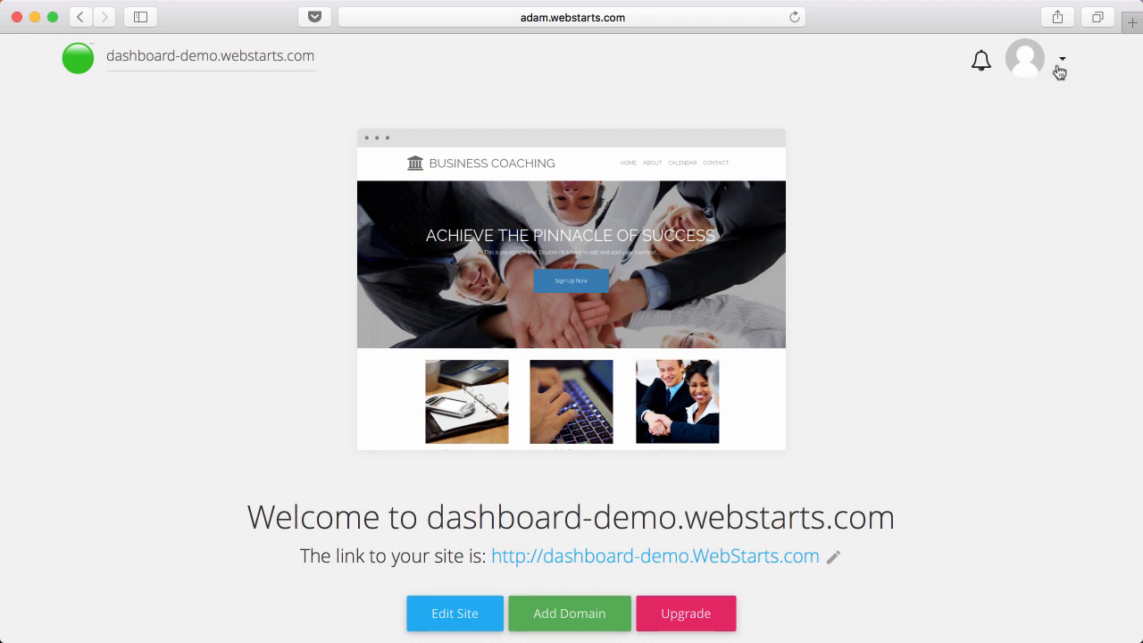
click(1061, 59)
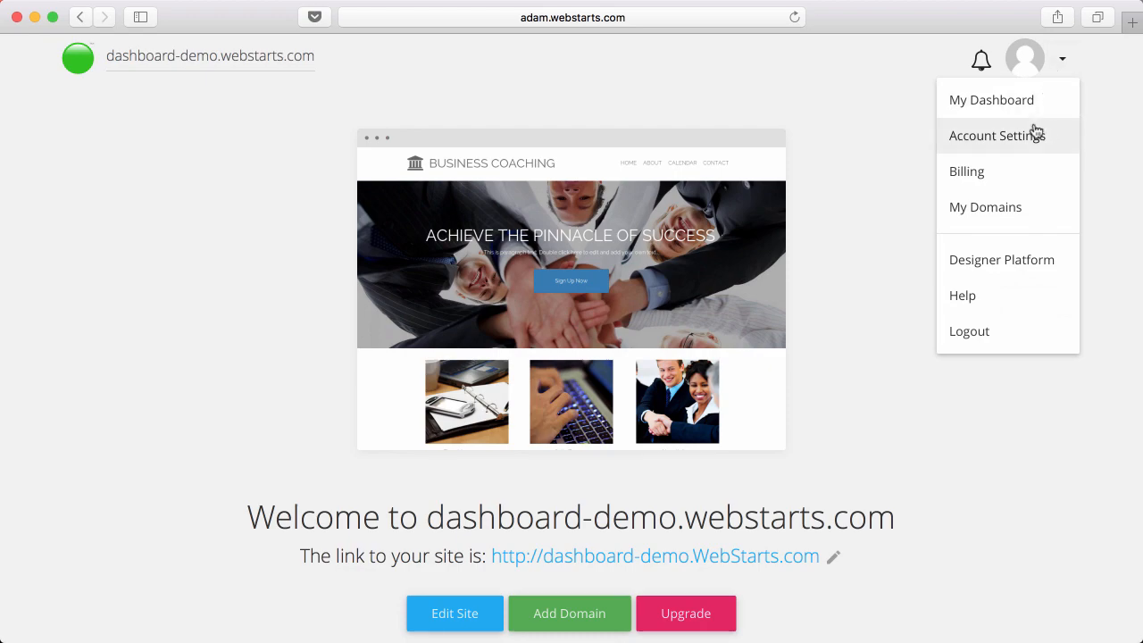
click(993, 136)
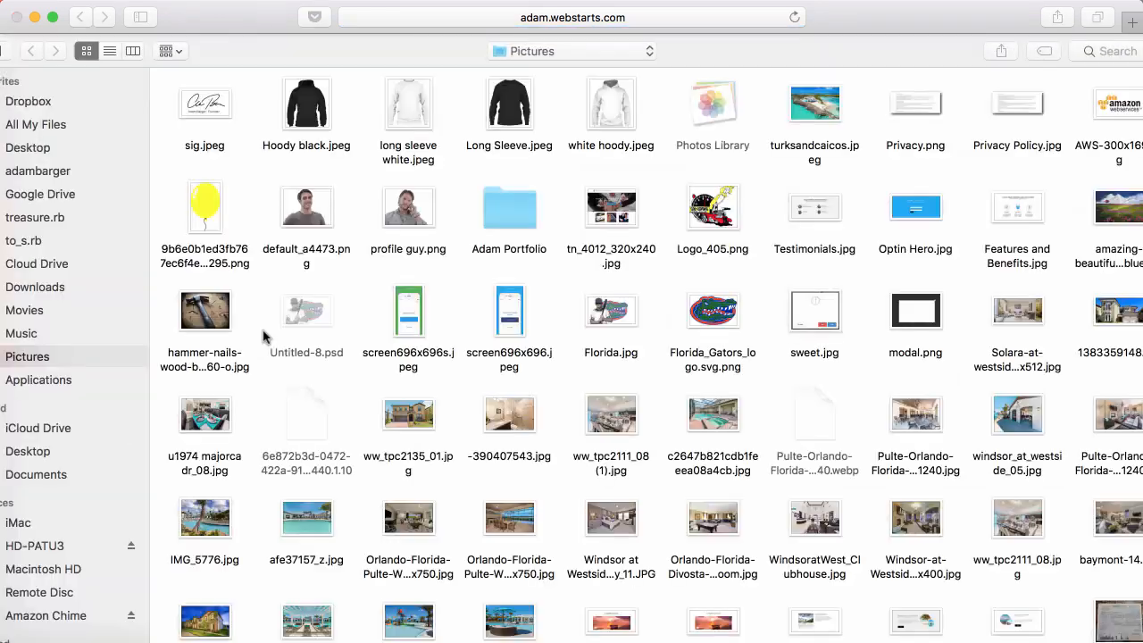
scroll(down, 3)
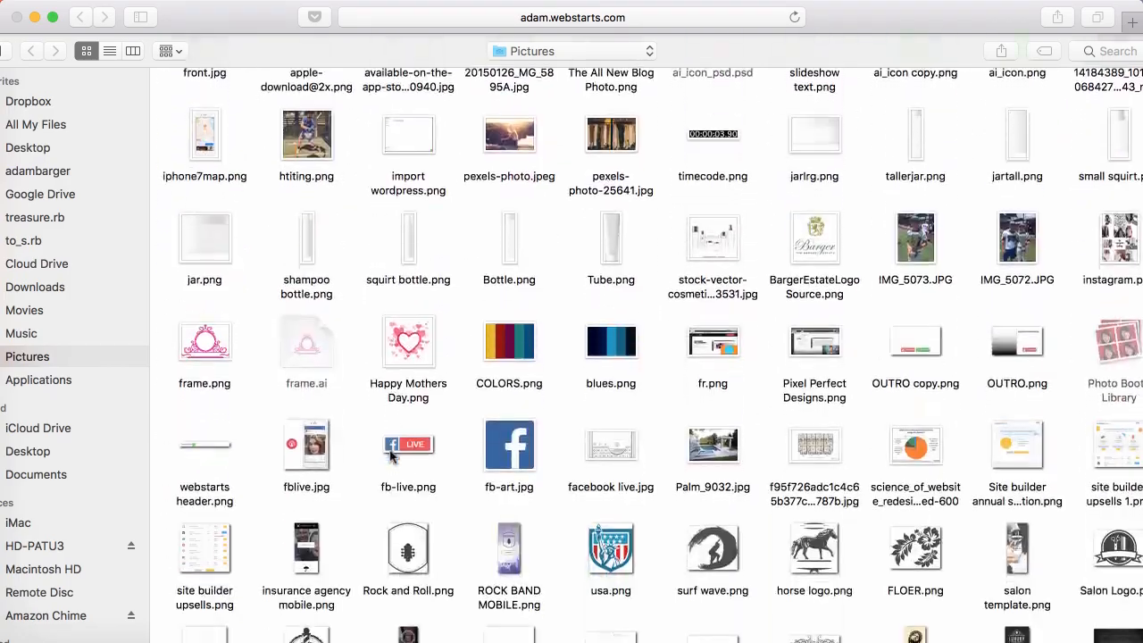
scroll(down, 3)
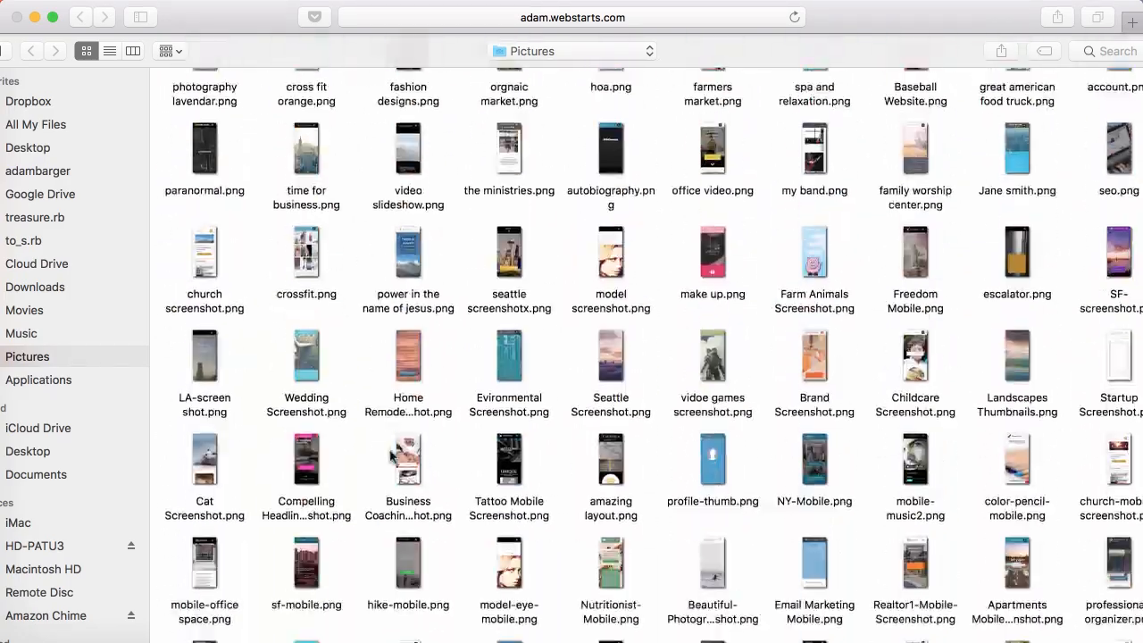
scroll(up, 3)
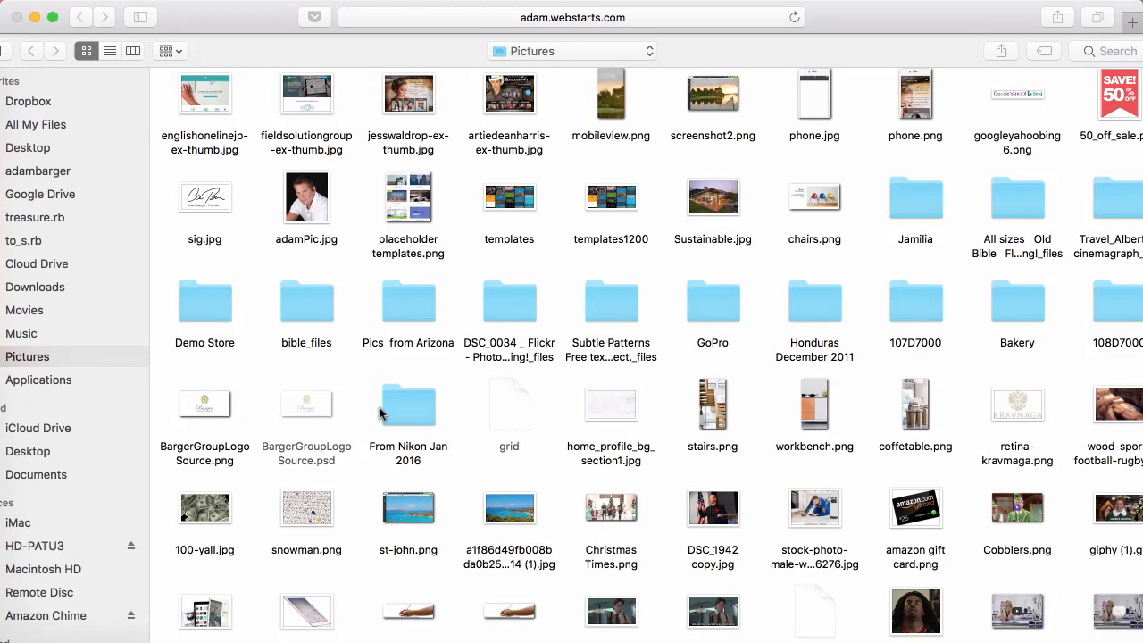